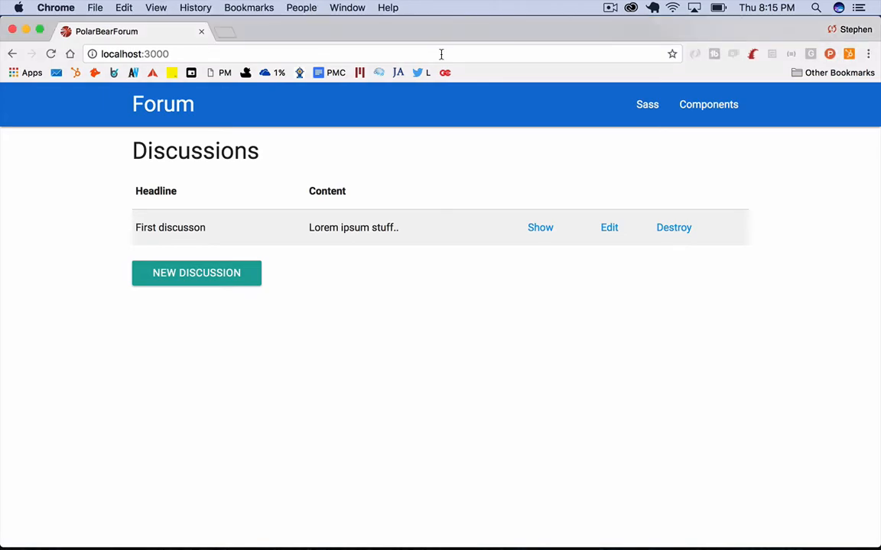
Quit the paused pry breakpoint in Terminal and scroll through the server output.
{"action": "key", "text": "cmd+tab"}
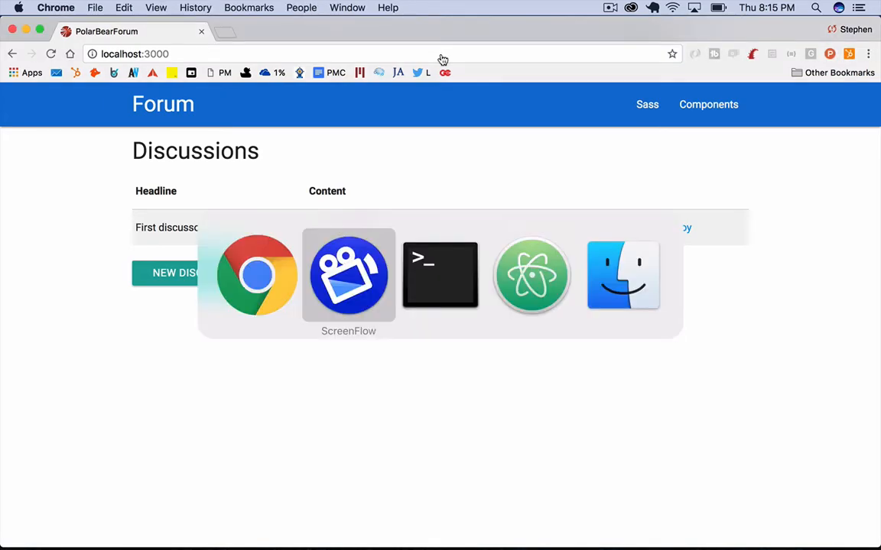
{"action": "left_click", "coordinate": [440, 276]}
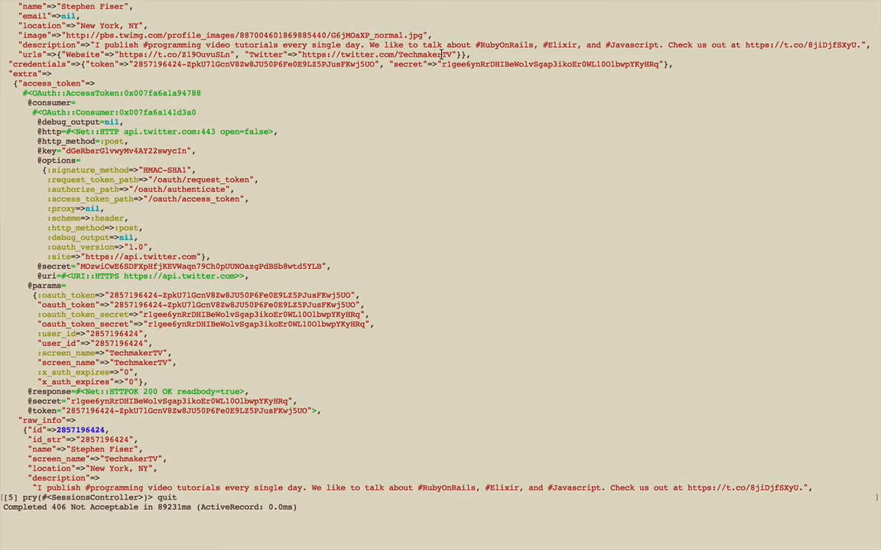
{"action": "scroll", "scroll_direction": "down", "scroll_amount": 3}
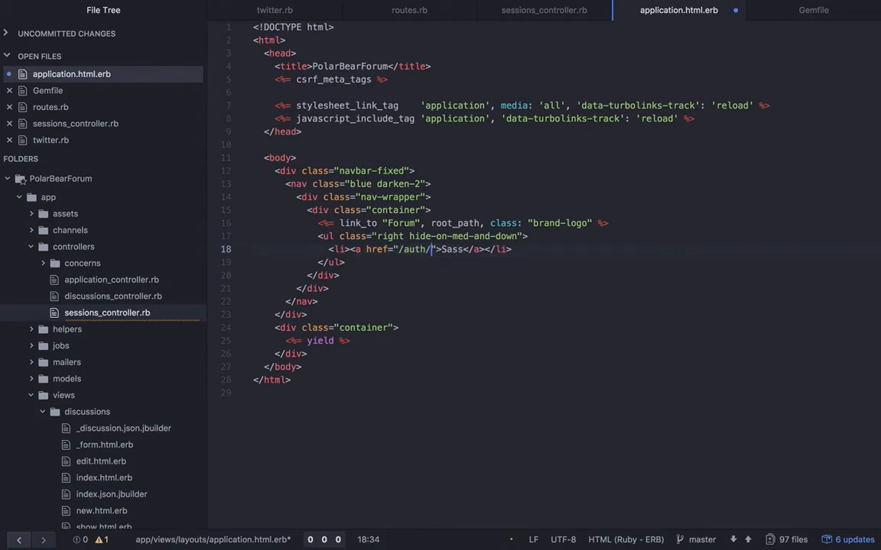
Point the navbar link at /auth/twitter and label it 'Sign in with Twitter'.
{"action": "type", "text": "twitter"}
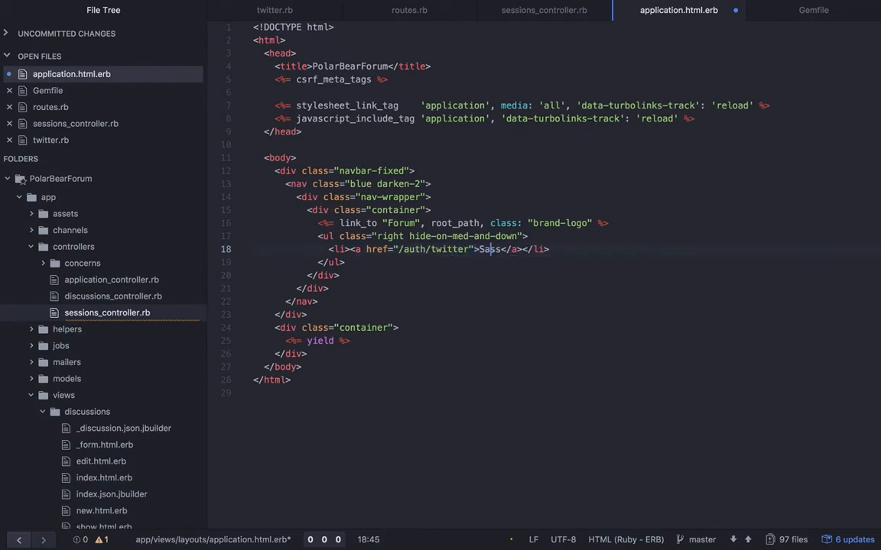
{"action": "type", "text": "Sign"}
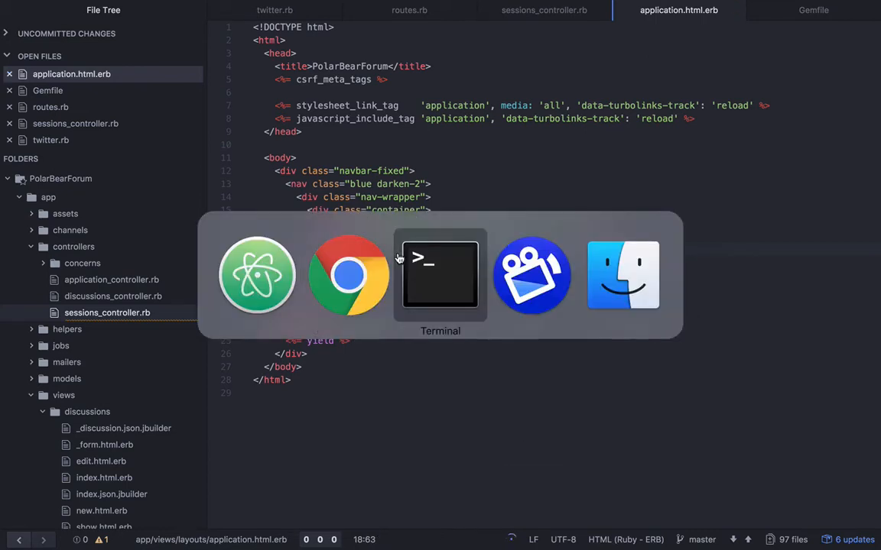
Start the forum's Rails server again with rails s in Terminal.
{"action": "left_click", "coordinate": [440, 276]}
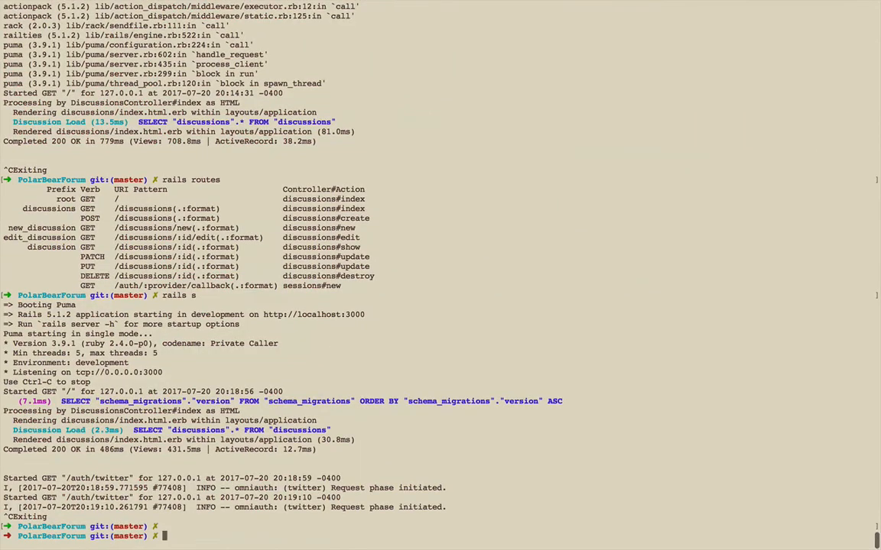
{"action": "type", "text": "rails"}
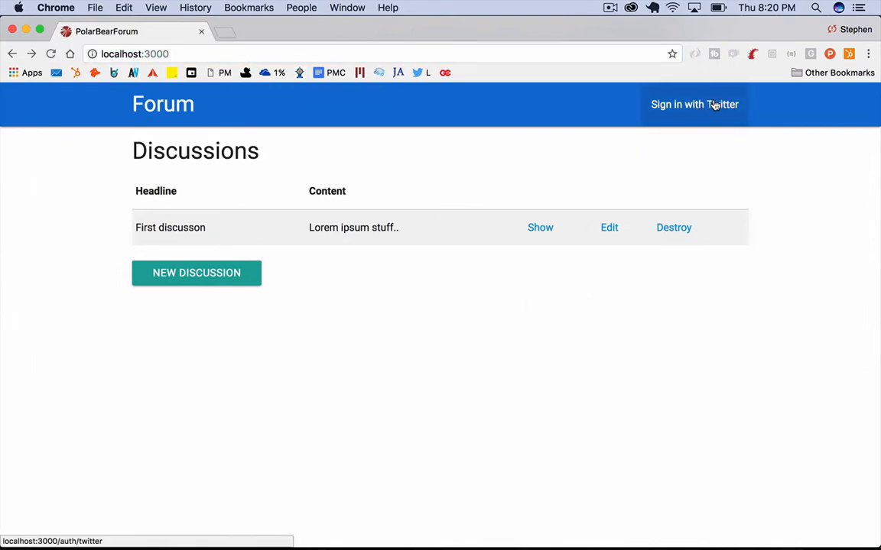
Follow the Sign in with Twitter link and authorise the forum app.
{"action": "left_click", "coordinate": [694, 105]}
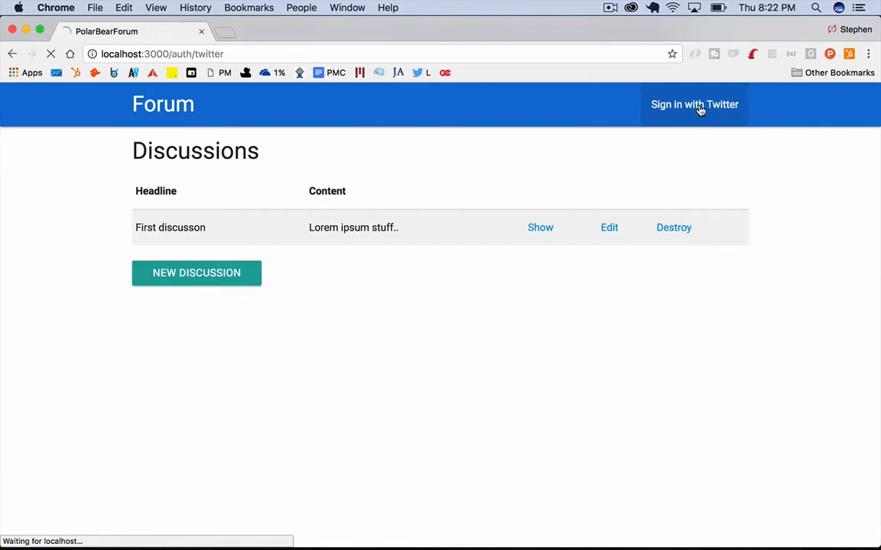
{"action": "left_click", "coordinate": [694, 104]}
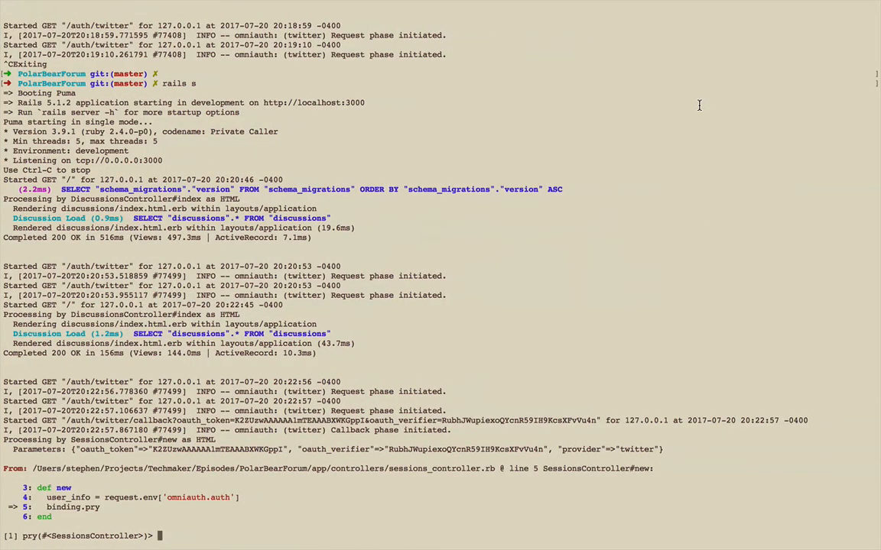
Print user_info and params at the pry prompt and select values from the auth hash.
{"action": "type", "text": "user_info"}
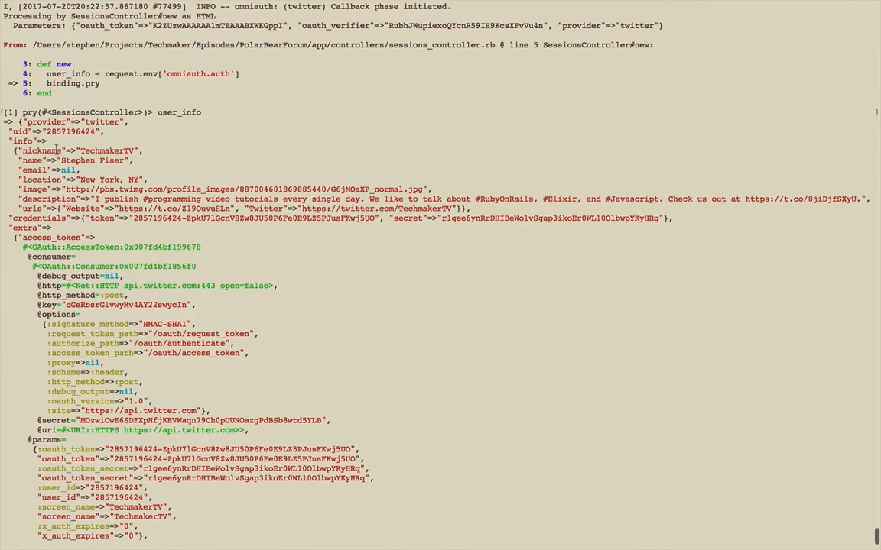
{"action": "mouse_move", "coordinate": [141, 167]}
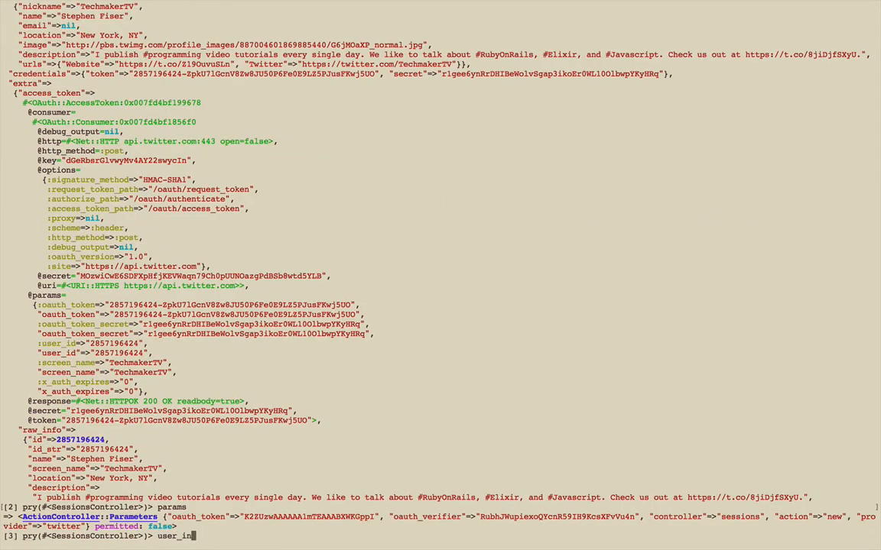
{"action": "type", "text": "[\"info"}
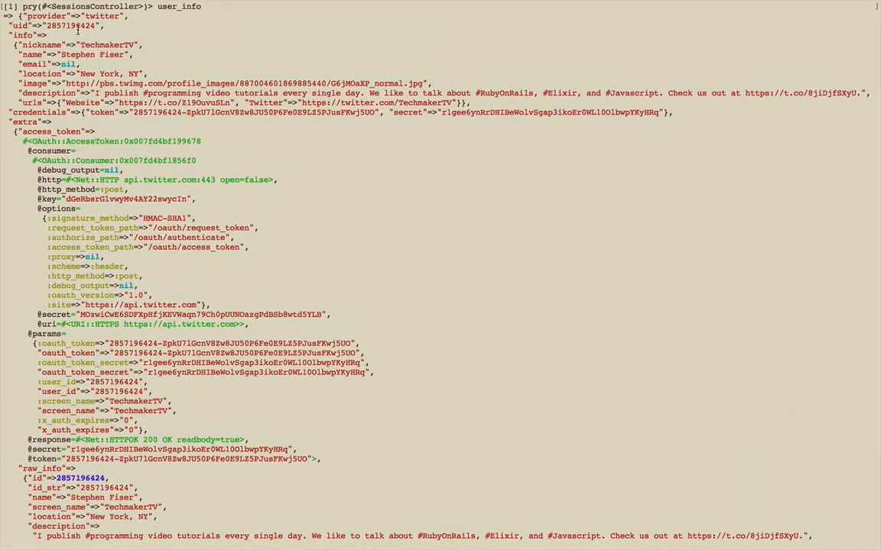
{"action": "double_click", "coordinate": [72, 26]}
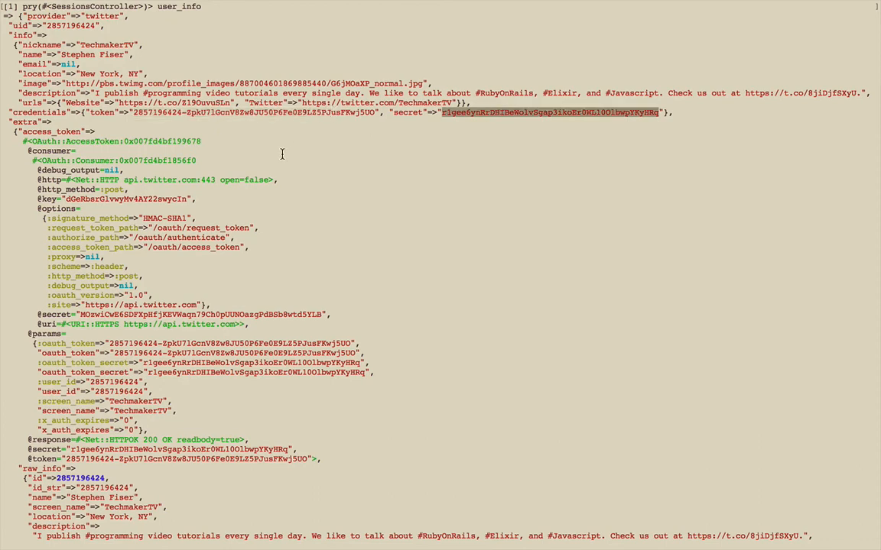
{"action": "mouse_move", "coordinate": [334, 153]}
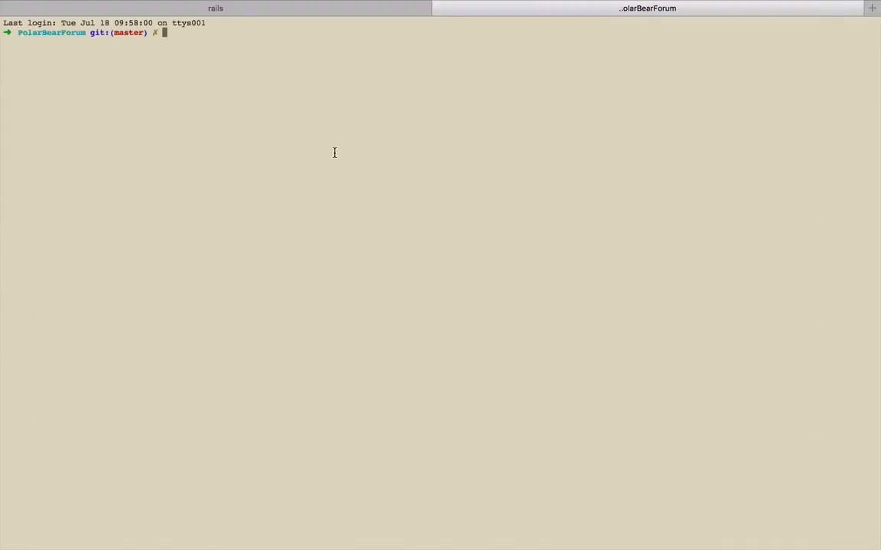
Begin a 'rails g model User' command in a new Terminal tab.
{"action": "type", "text": "user_info"}
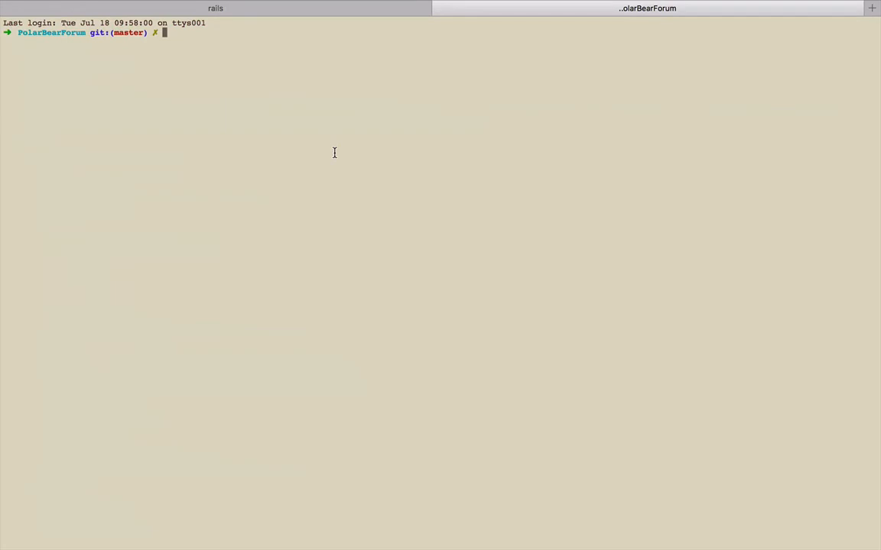
{"action": "type", "text": "rails g"}
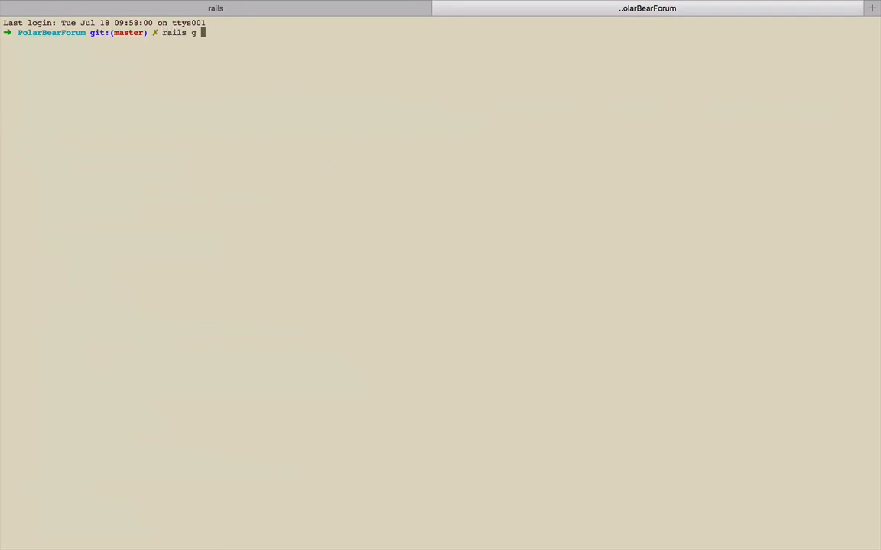
{"action": "type", "text": "model User"}
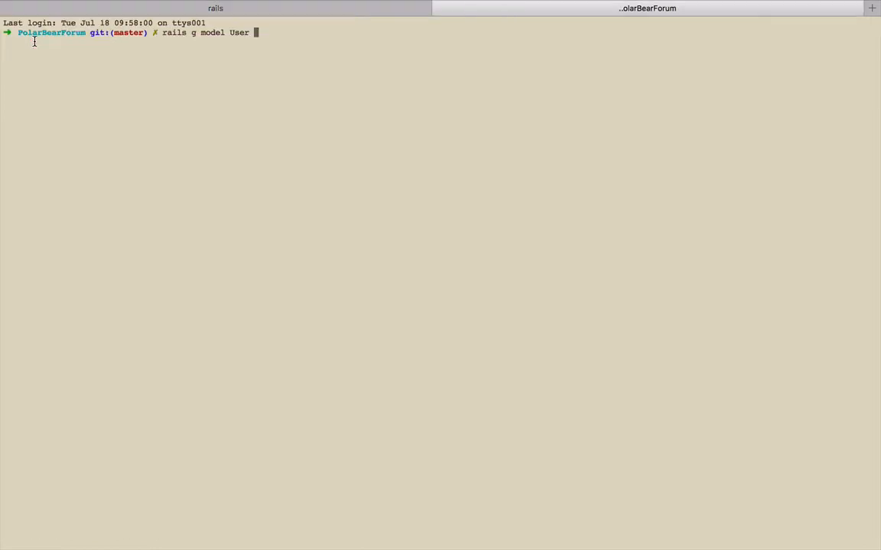
Add provider, uid, nickname, name, email, location and image_url string fields to the command.
{"action": "type", "text": "pr"}
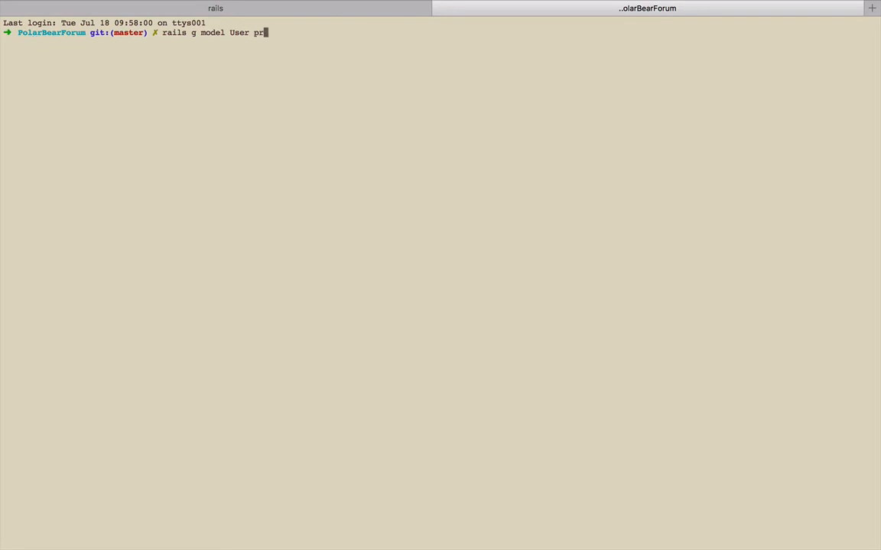
{"action": "type", "text": "ovider:string uid:"}
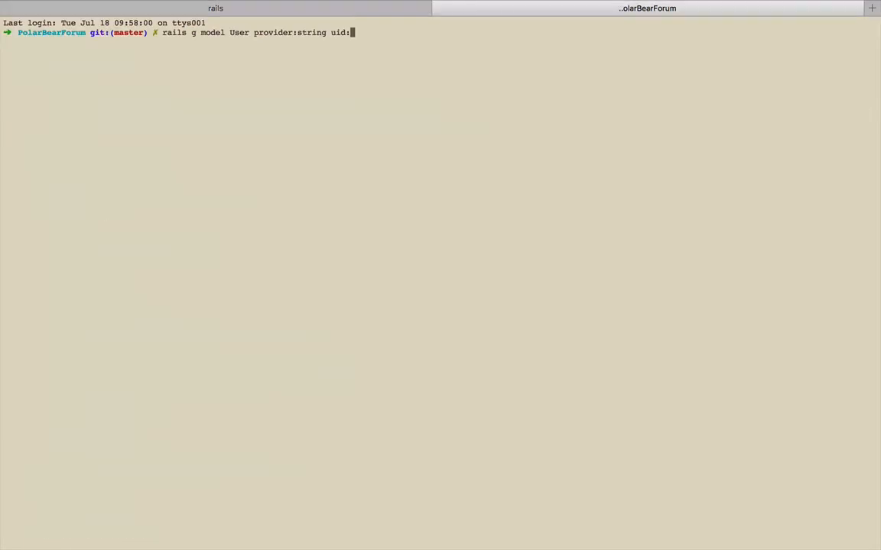
{"action": "type", "text": "string"}
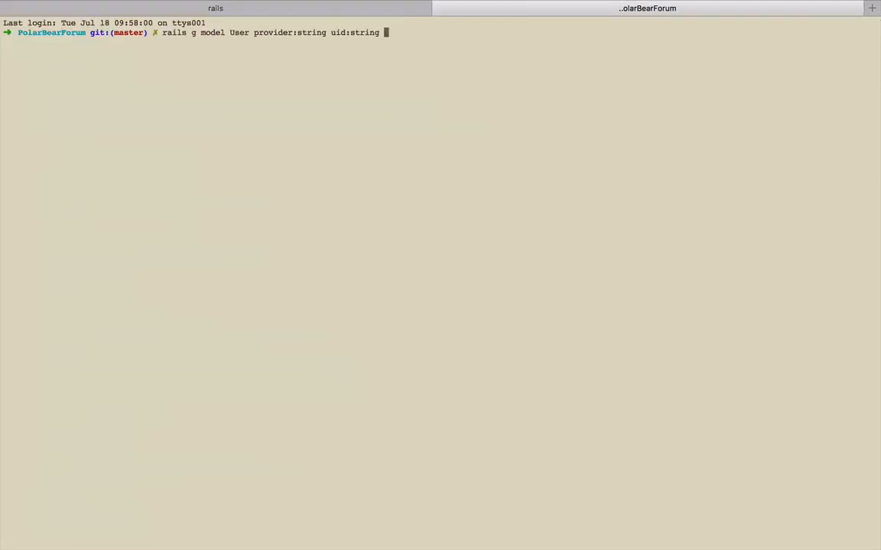
{"action": "type", "text": "nickname"}
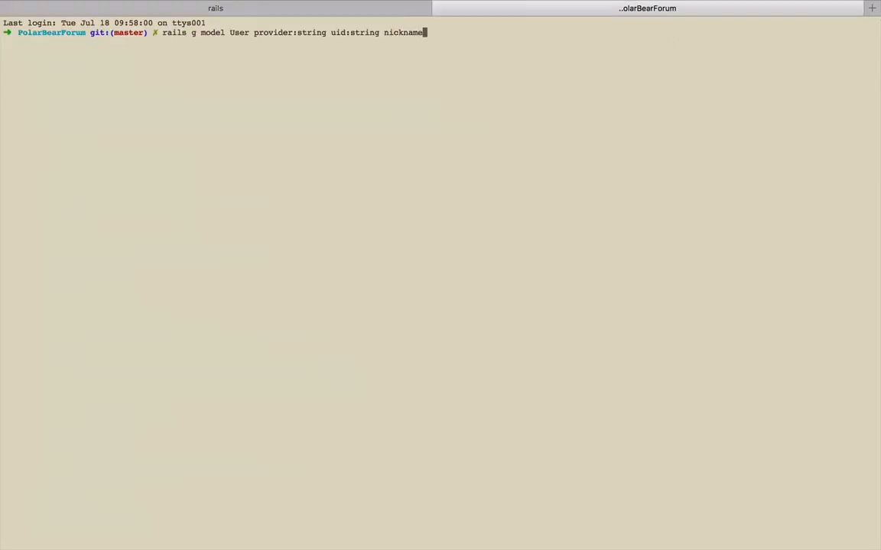
{"action": "type", "text": ":string"}
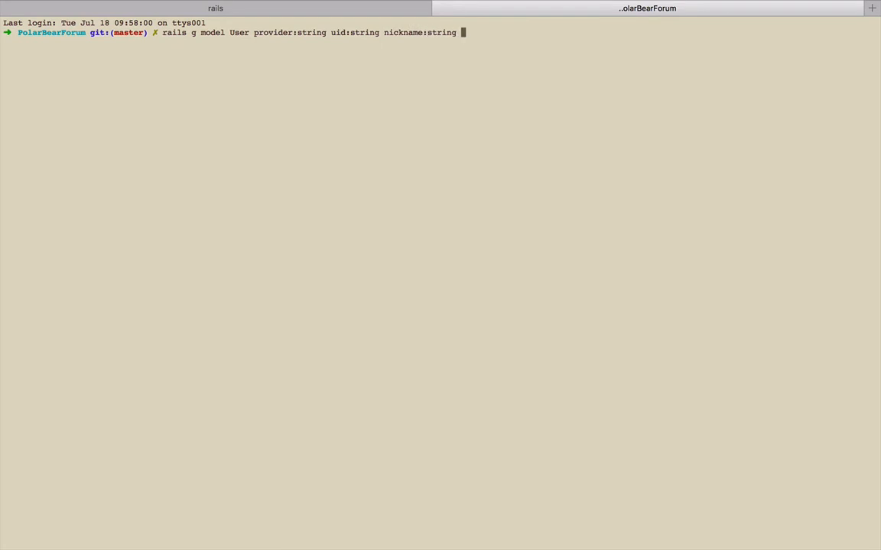
{"action": "type", "text": "name:stt"}
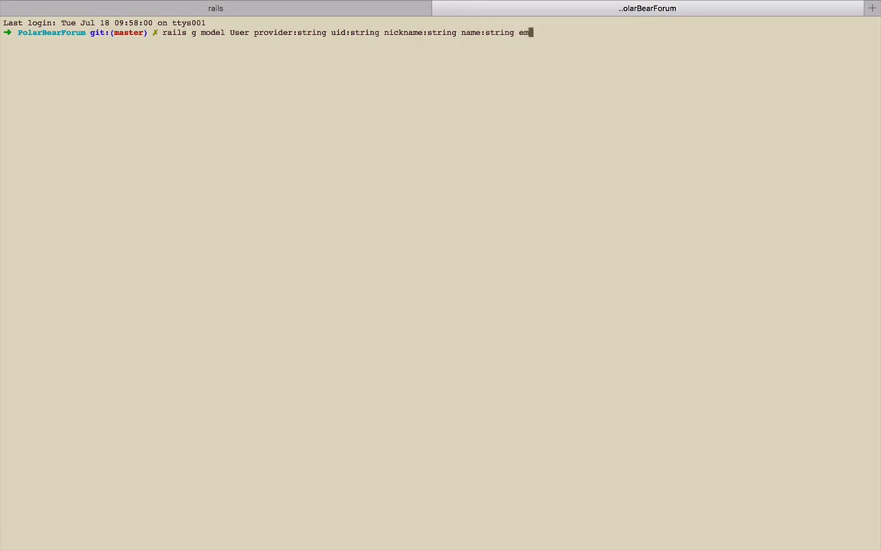
{"action": "type", "text": "il:string"}
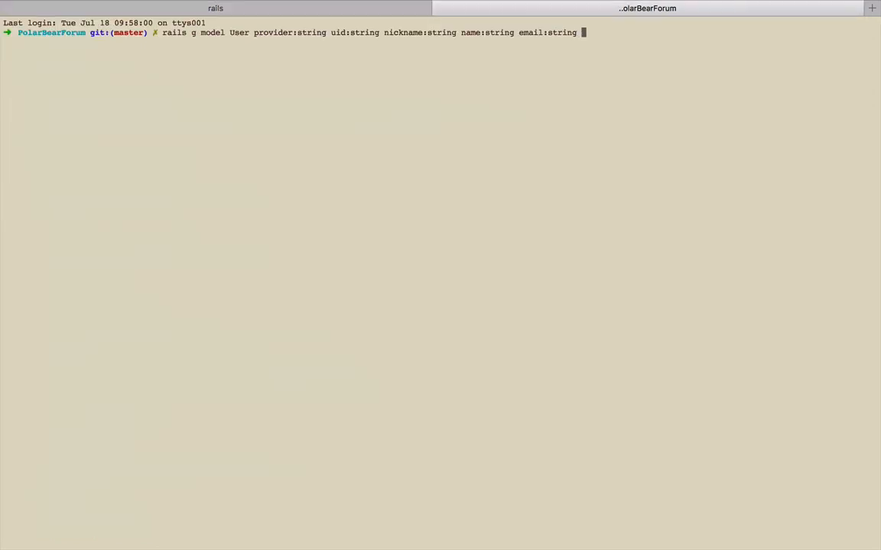
{"action": "type", "text": "location:"}
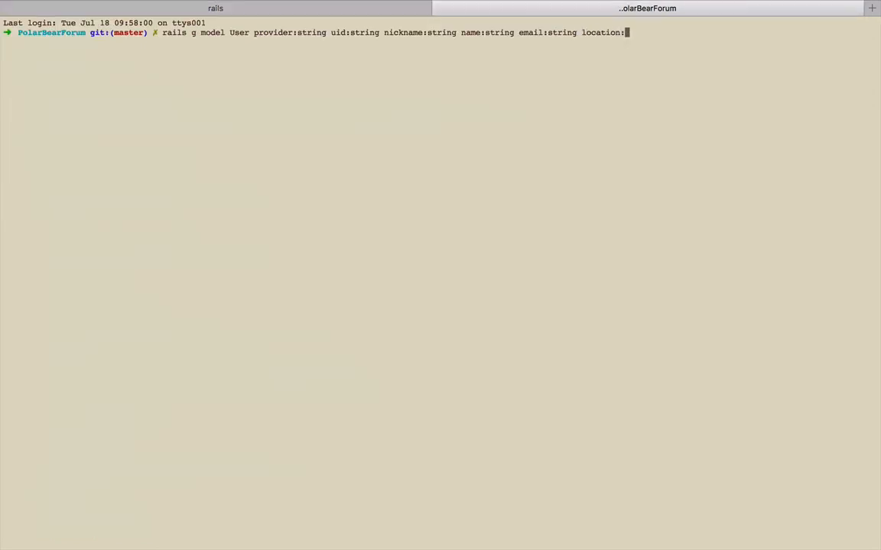
{"action": "type", "text": "string image"}
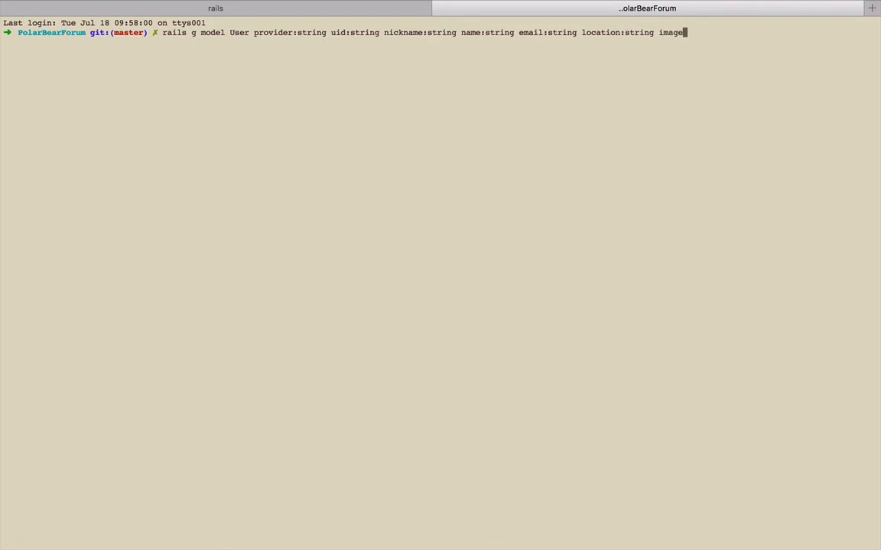
{"action": "type", "text": "_url:st"}
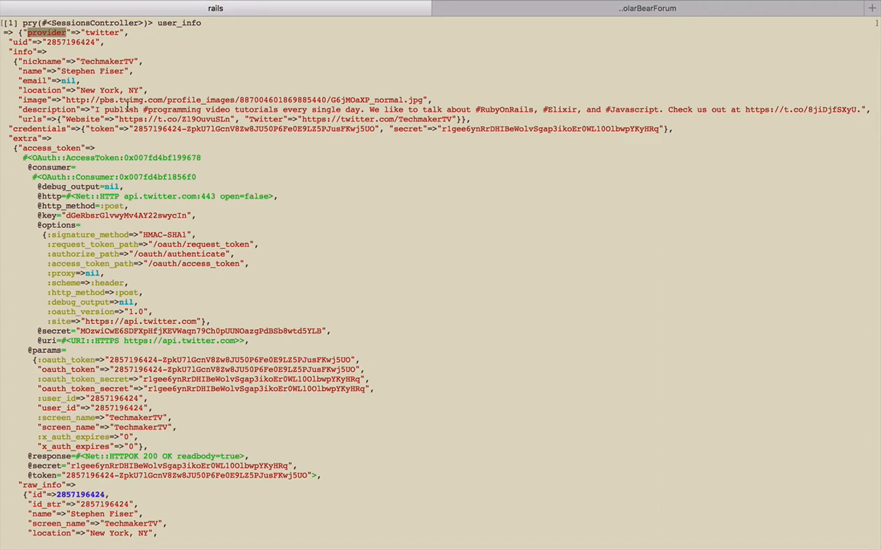
{"action": "mouse_move", "coordinate": [172, 114]}
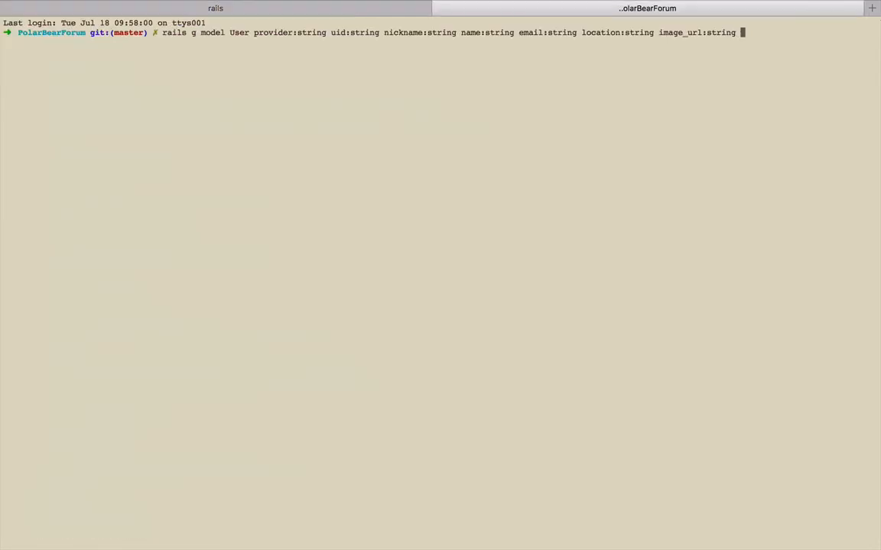
Add description:text, token and secret fields, generate the model, and run rails db:migrate.
{"action": "type", "text": "descri"}
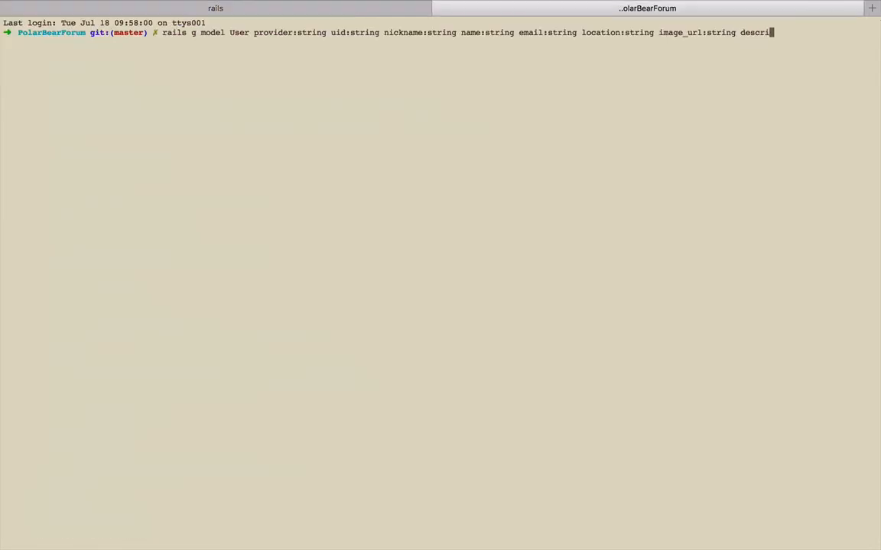
{"action": "type", "text": "ption:te"}
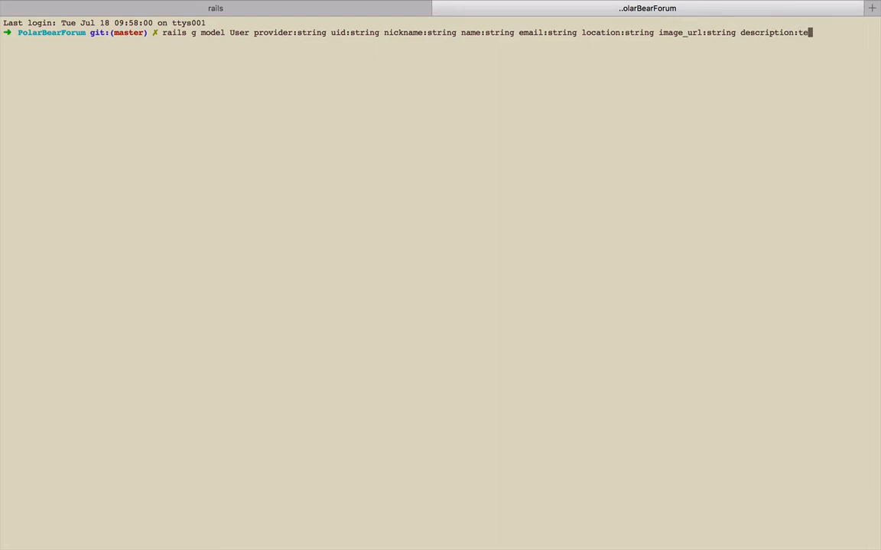
{"action": "type", "text": "xt"}
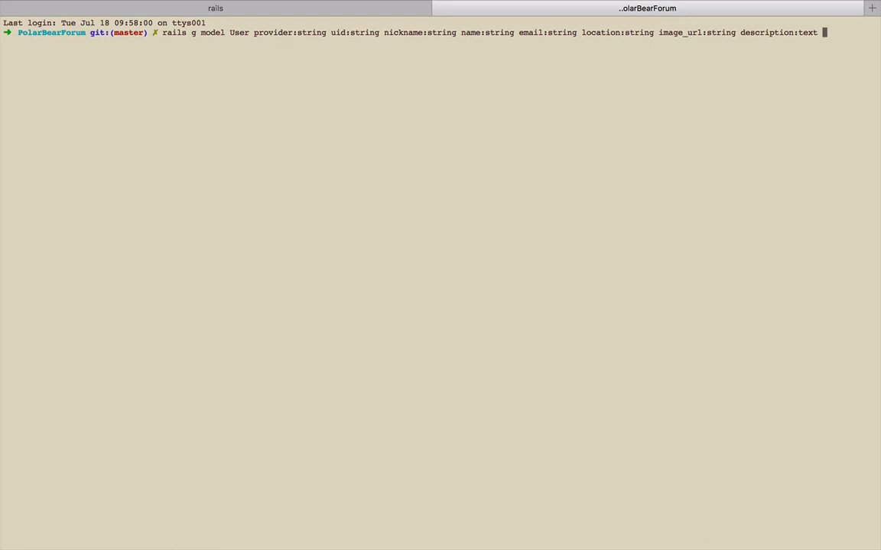
{"action": "type", "text": "token:string secret:stri"}
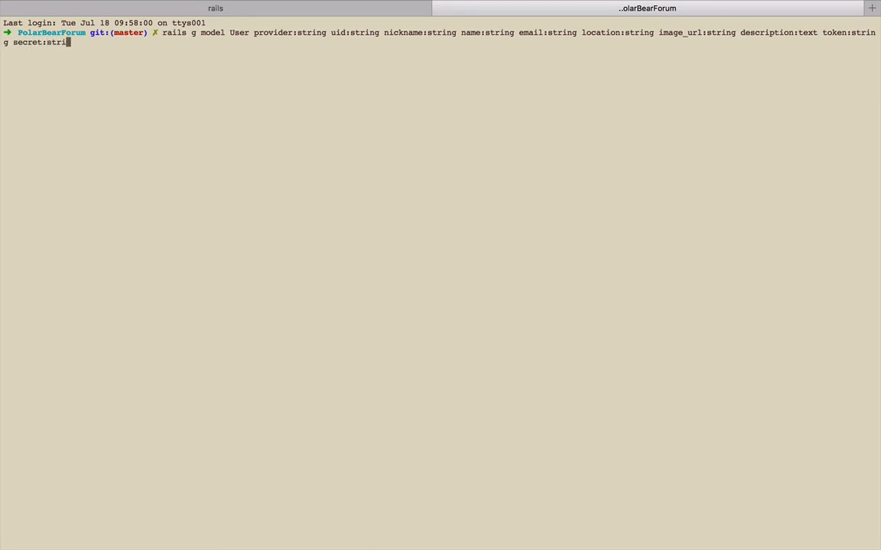
{"action": "type", "text": "ng"}
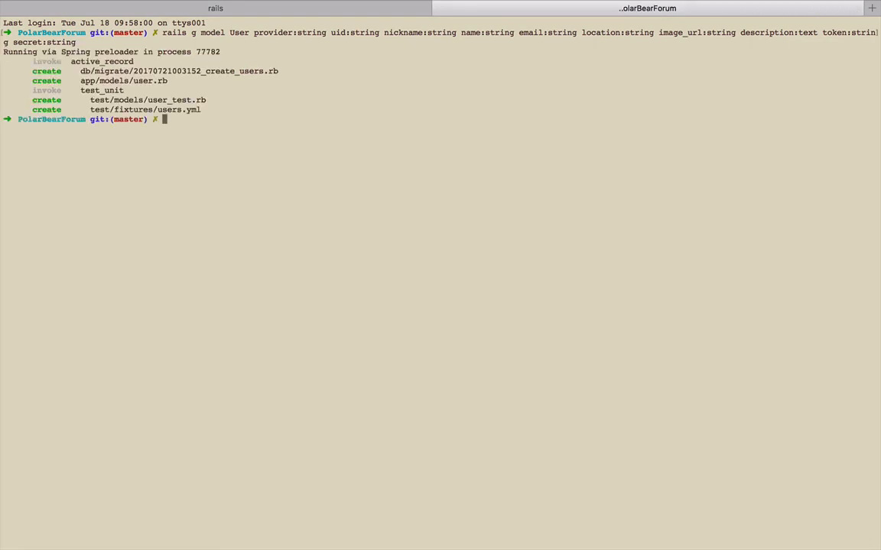
{"action": "type", "text": "rails db:migrate"}
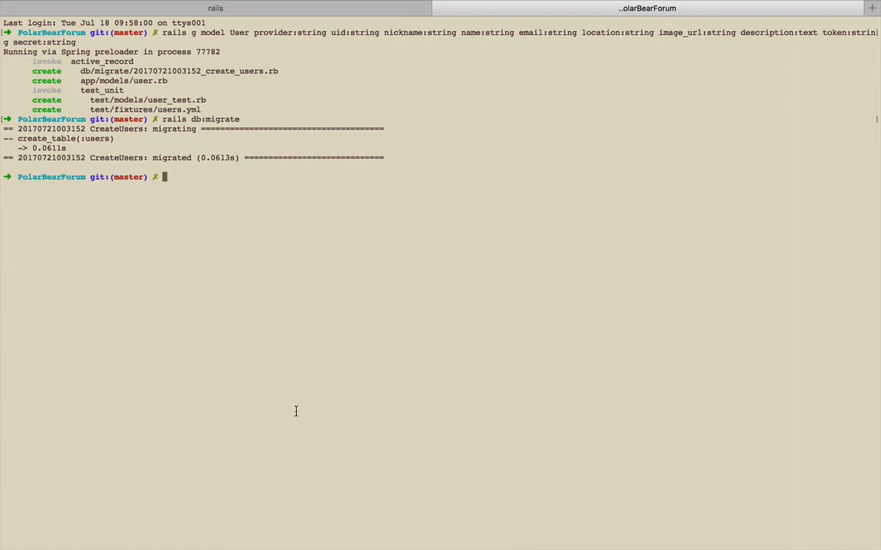
Switch to Atom, open sessions_controller.rb and delete the binding.pry line.
{"action": "key", "text": "cmd+tab"}
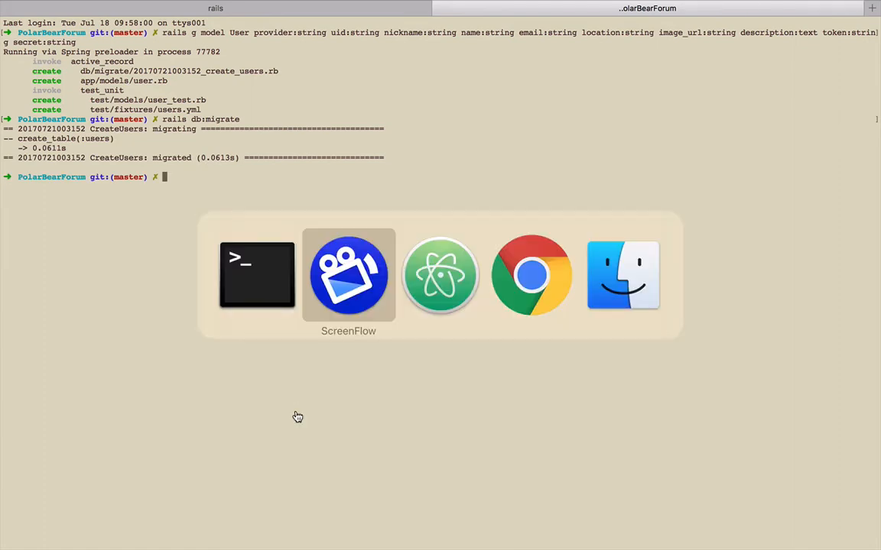
{"action": "left_click", "coordinate": [439, 275]}
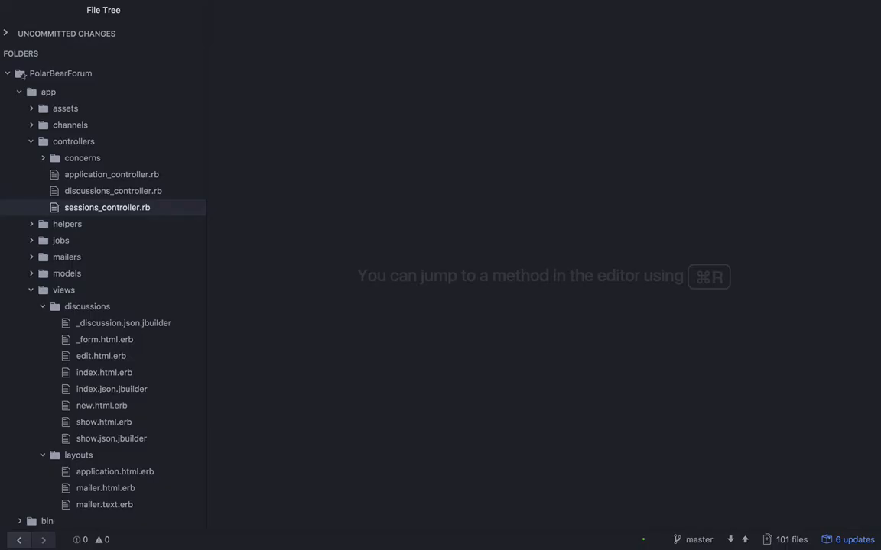
{"action": "left_click", "coordinate": [114, 207]}
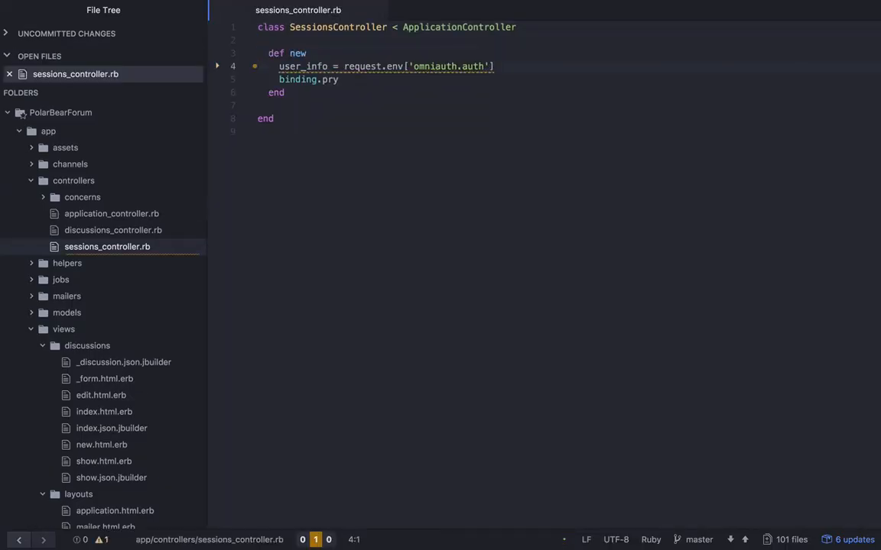
{"action": "key", "text": "enter"}
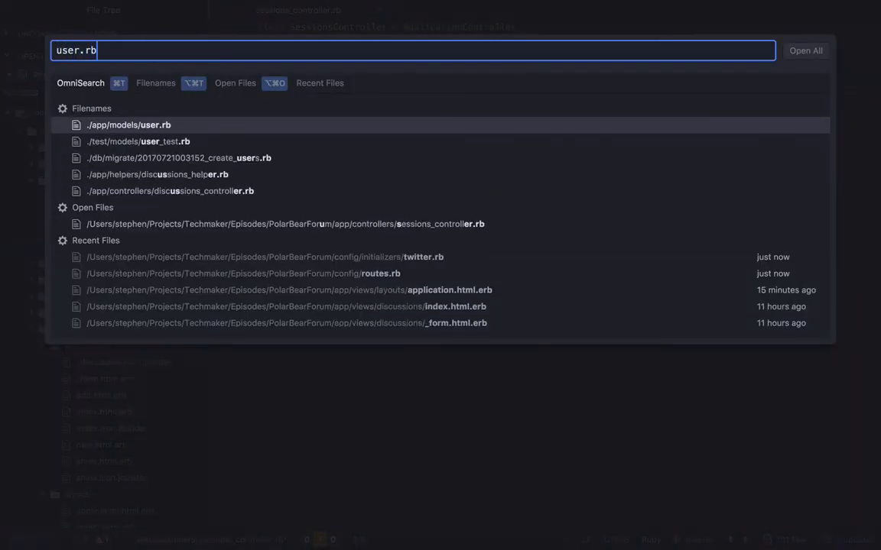
Add def create_or_update_from(auth_info) containing binding.pry to user.rb and save.
{"action": "left_click", "coordinate": [140, 125]}
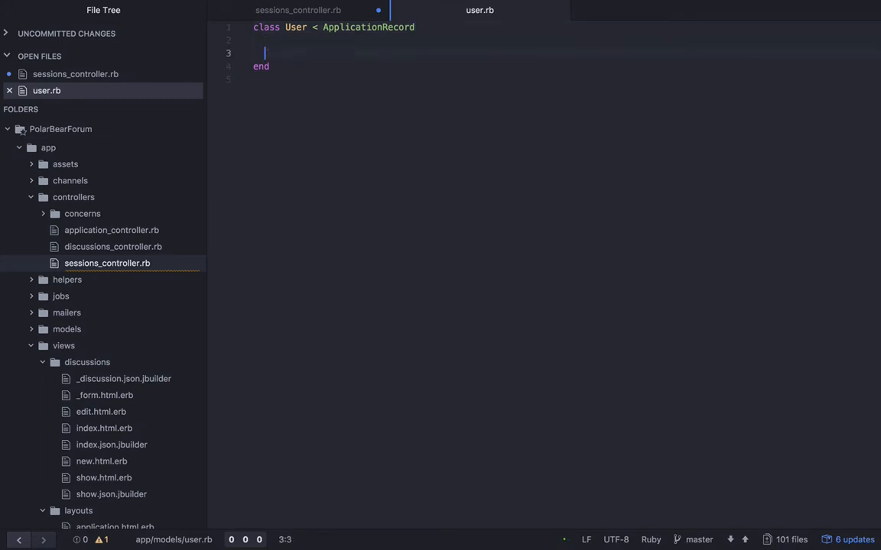
{"action": "key", "text": "Enter"}
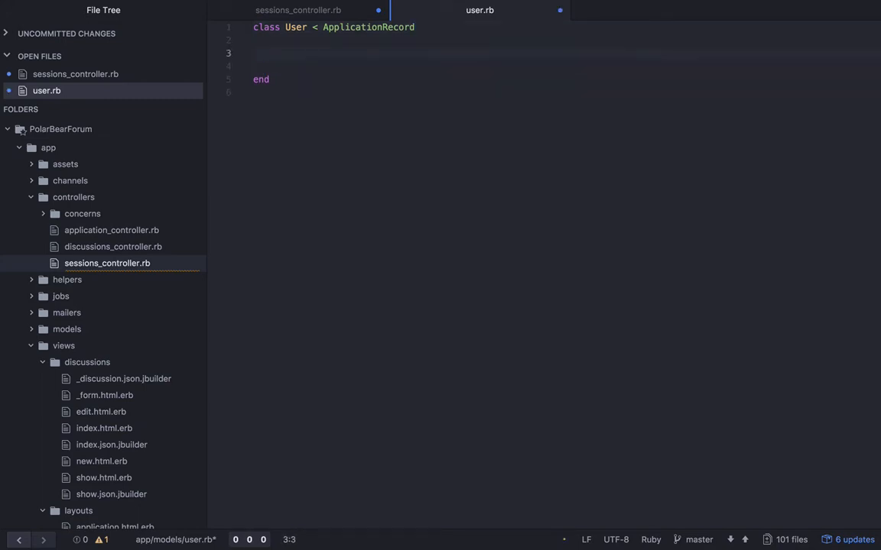
{"action": "type", "text": "def method_name"}
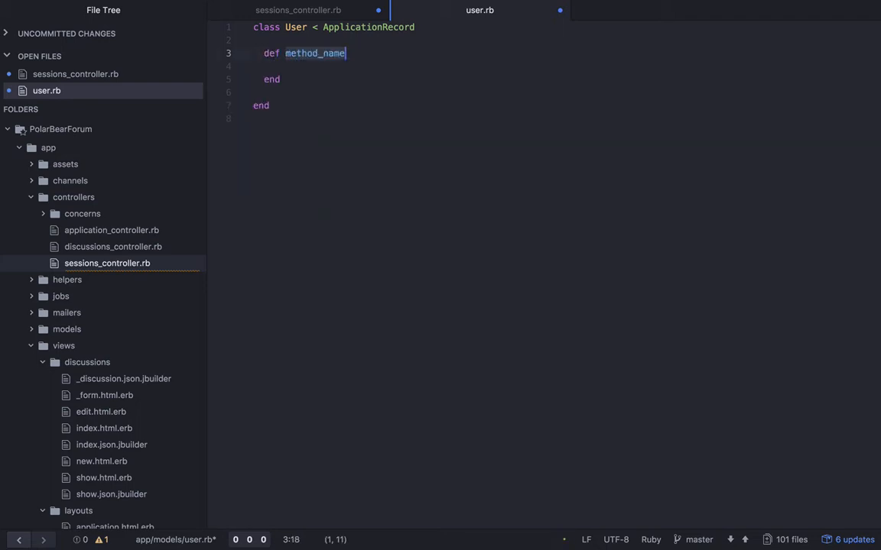
{"action": "type", "text": "save"}
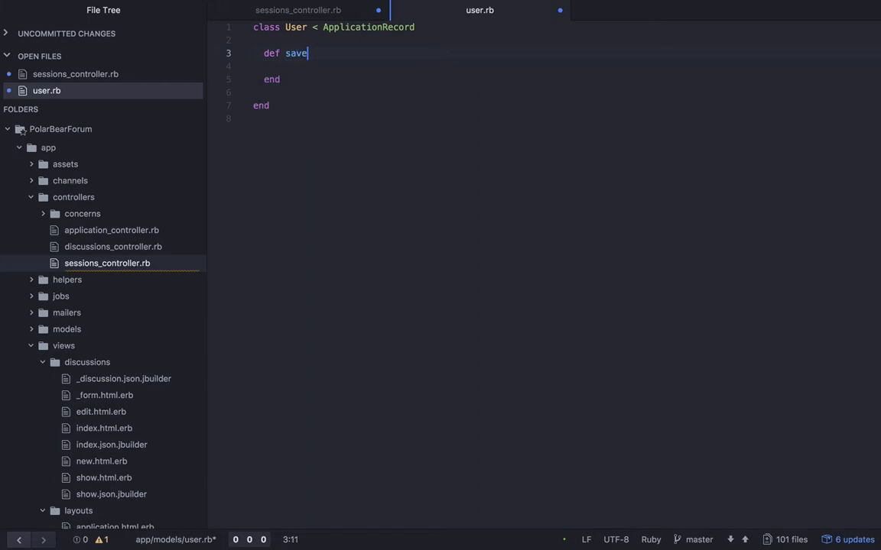
{"action": "type", "text": "creat"}
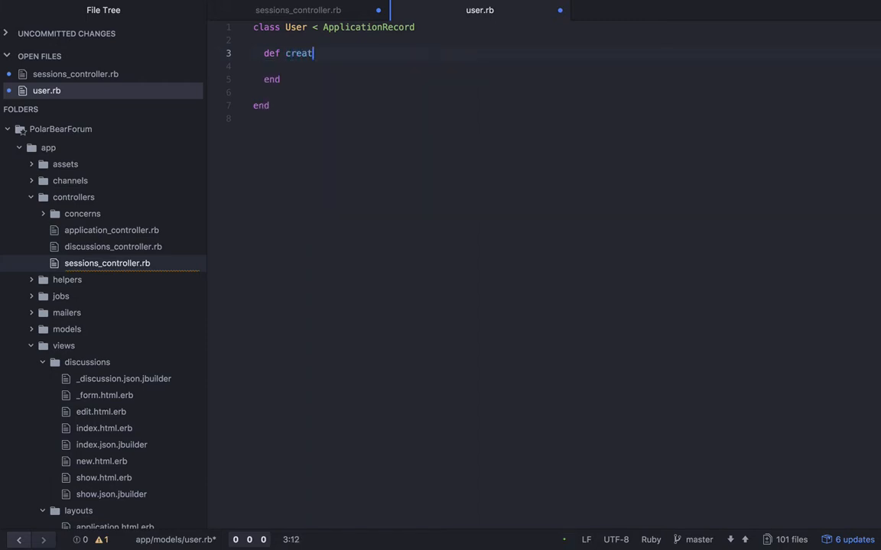
{"action": "type", "text": "e_or_u"}
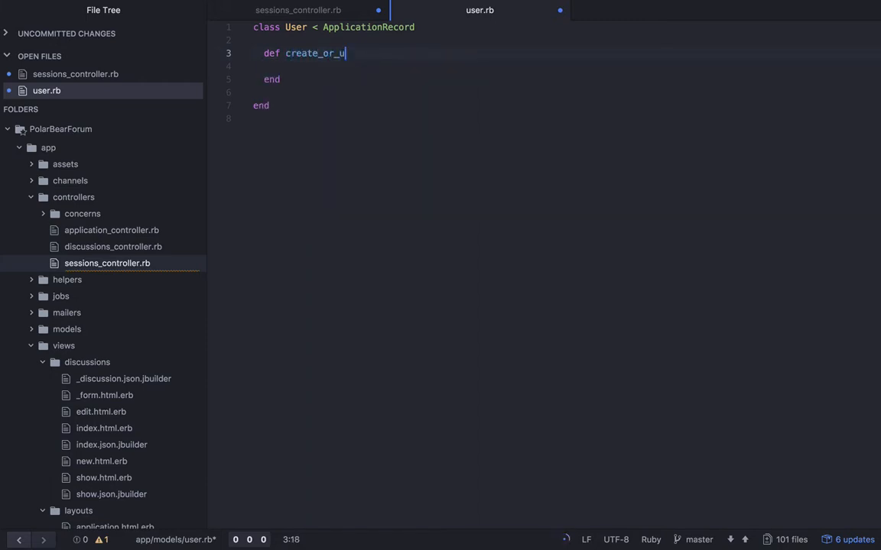
{"action": "type", "text": "pdate_from("}
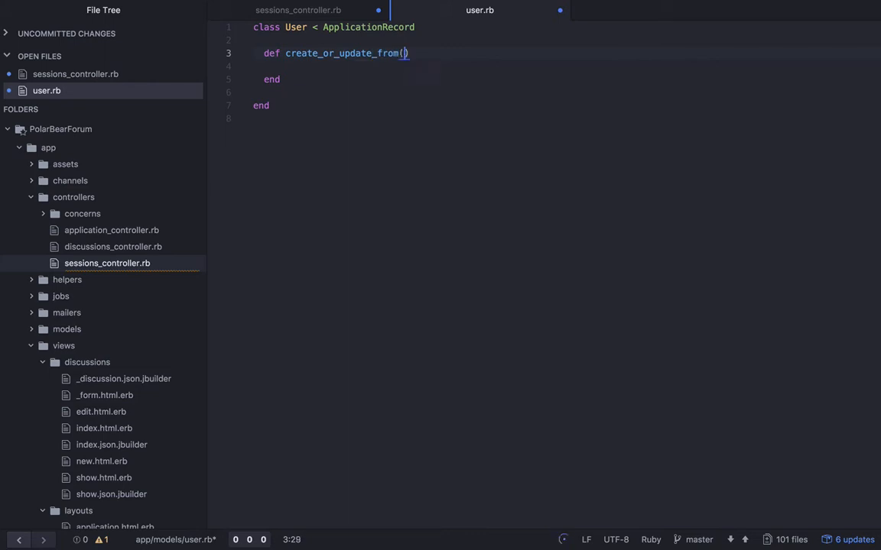
{"action": "type", "text": "auth_info"}
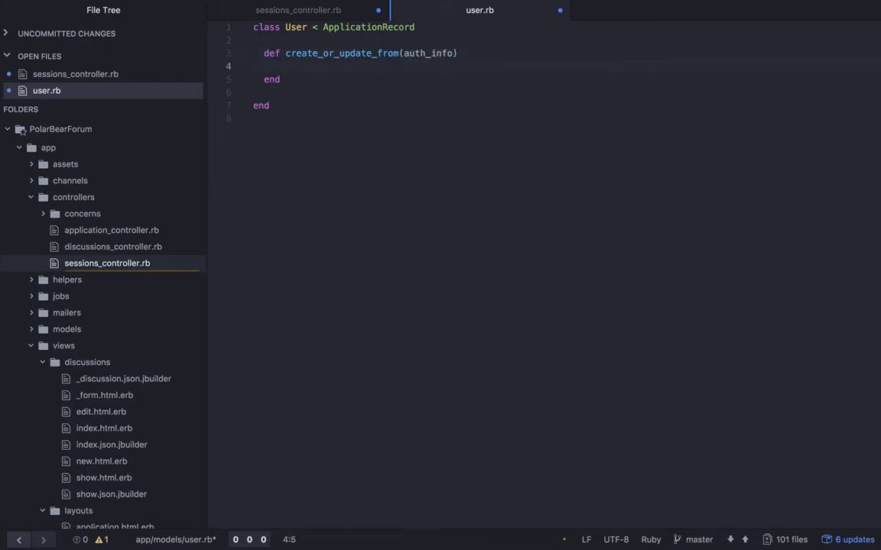
{"action": "type", "text": "binding.pry"}
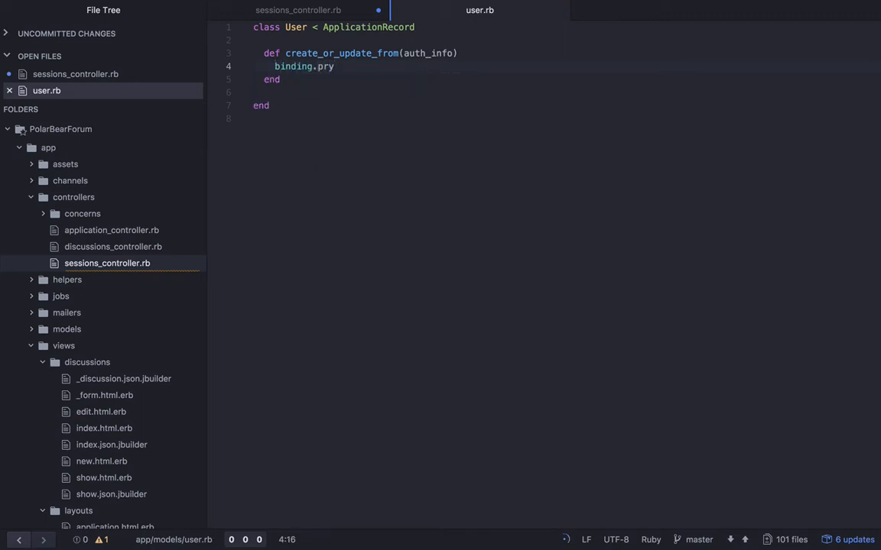
{"action": "left_click", "coordinate": [298, 9]}
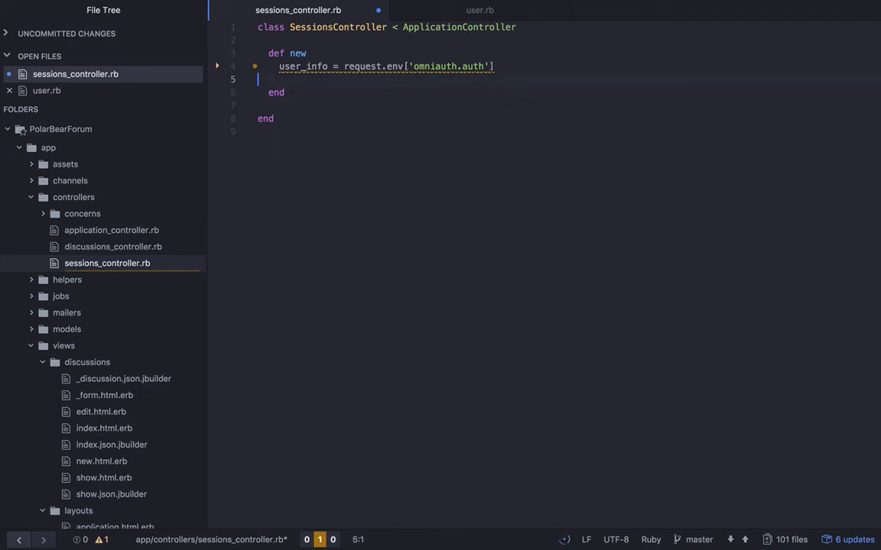
Make the new action call User.create_or_update_from(request.env['omniauth.auth']) and save.
{"action": "type", "text": "u"}
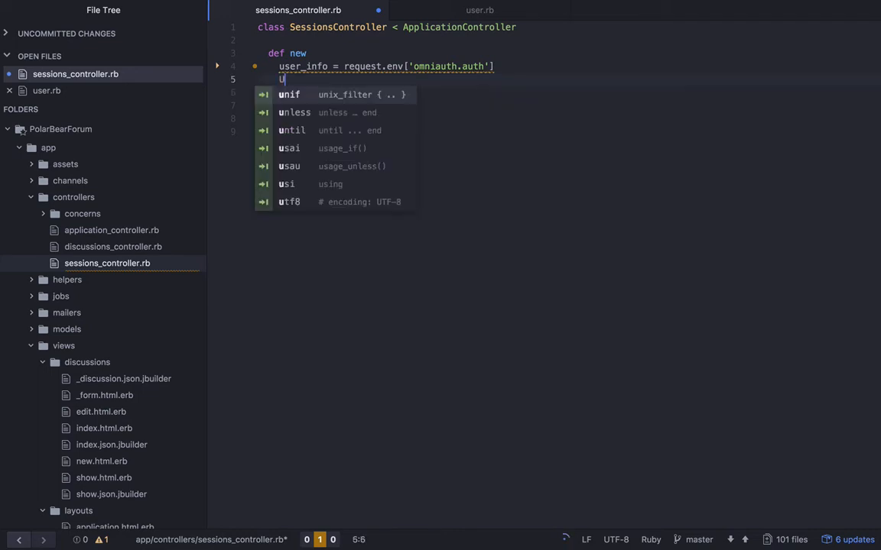
{"action": "type", "text": "ser.create"}
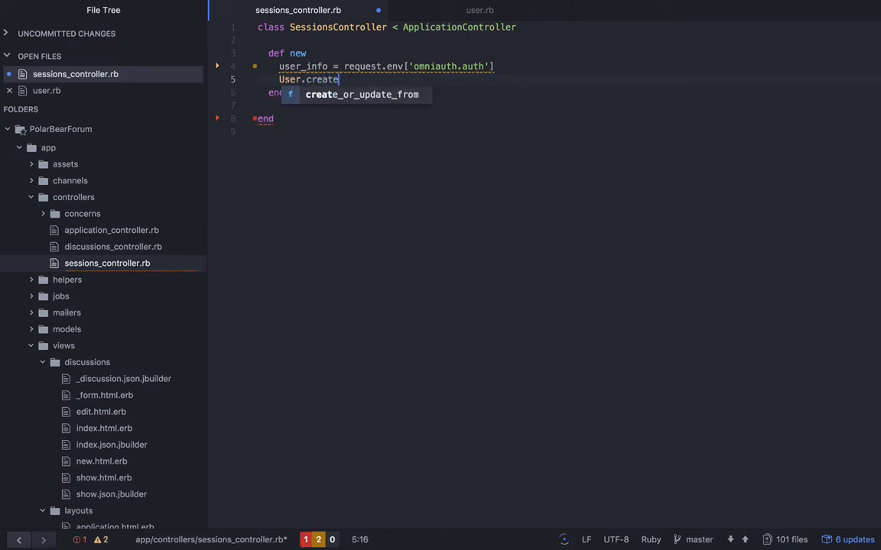
{"action": "key", "text": "Tab"}
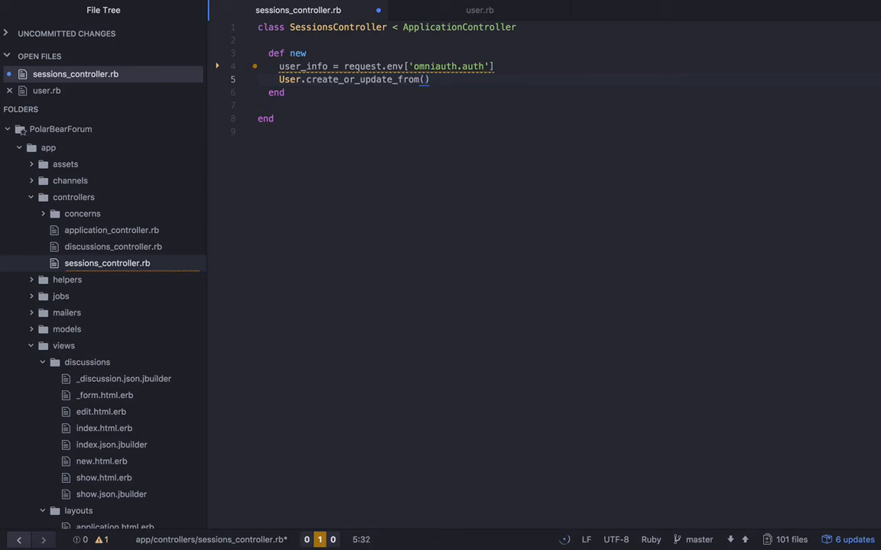
{"action": "left_click", "coordinate": [355, 66]}
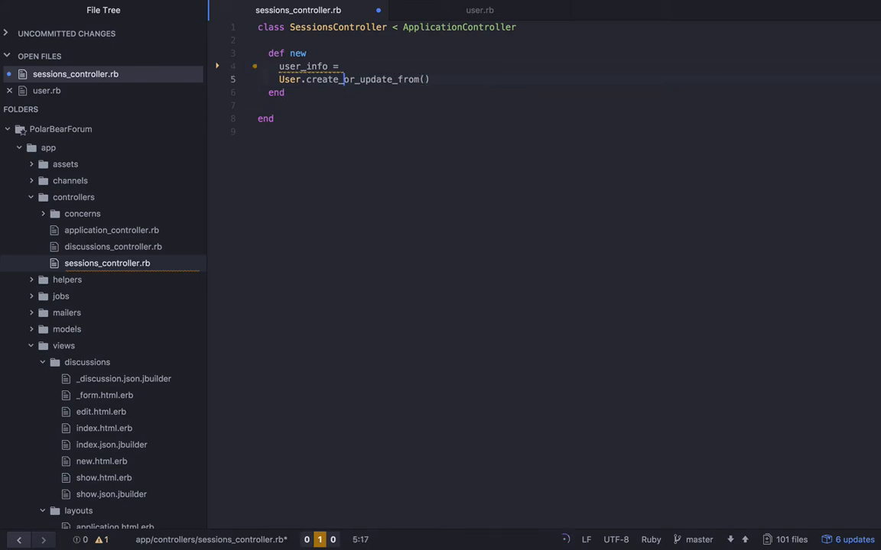
{"action": "type", "text": "request.env['omniauth.auth']"}
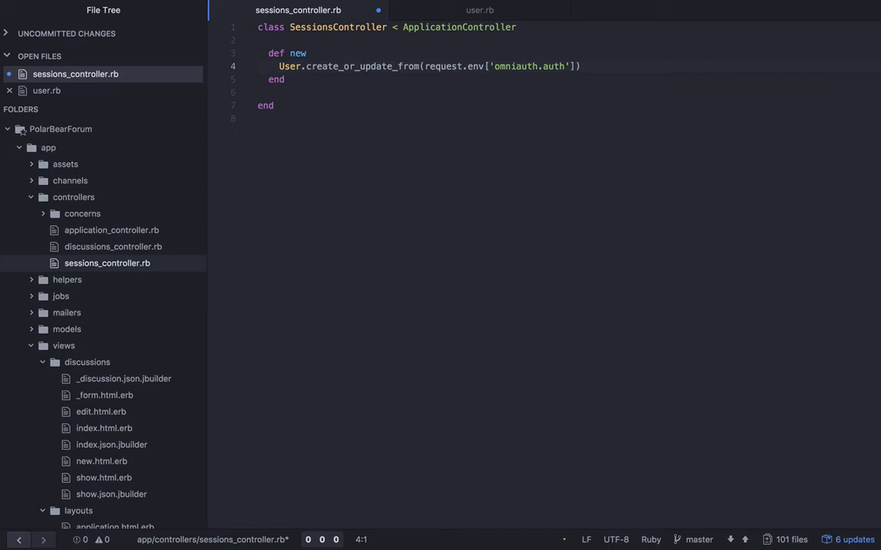
{"action": "key", "text": "ctrl+s"}
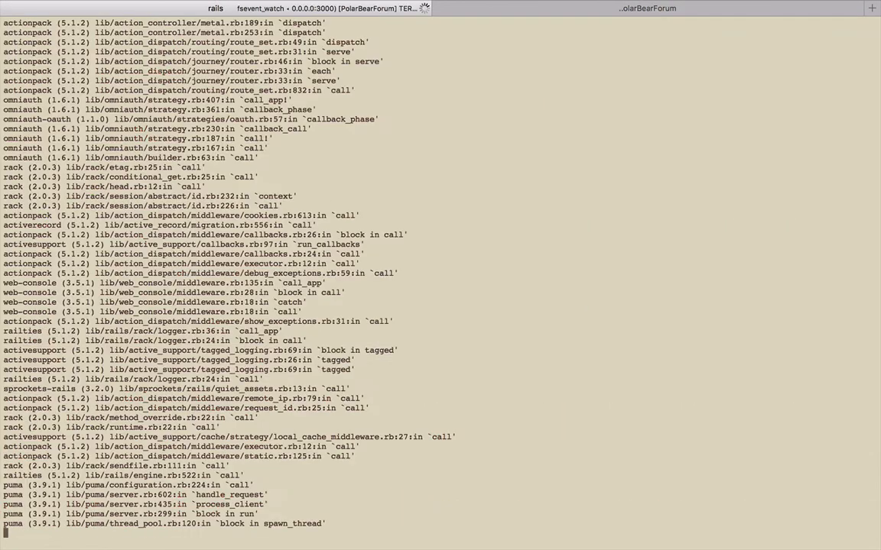
Review the Rails server's long error backtrace, then return to the forum's Discussions page.
{"action": "key", "text": "cmd+tab"}
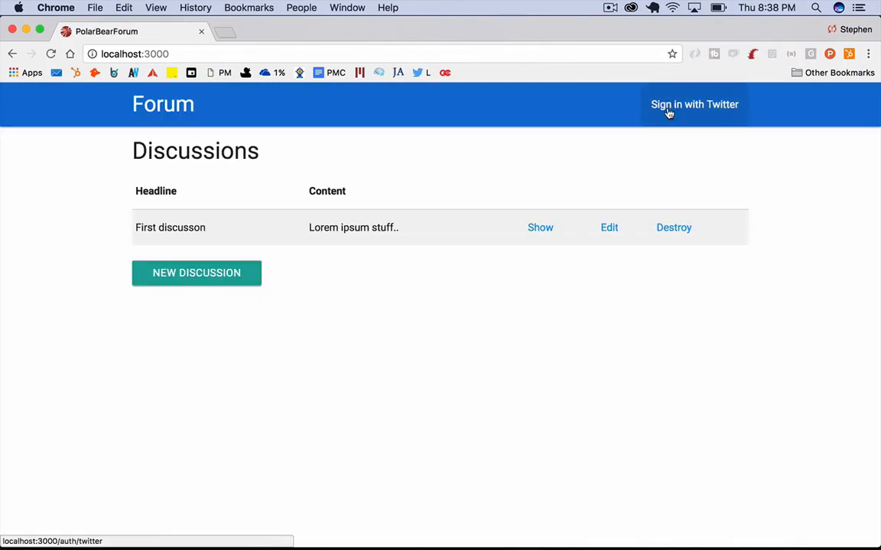
Trigger 'Sign in with Twitter' from the forum navbar, landing on /auth/twitter.
{"action": "left_click", "coordinate": [693, 104]}
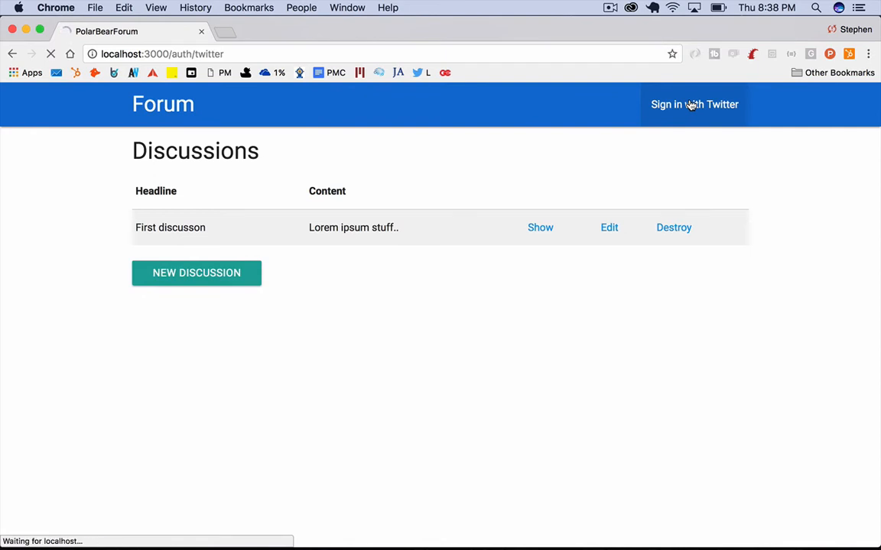
{"action": "left_click", "coordinate": [693, 105]}
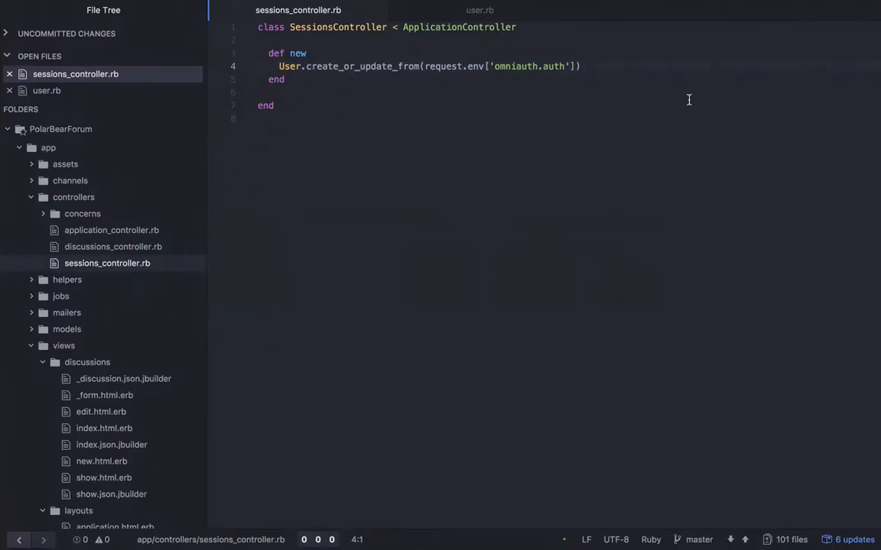
Make create_or_update_from(auth_info) in user.rb a class method with 'self.' and save it.
{"action": "left_click", "coordinate": [480, 9]}
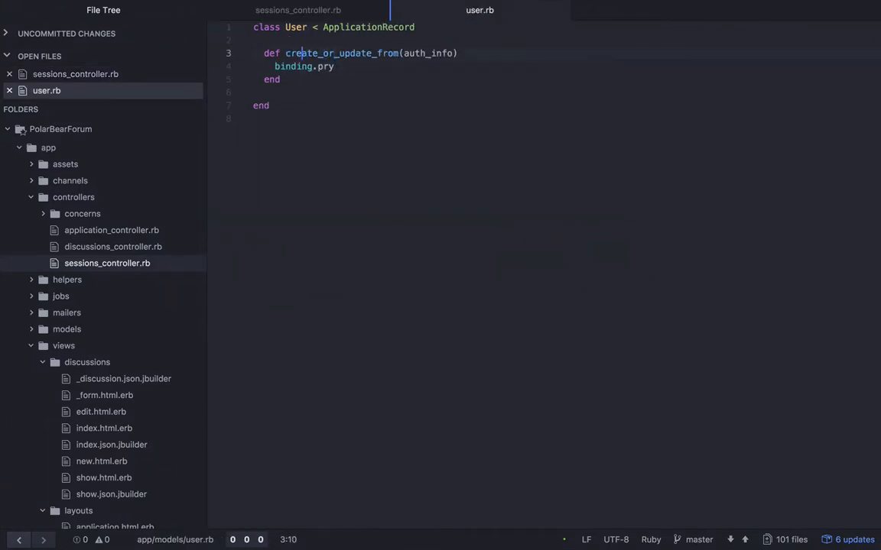
{"action": "type", "text": "self."}
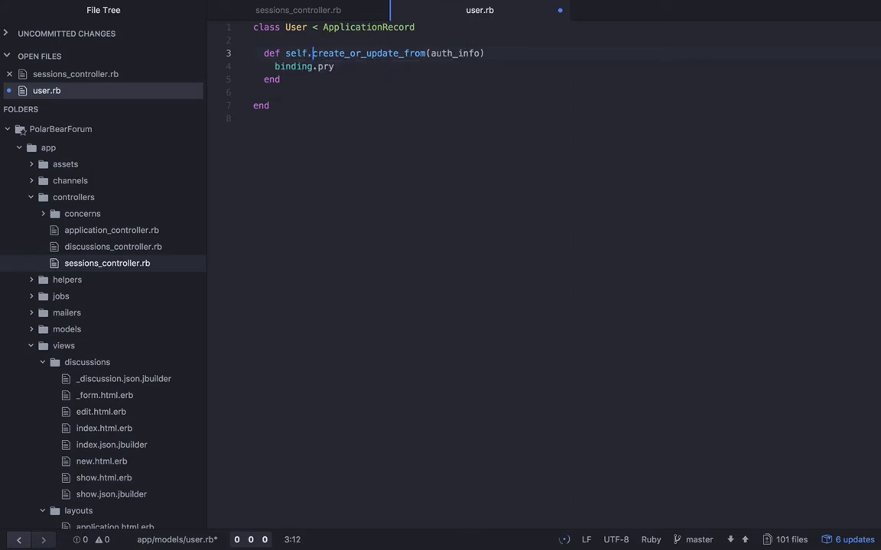
{"action": "key", "text": "ctrl+s"}
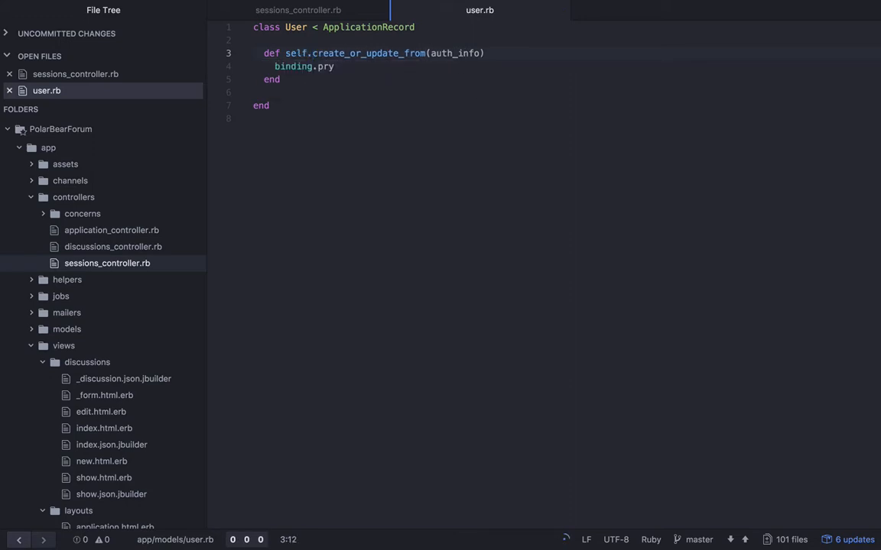
{"action": "left_click", "coordinate": [313, 53]}
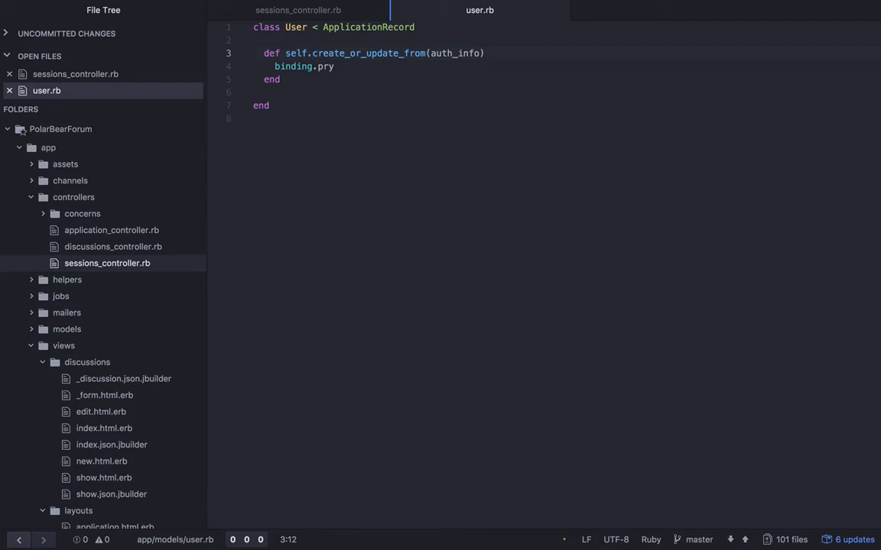
{"action": "left_click", "coordinate": [312, 52]}
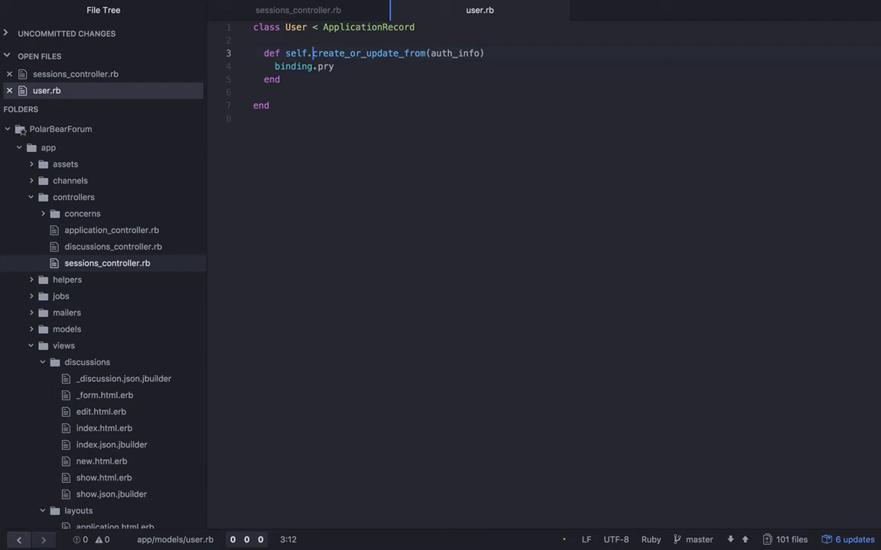
{"action": "key", "text": "cmd+tab"}
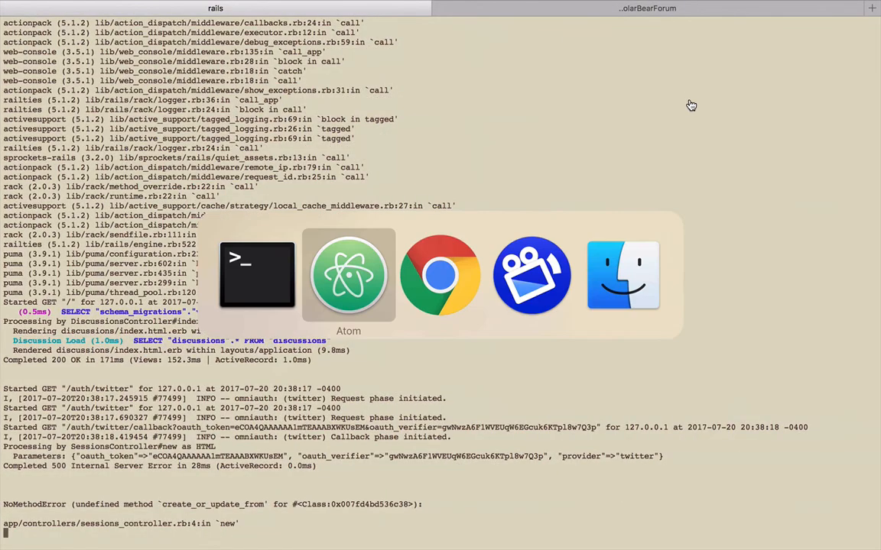
Reload localhost:3000, sign in and authorize with Twitter, then bring up the paused pry console.
{"action": "left_click", "coordinate": [440, 275]}
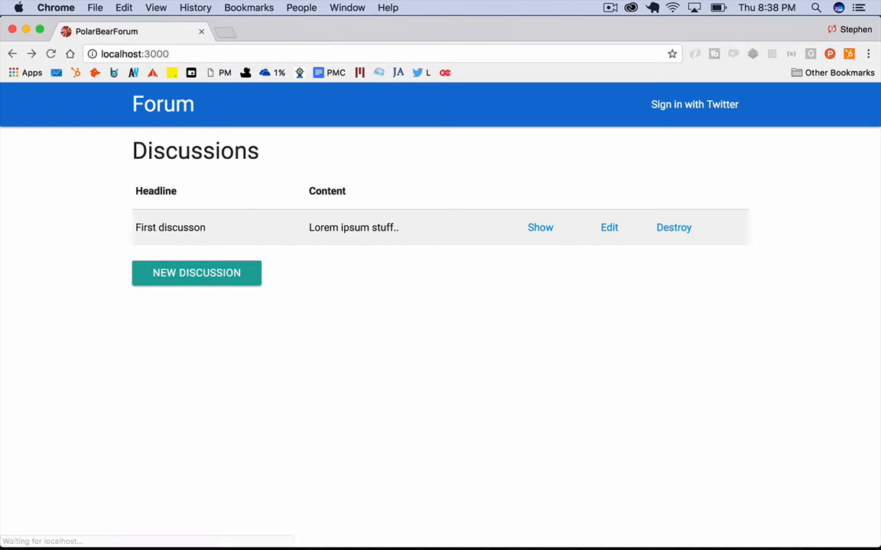
{"action": "left_click", "coordinate": [693, 104]}
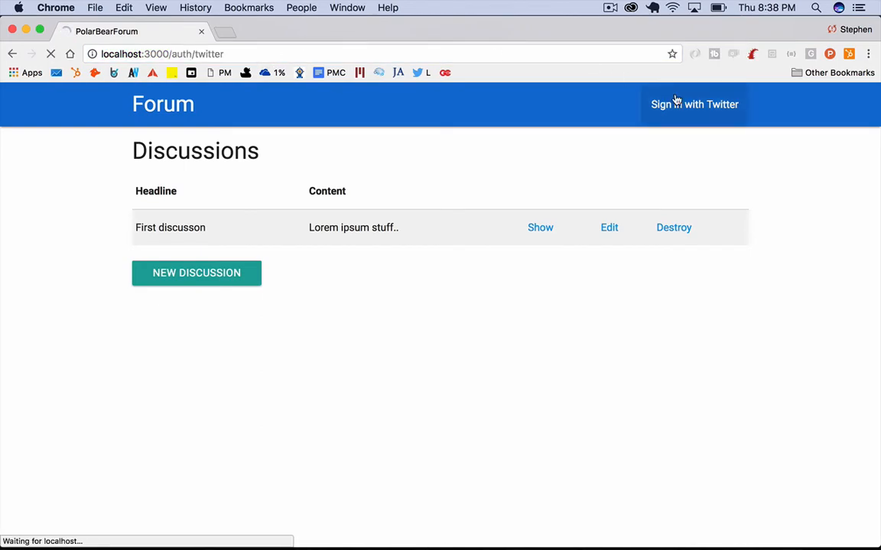
{"action": "left_click", "coordinate": [693, 104]}
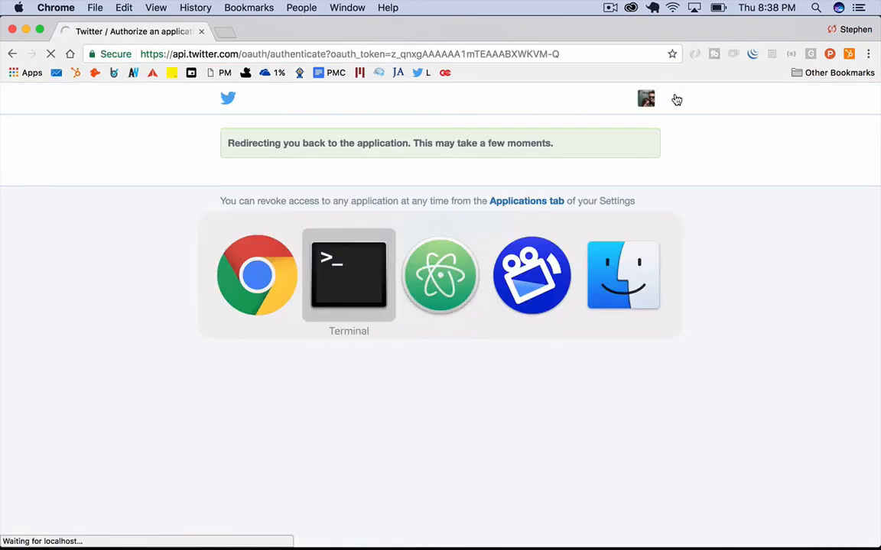
{"action": "left_click", "coordinate": [348, 275]}
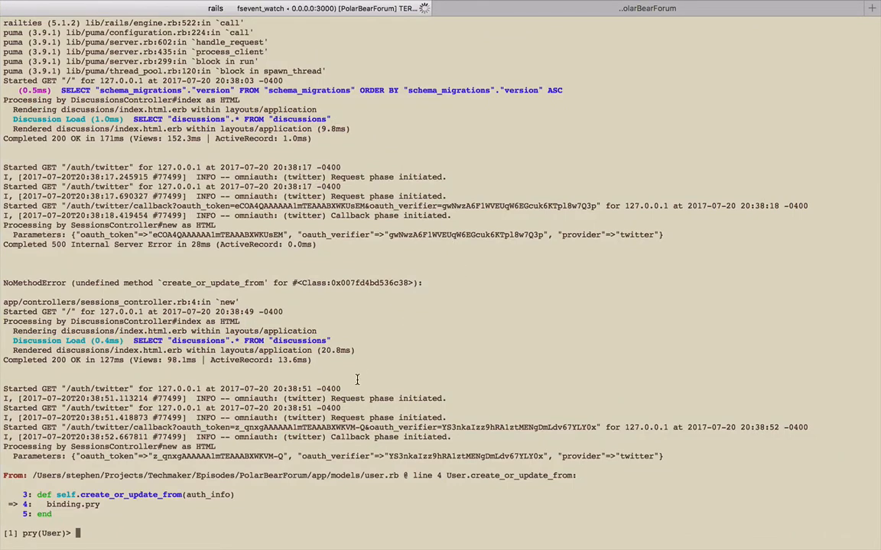
Print auth_info, User.new, and auth_info's provider, uid, info nickname and credentials in pry.
{"action": "type", "text": "auth_info"}
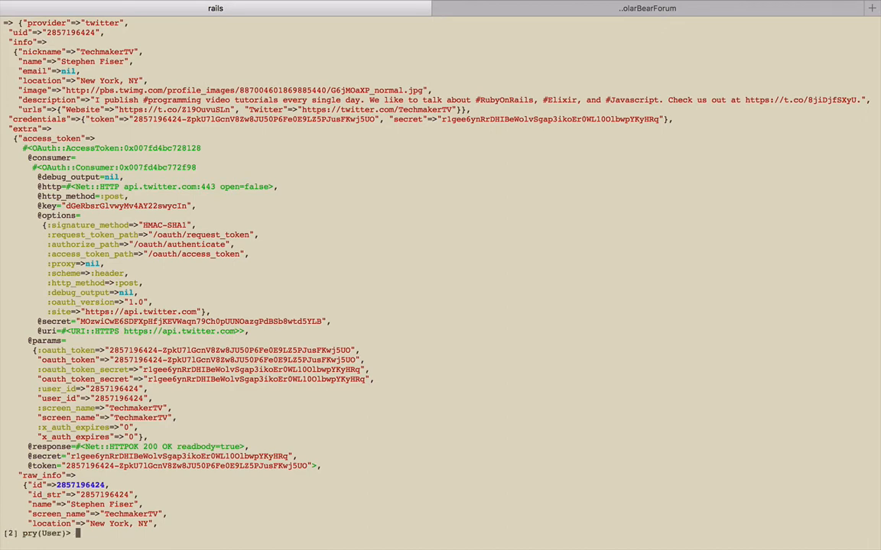
{"action": "type", "text": "User.new"}
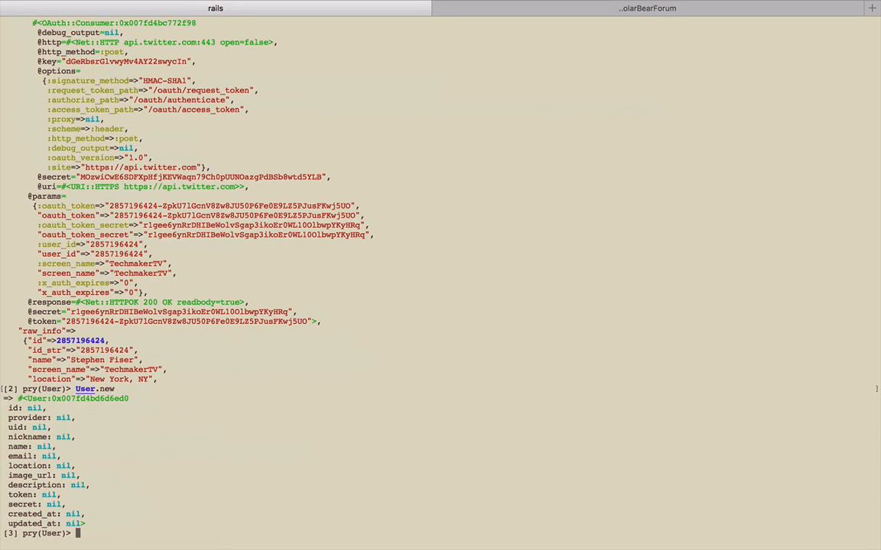
{"action": "type", "text": "auth_info:"}
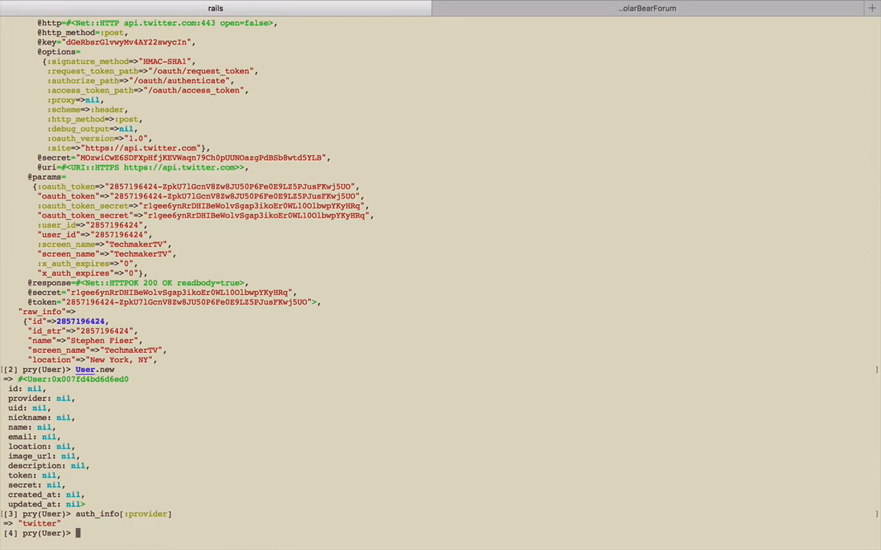
{"action": "type", "text": "auth_info[:provider"}
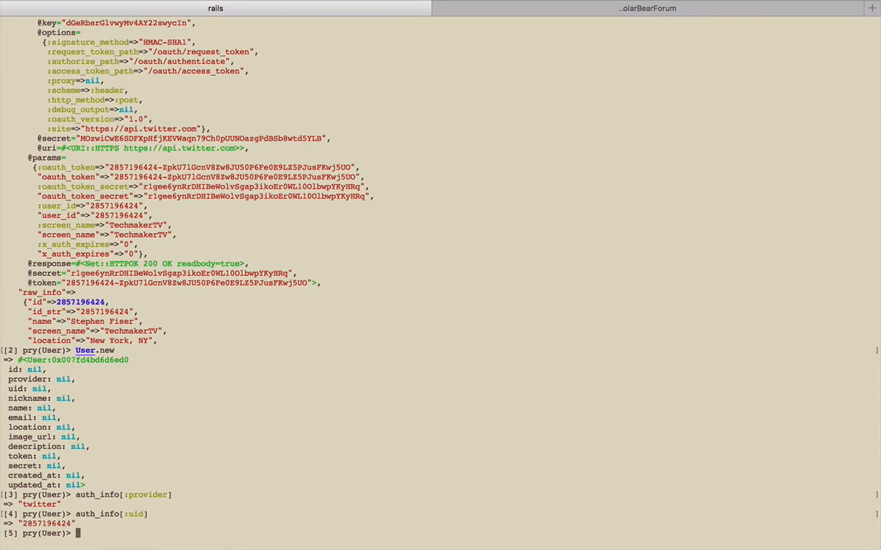
{"action": "type", "text": "auth_info[:uid"}
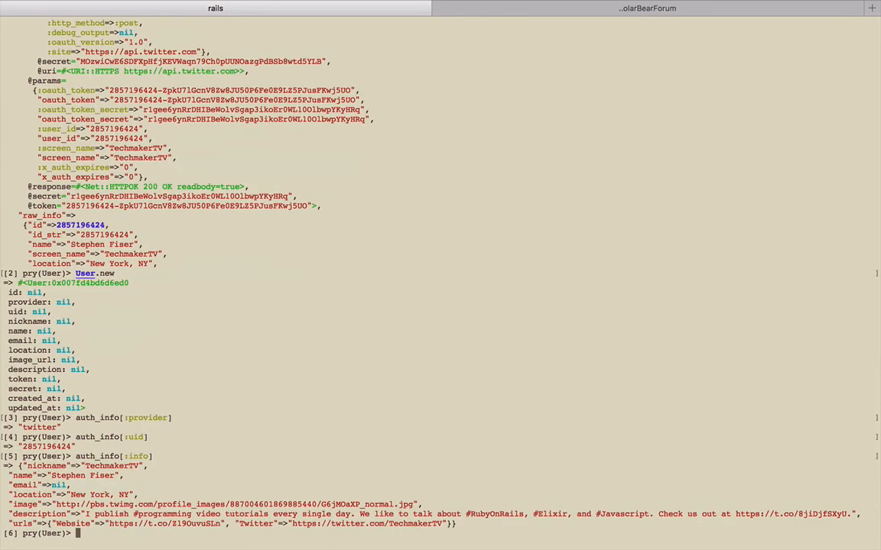
{"action": "type", "text": "auth_info[:info][:nickname"}
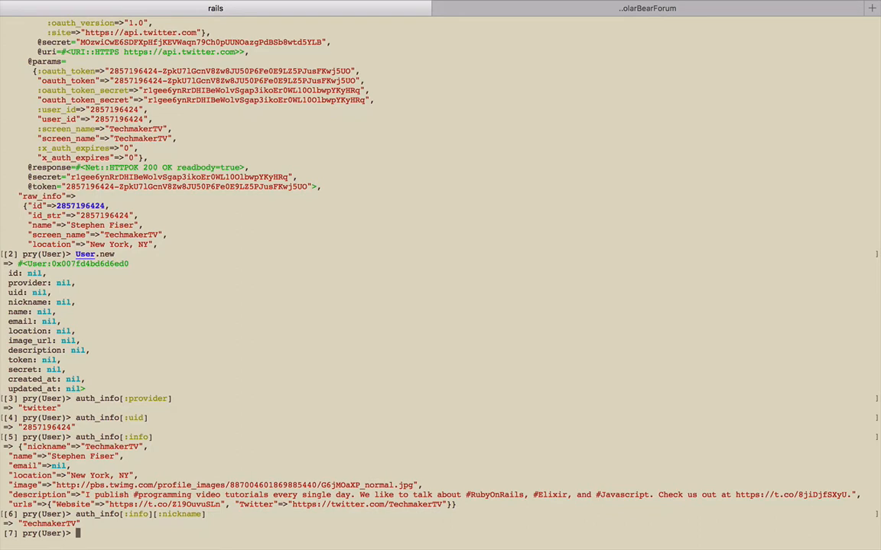
{"action": "type", "text": "auth_info[:info][:nickn"}
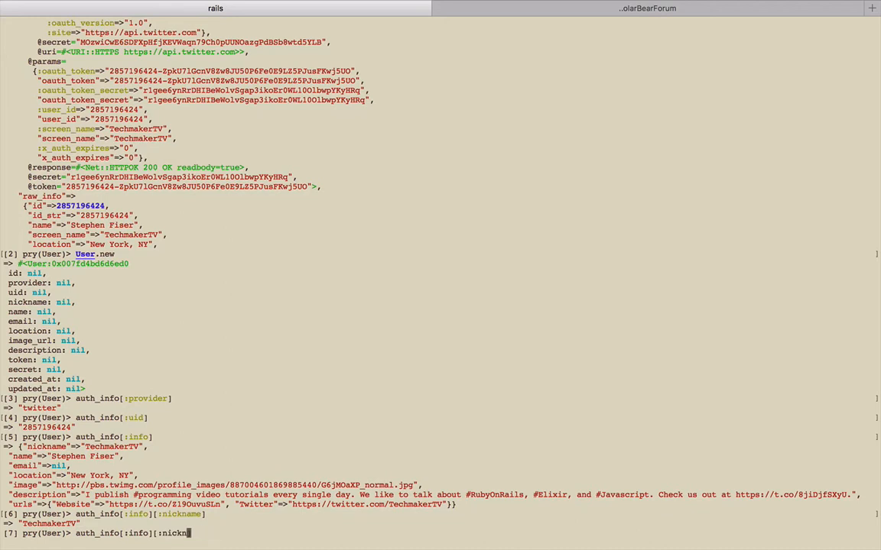
{"action": "type", "text": "credentials"}
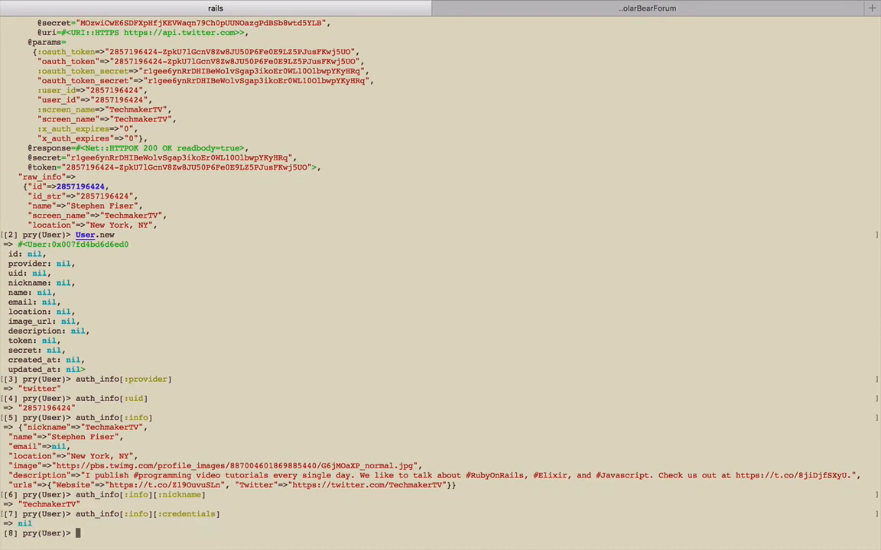
{"action": "type", "text": "auth_info[:info][:credentials]"}
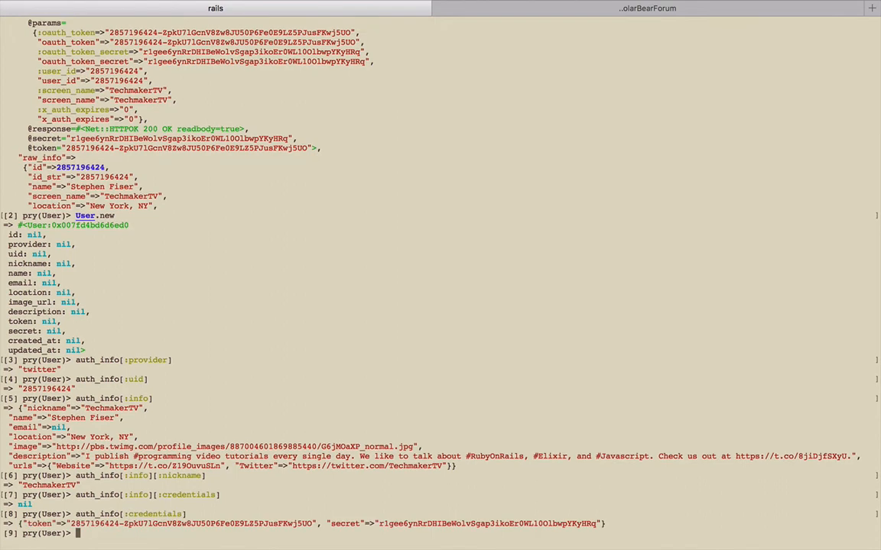
{"action": "type", "text": "auth_info[:credentials][:"}
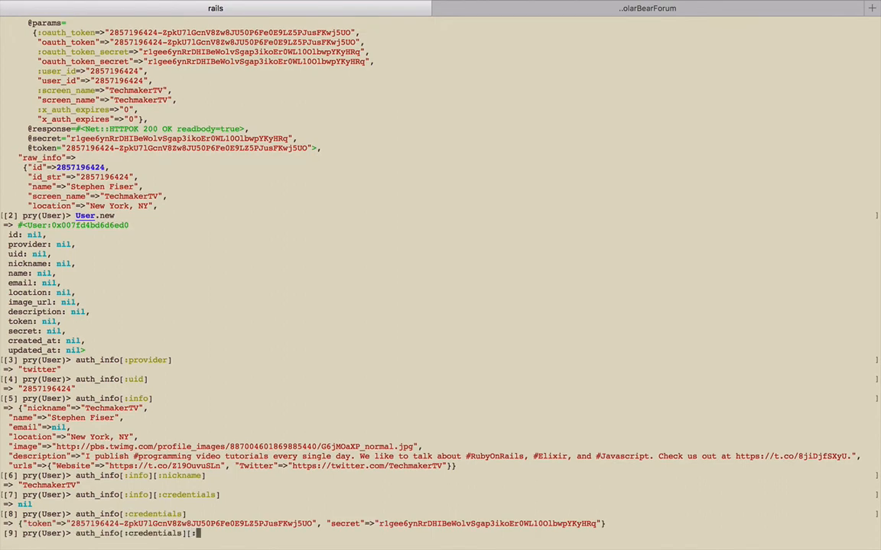
Print the credentials token and confirm User.where(uid: 5, provider: 'twitter') returns nothing.
{"action": "key", "text": "Return"}
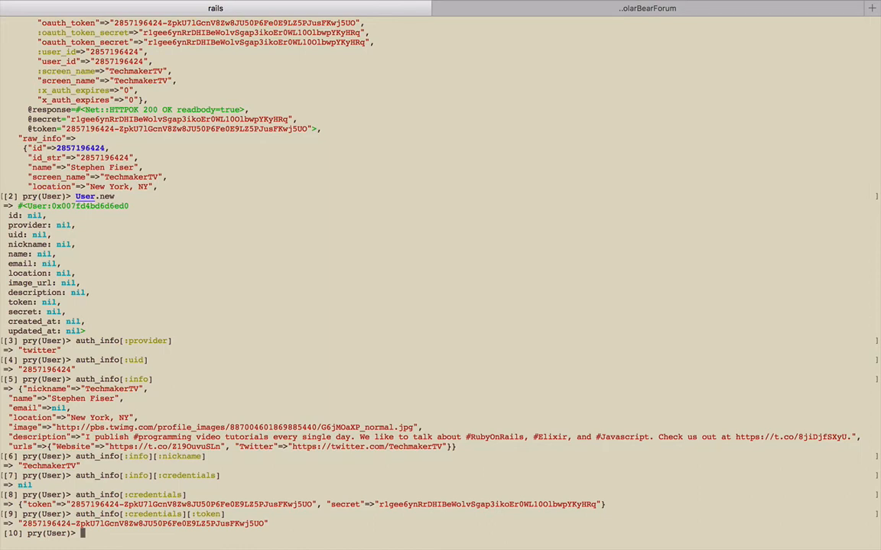
{"action": "type", "text": "User."}
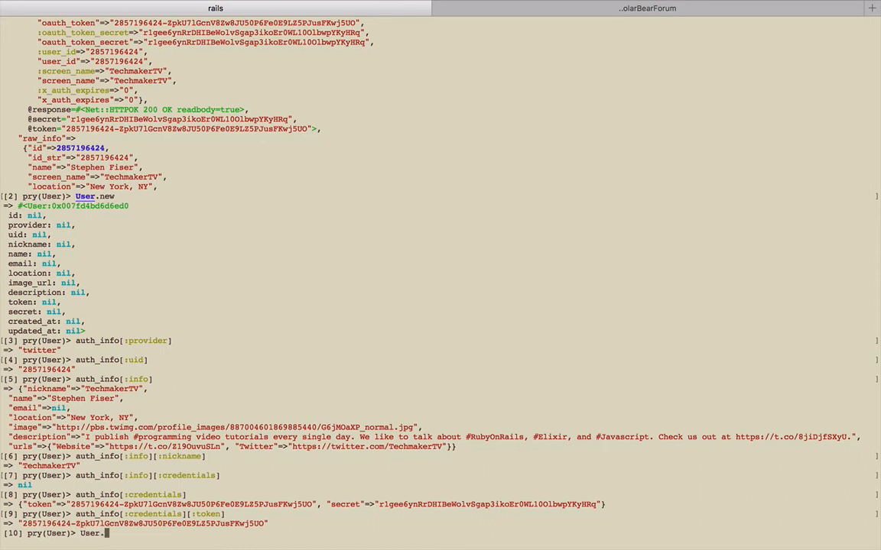
{"action": "type", "text": "where("}
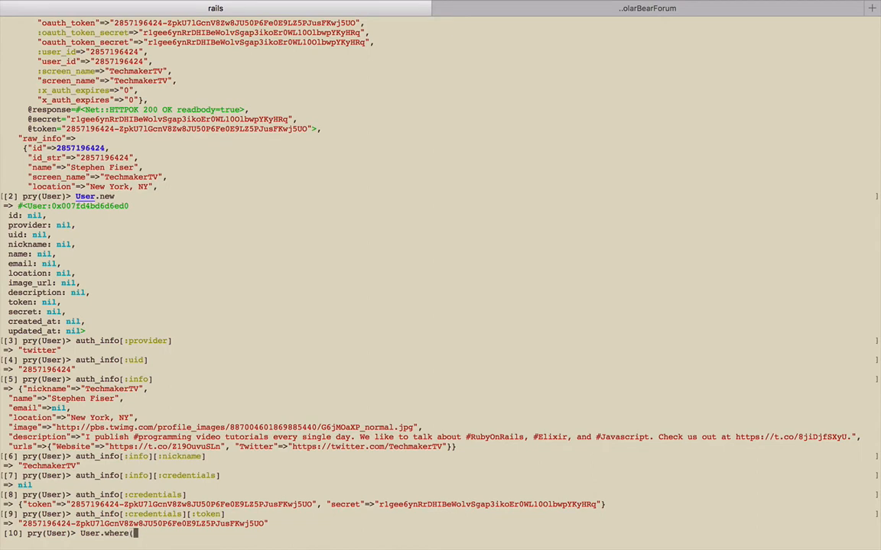
{"action": "type", "text": "uid:"}
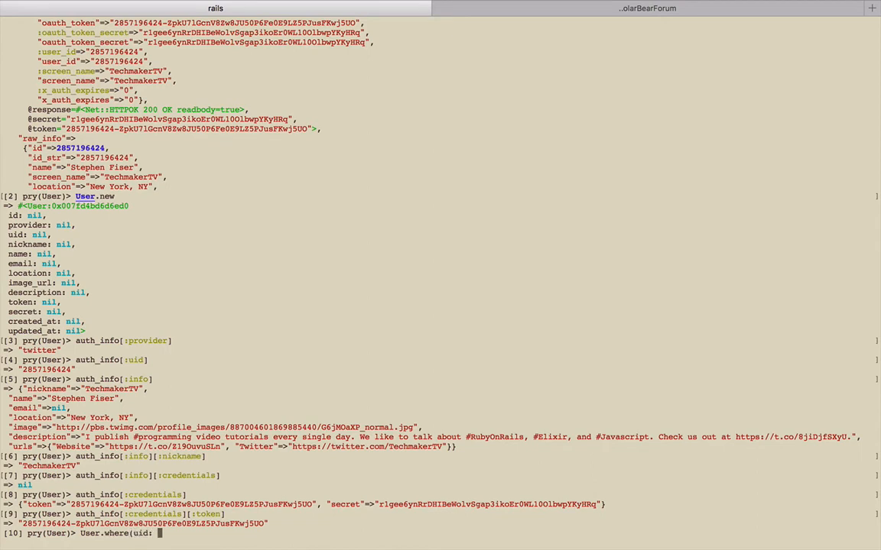
{"action": "type", "text": "5,"}
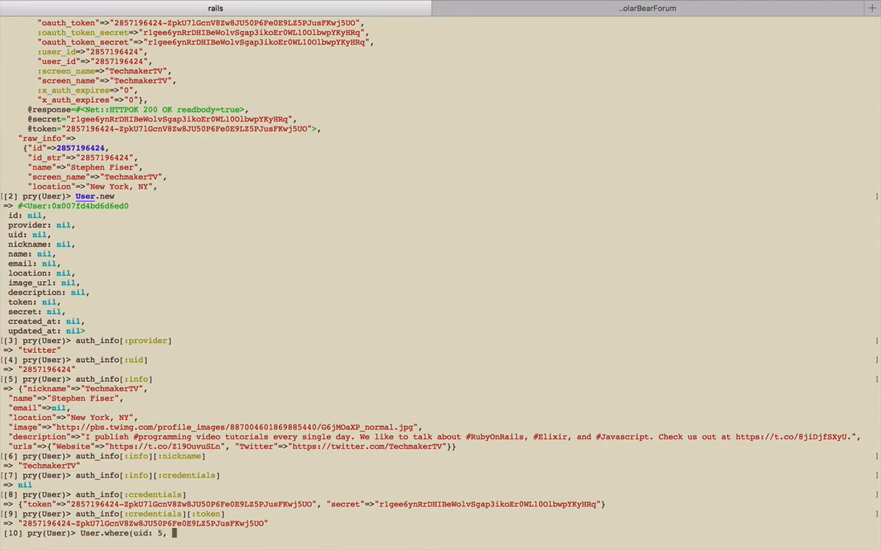
{"action": "type", "text": "provider: \"twitter"}
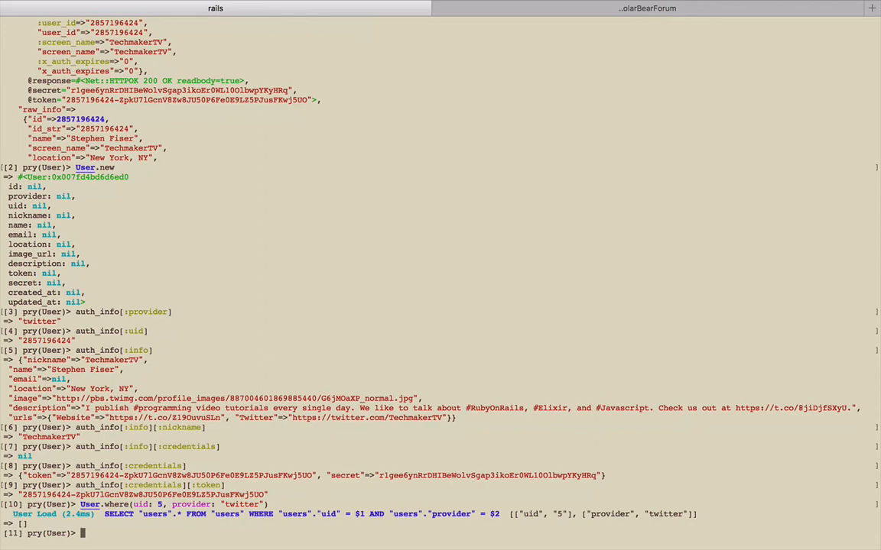
{"action": "key", "text": "cmd+tab"}
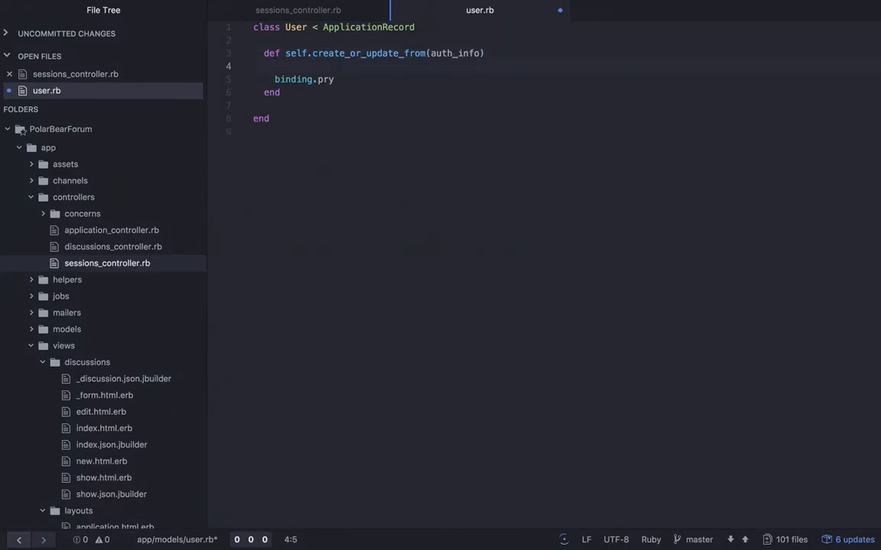
Write user = where(uid: auth_info[:uid], provider: auth_info[:provider]).first_or_create, adding a new line below.
{"action": "type", "text": "user"}
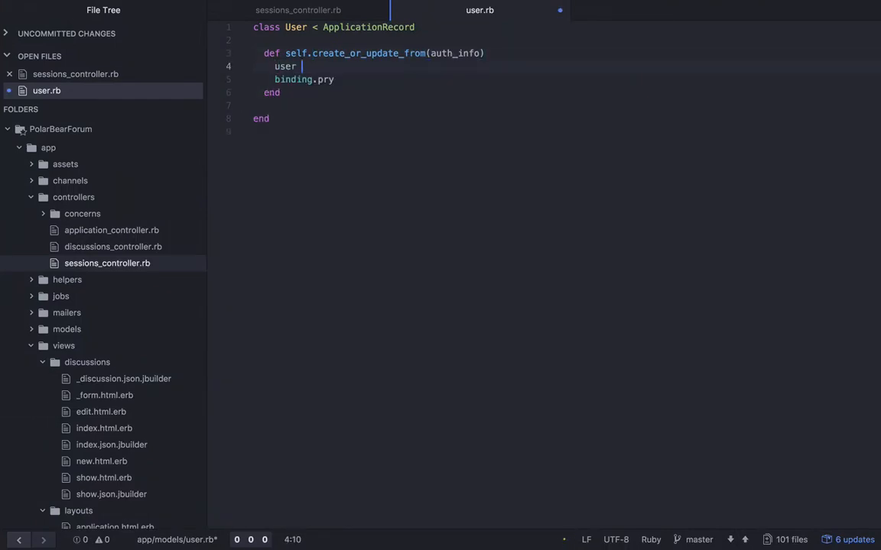
{"action": "type", "text": "="}
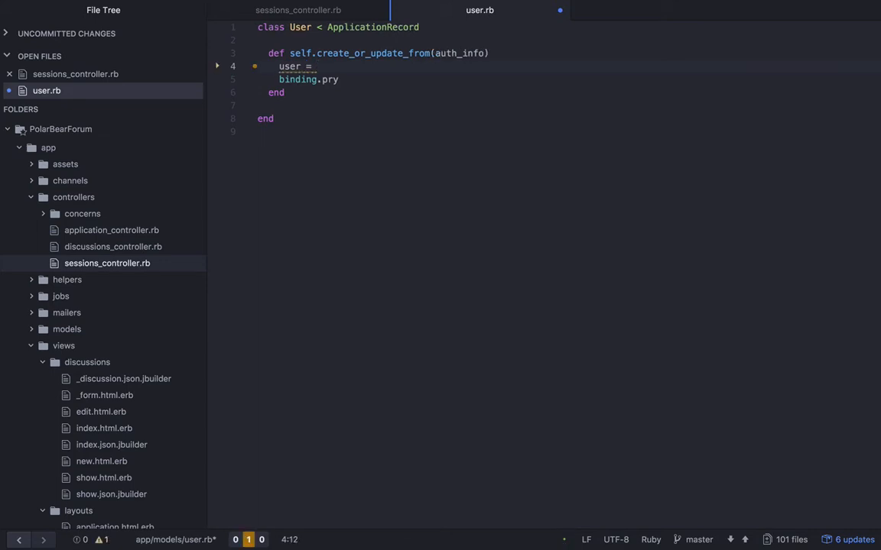
{"action": "type", "text": "where"}
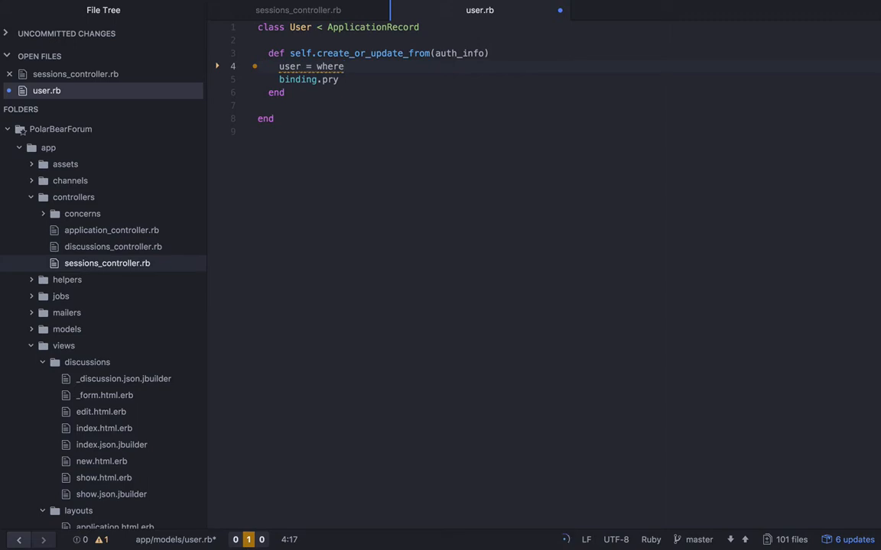
{"action": "type", "text": "()"}
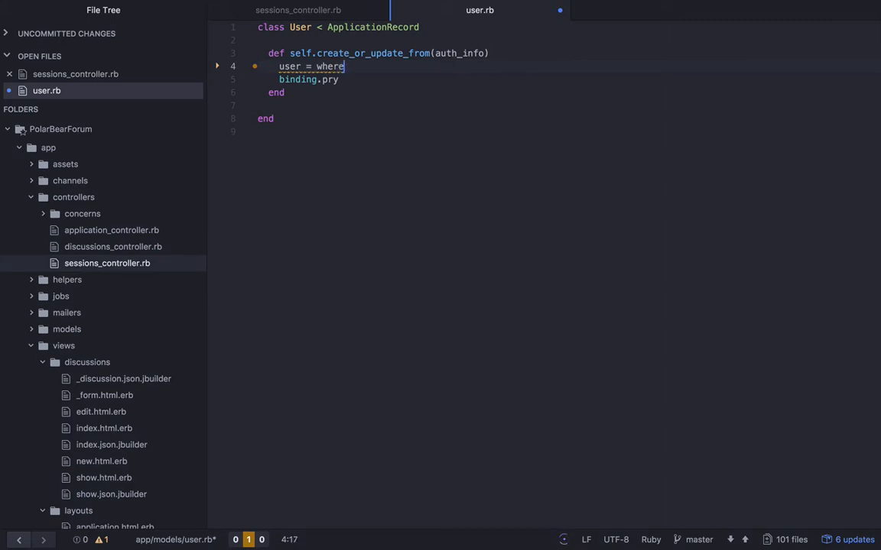
{"action": "type", "text": "("}
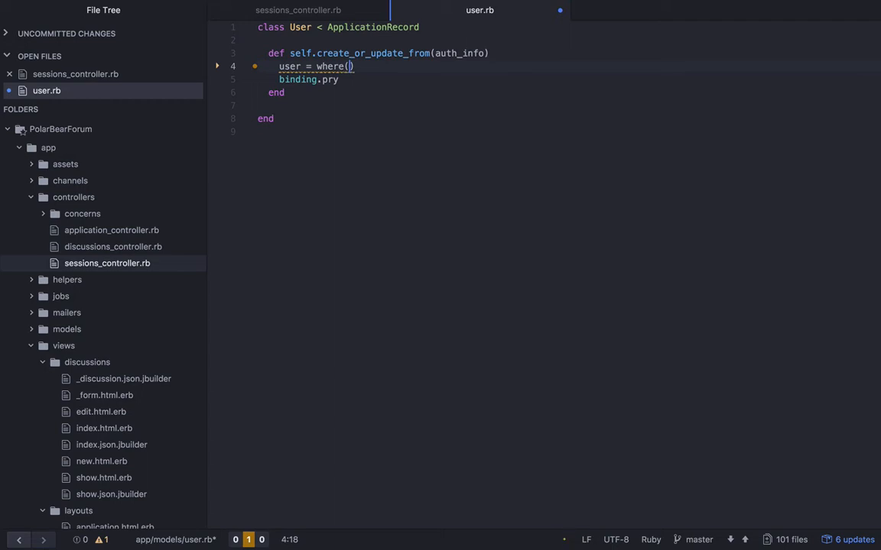
{"action": "type", "text": "uid: auth_info[:ui"}
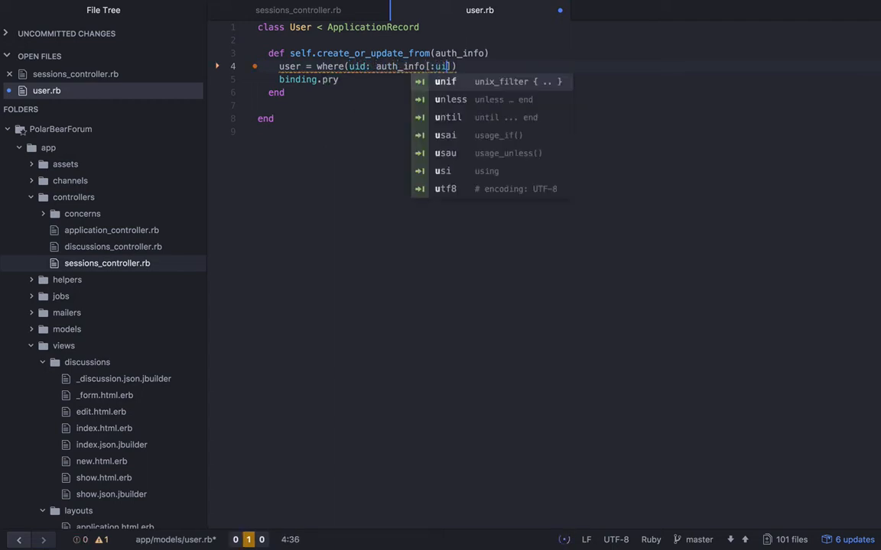
{"action": "type", "text": "d], p"}
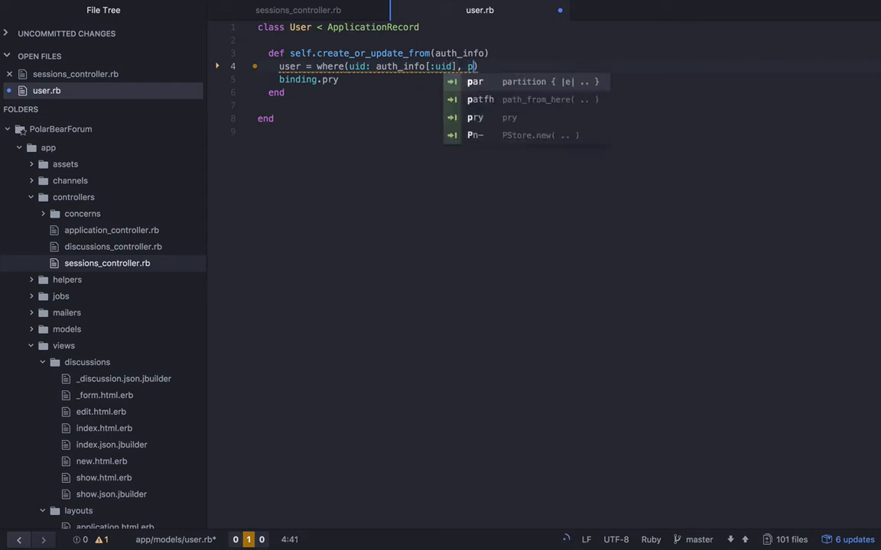
{"action": "type", "text": "rovider:"}
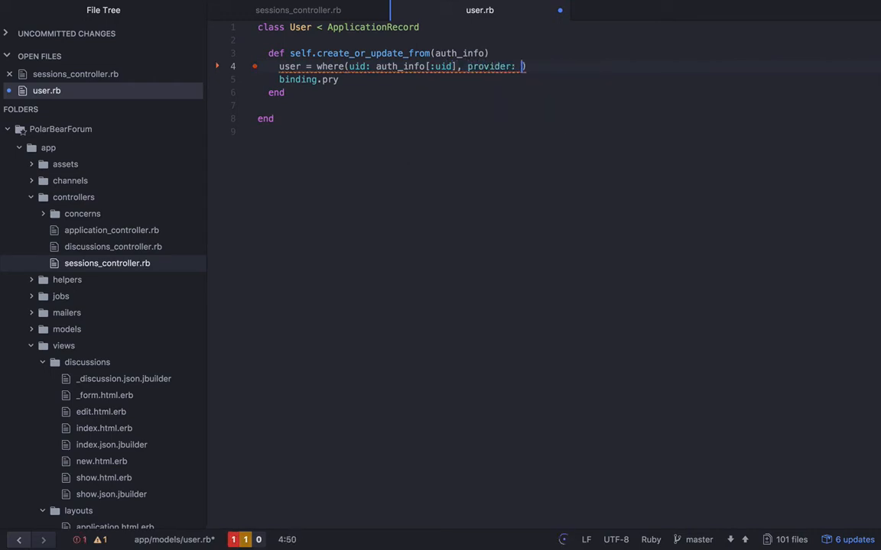
{"action": "type", "text": "auth_info)"}
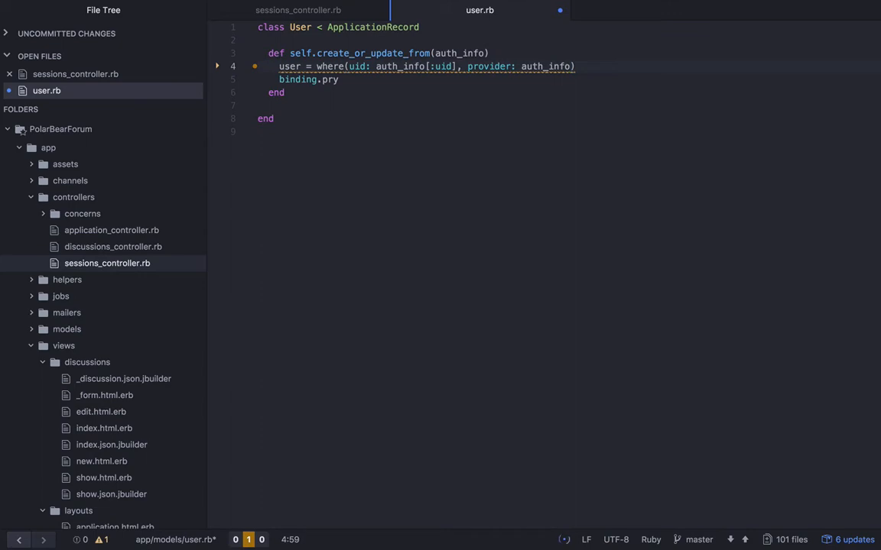
{"action": "type", "text": "provider]"}
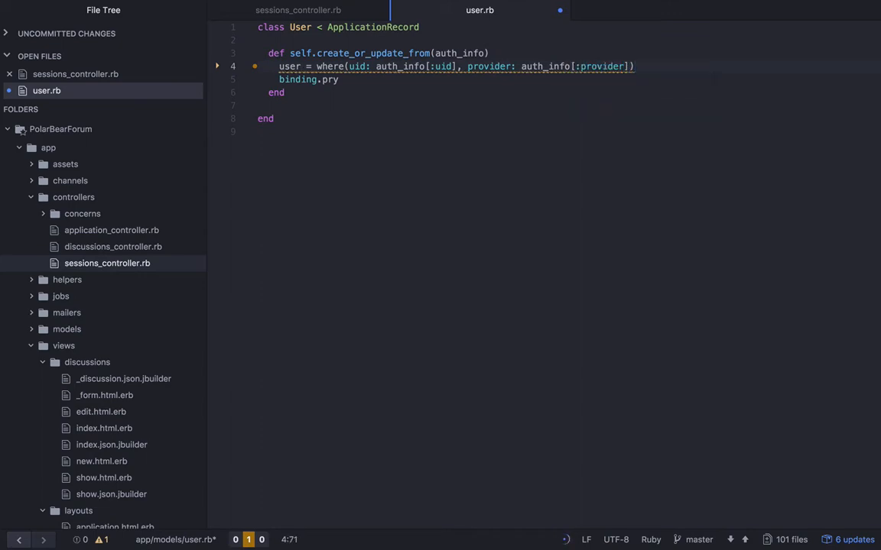
{"action": "type", "text": "."}
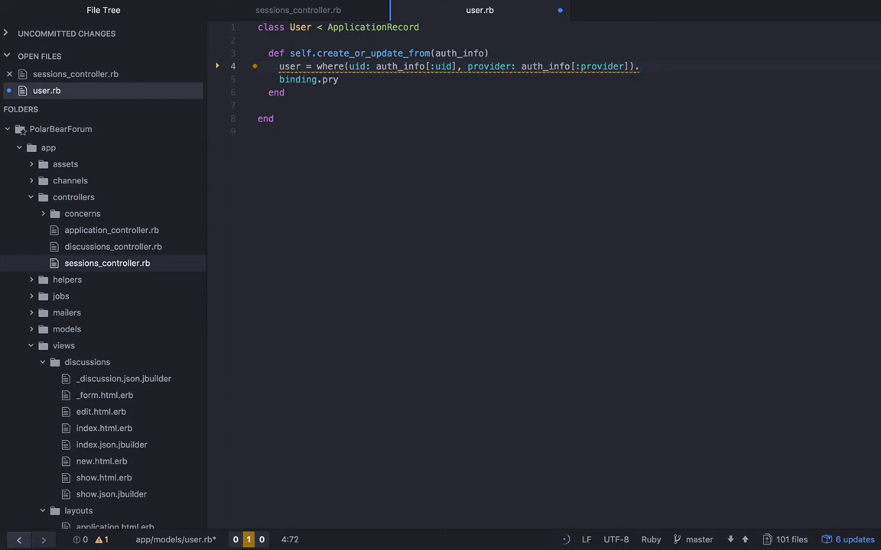
{"action": "type", "text": ".first_or_create"}
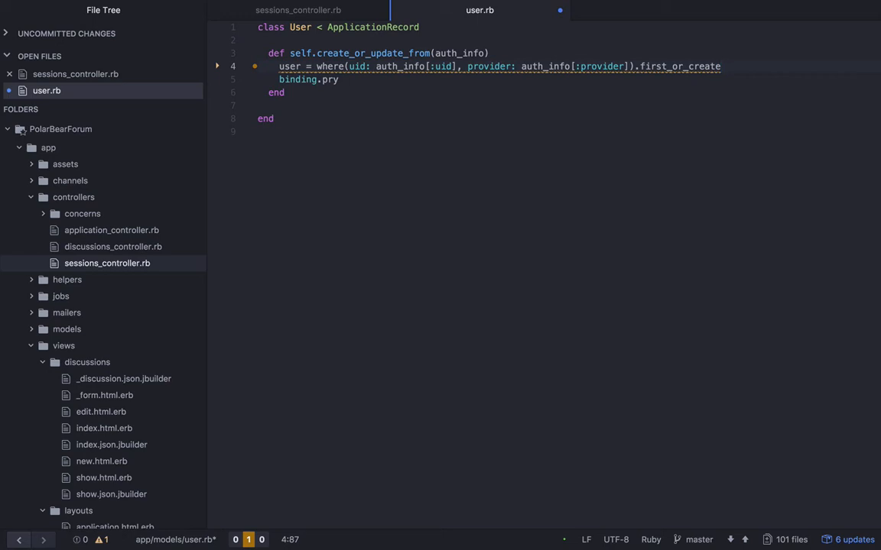
{"action": "left_click", "coordinate": [720, 67]}
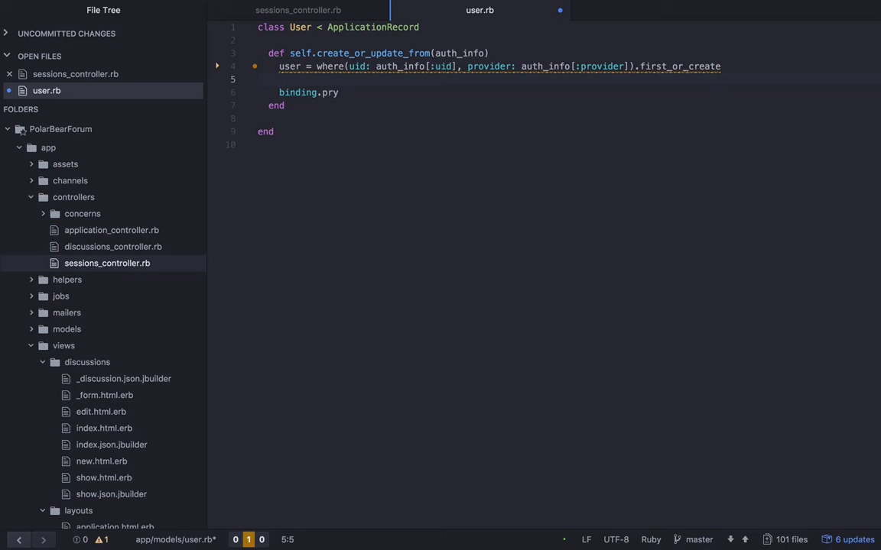
{"action": "left_click", "coordinate": [280, 79]}
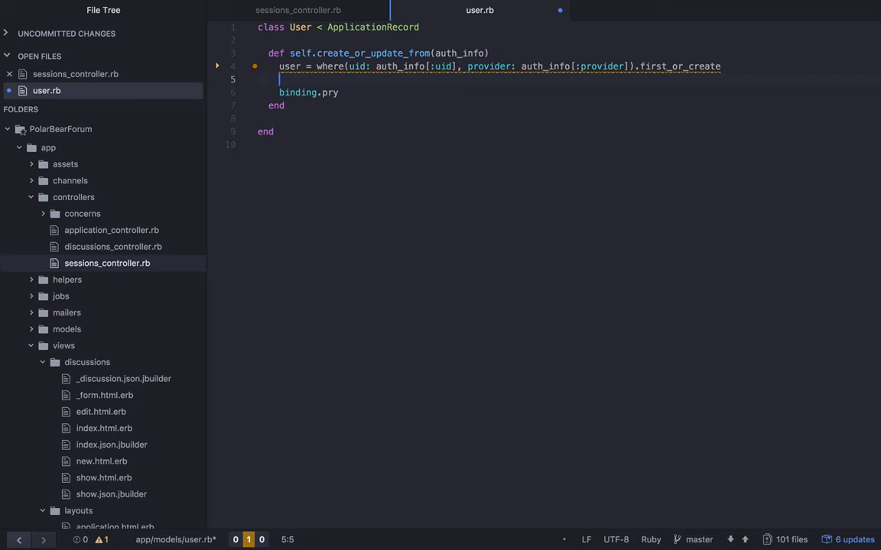
Begin a user.update( call and check User.new's attribute names in the Rails console.
{"action": "type", "text": "user.update("}
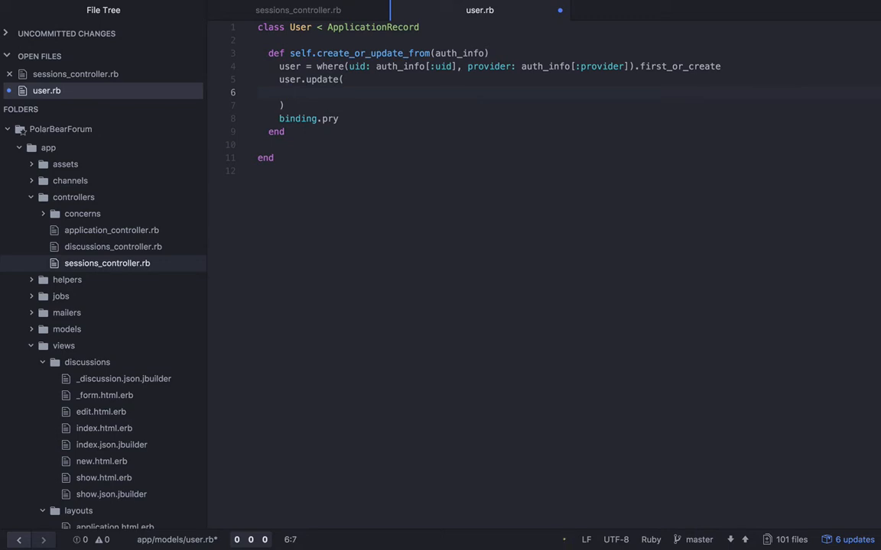
{"action": "key", "text": "Cmd+Tab"}
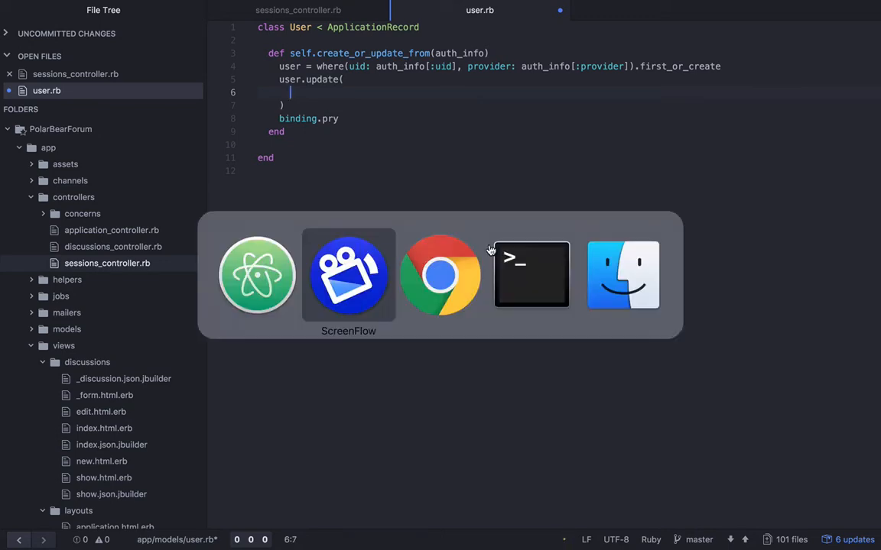
{"action": "left_click", "coordinate": [532, 274]}
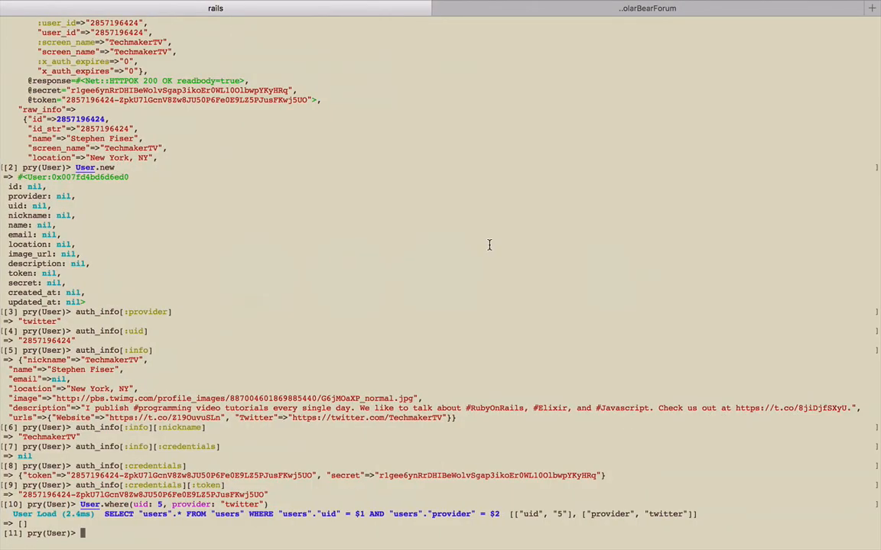
{"action": "type", "text": "User"}
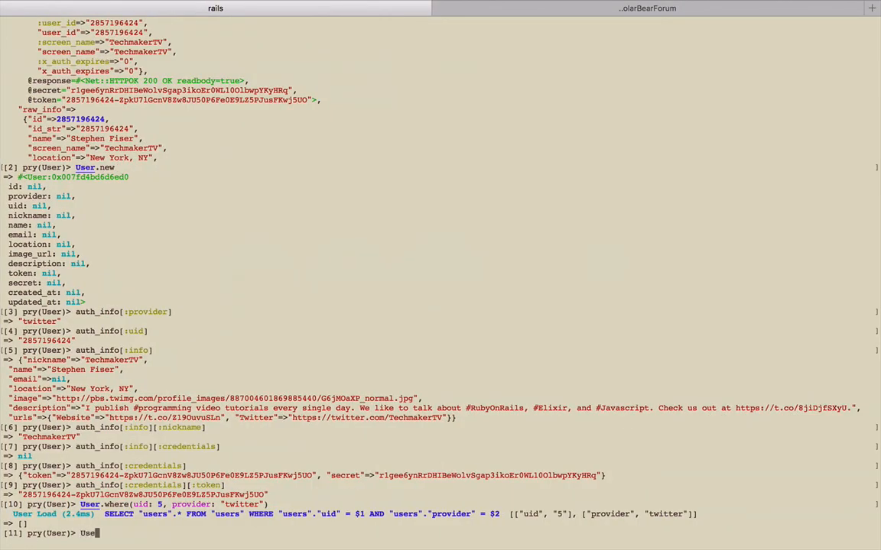
{"action": "type", "text": "User.new"}
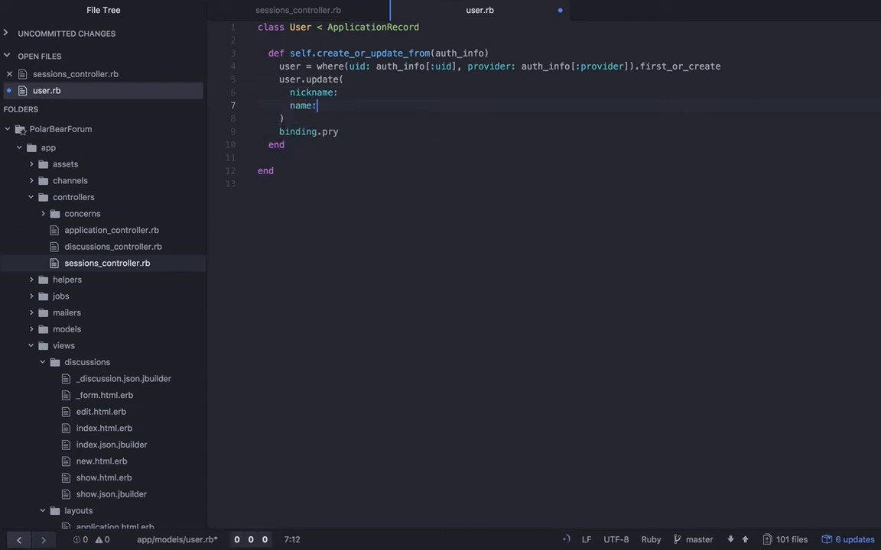
List nickname, name, email, location, image_url, description, token and secret keys in user.update.
{"action": "type", "text": "email:"}
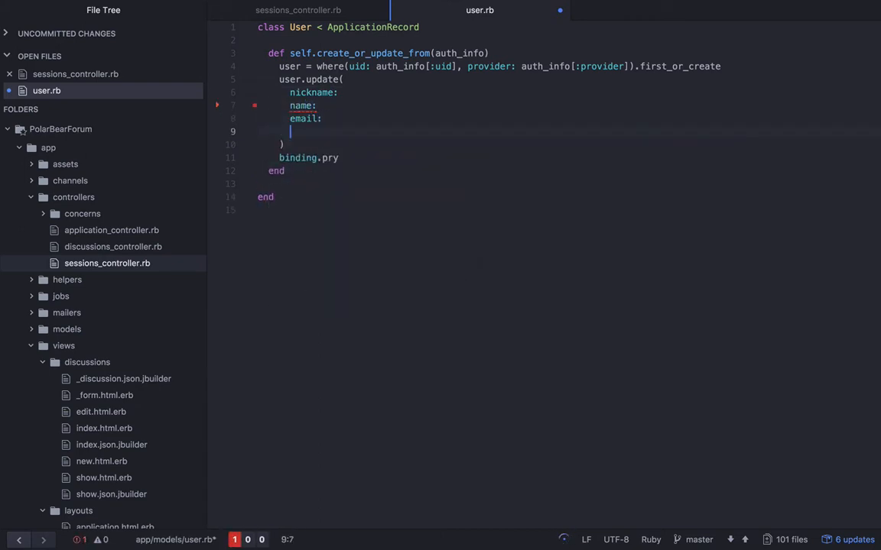
{"action": "type", "text": "location:"}
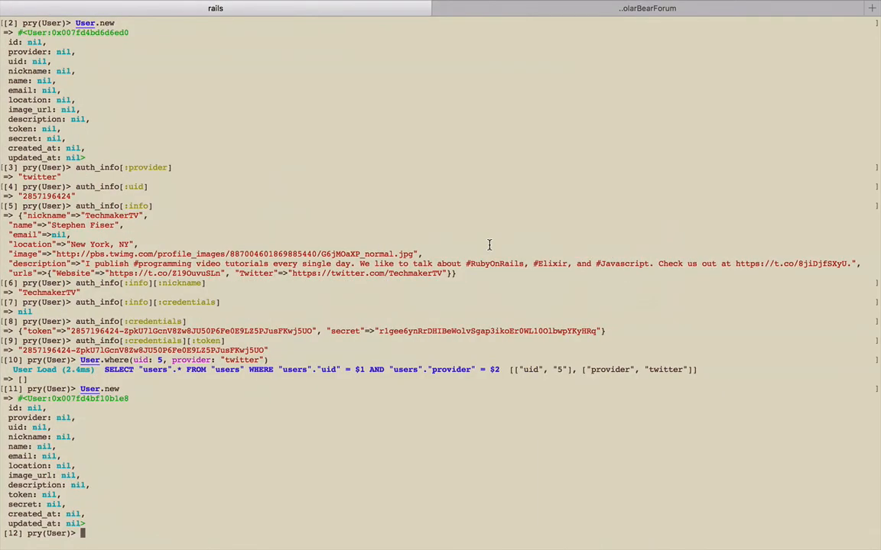
{"action": "left_click", "coordinate": [480, 9]}
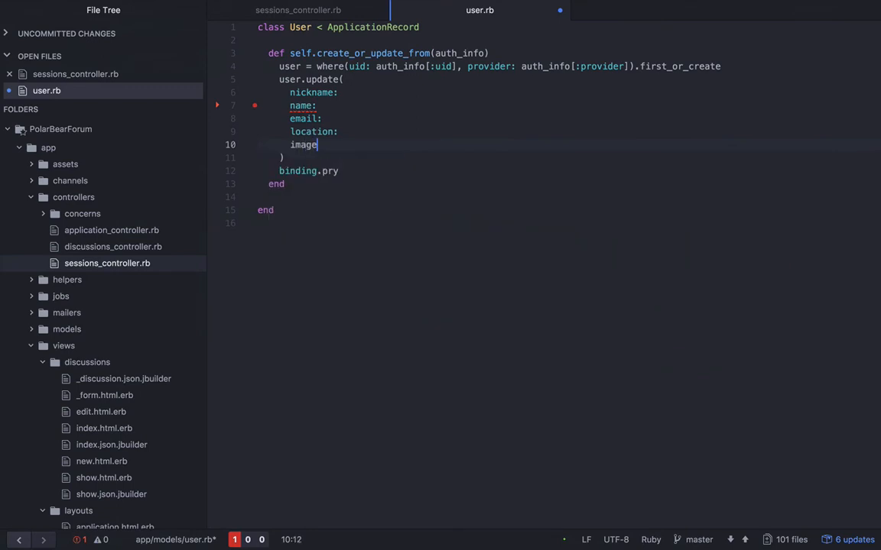
{"action": "type", "text": "_url:"}
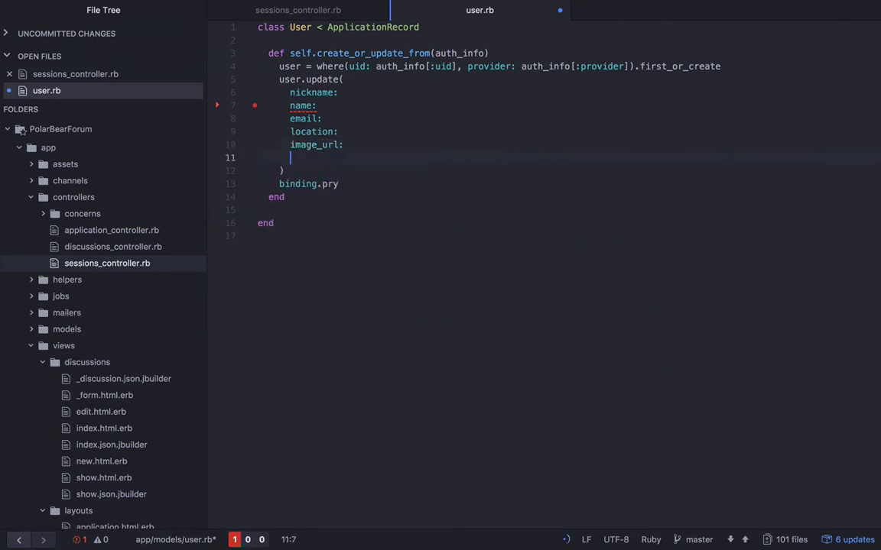
{"action": "type", "text": "description:"}
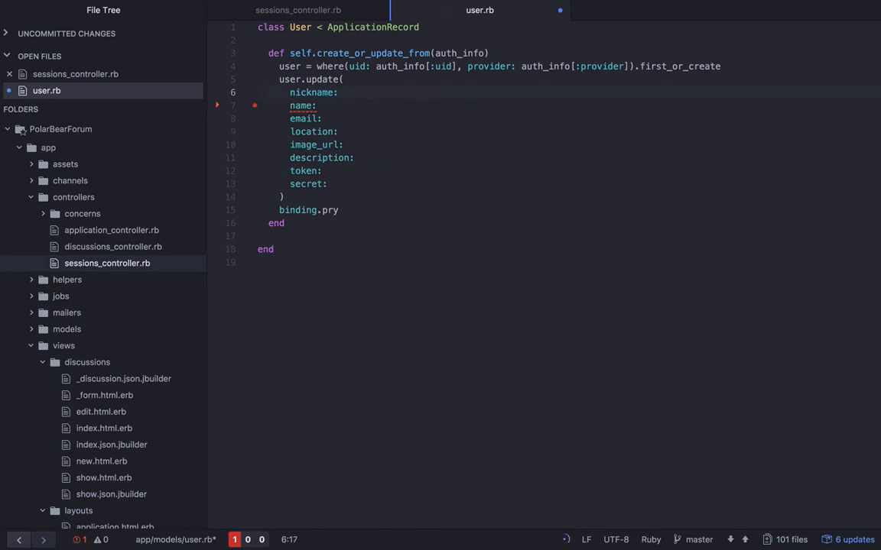
Fill keys with auth_info[:info][:nickname] etc., and token/secret from auth_info[:credentials].
{"action": "type", "text": "auth_info[:info"}
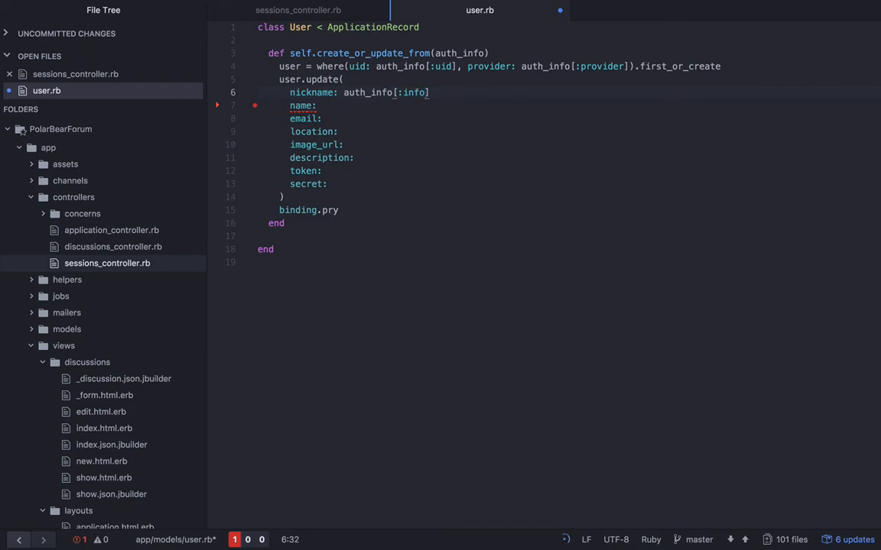
{"action": "type", "text": "[:"}
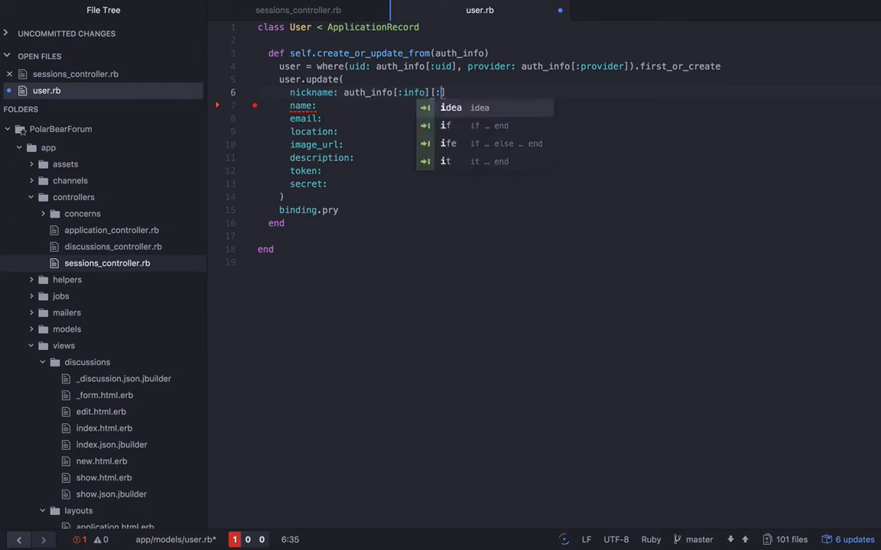
{"action": "type", "text": "nickname]"}
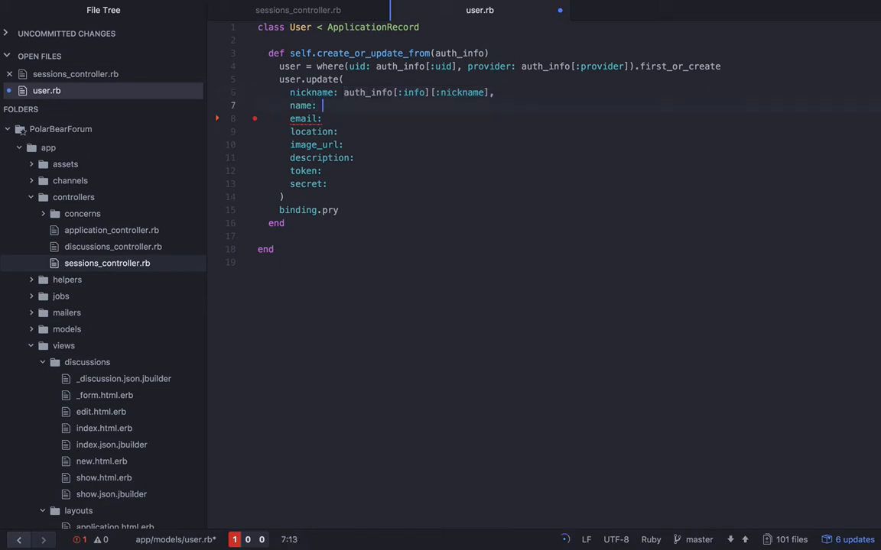
{"action": "type", "text": "auth_info[:info][:nickname],"}
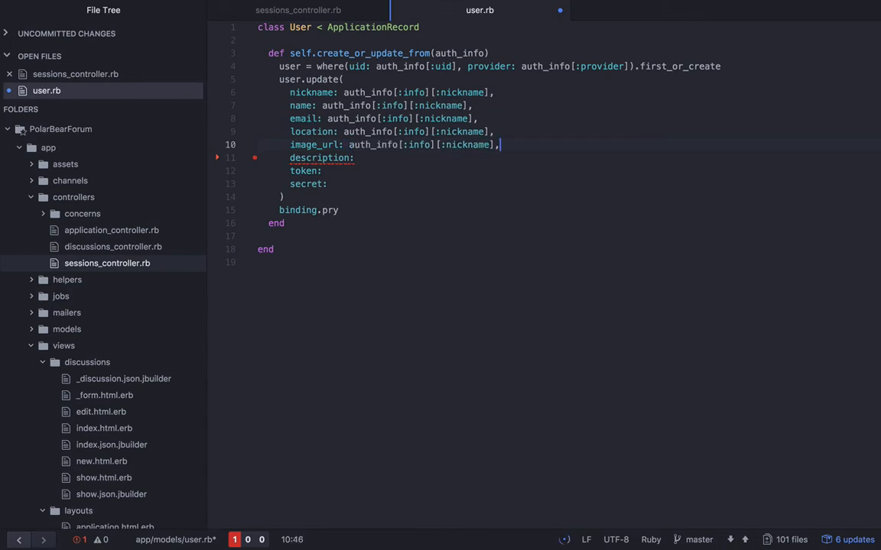
{"action": "type", "text": "auth_info[:info][:nickname],"}
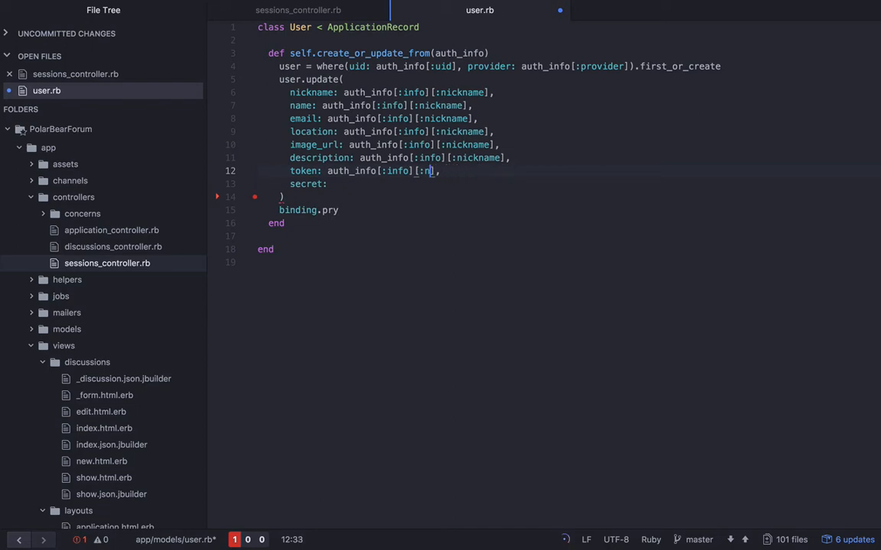
{"action": "type", "text": "oken"}
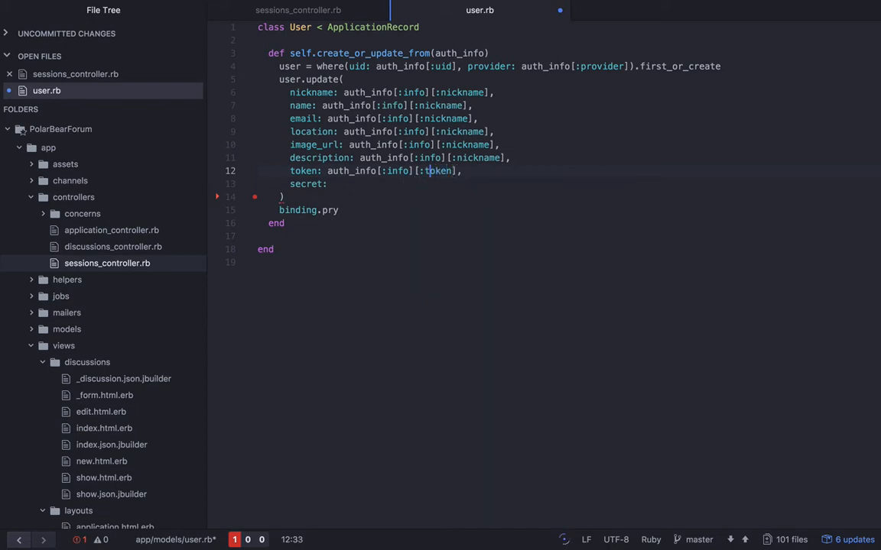
{"action": "type", "text": "credentials"}
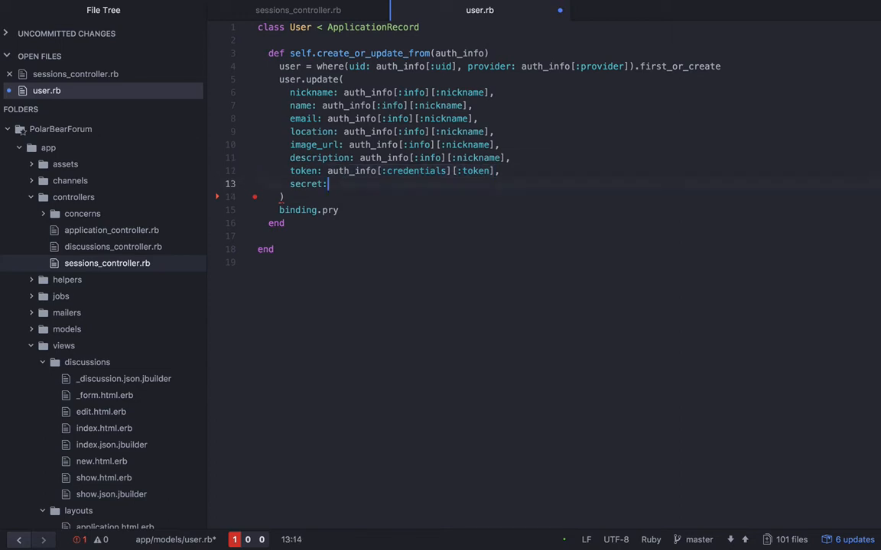
{"action": "type", "text": "auth_info[:credentials][:token],"}
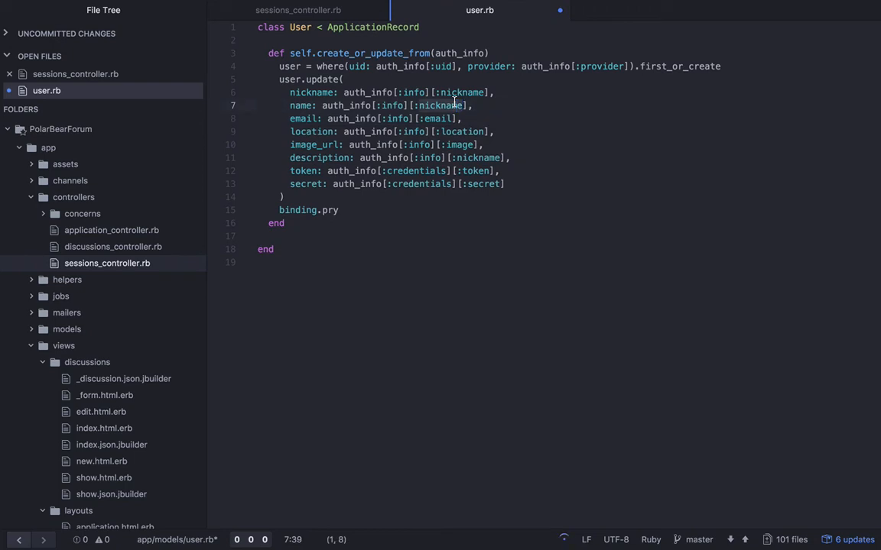
{"action": "type", "text": "name"}
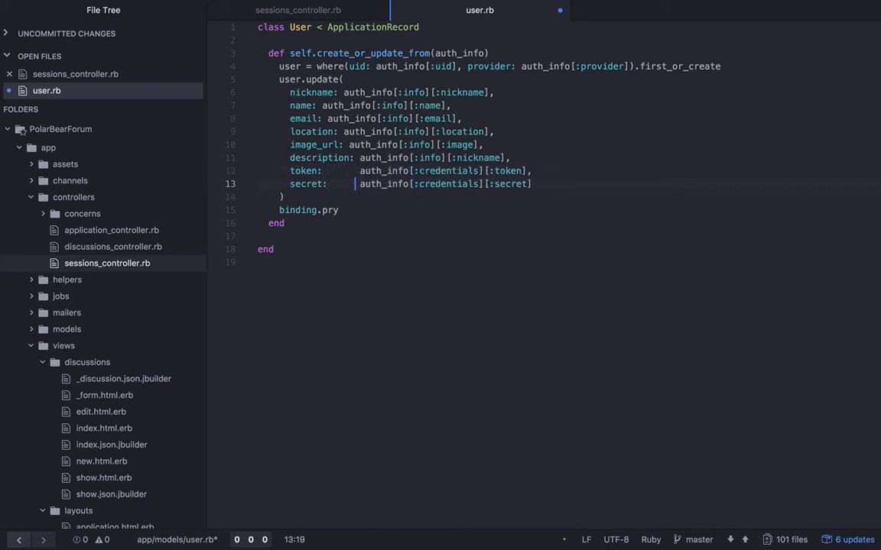
Align the user.update values in one column and switch description's source from nickname to description.
{"action": "left_click", "coordinate": [360, 145]}
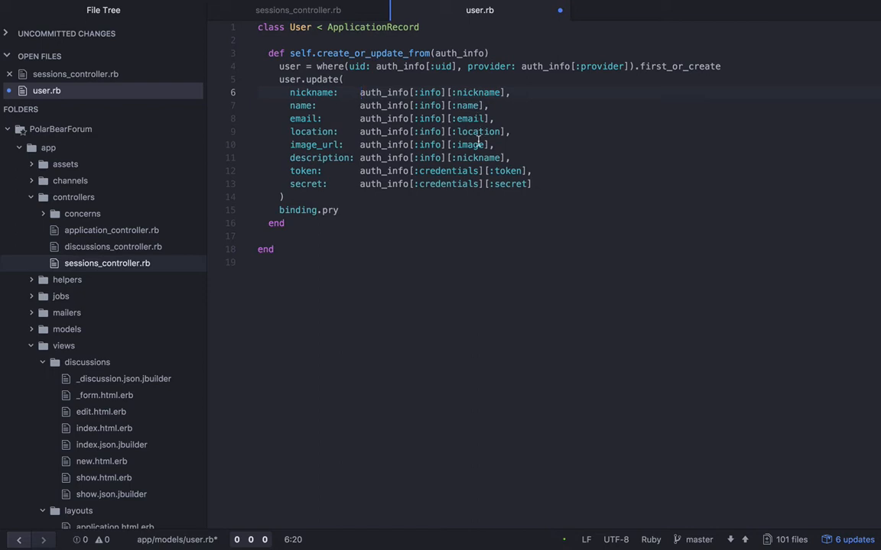
{"action": "left_click", "coordinate": [485, 157]}
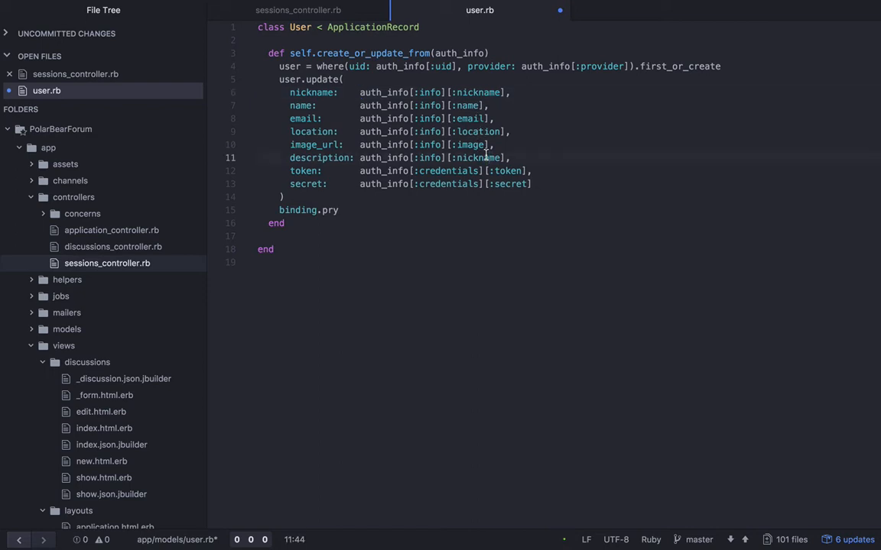
{"action": "type", "text": "desc"}
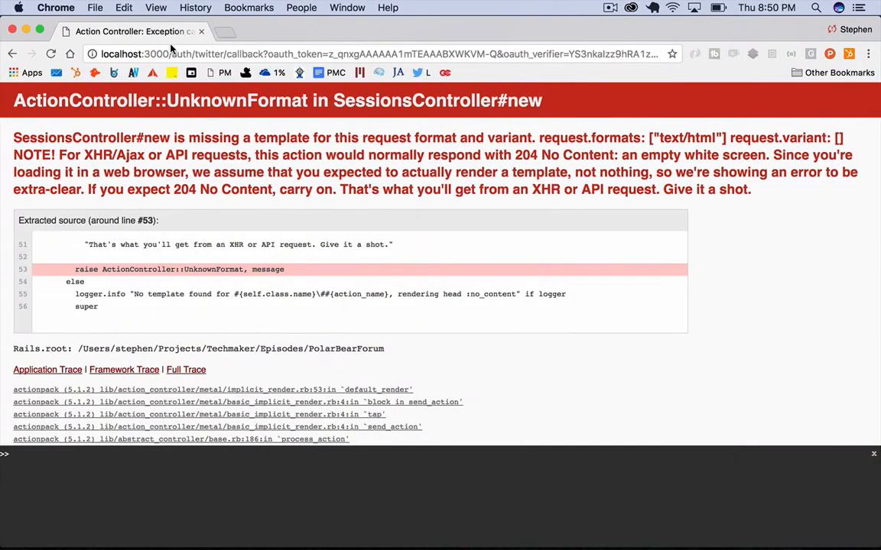
Reload localhost:3000/auth/twitter and retry Sign in with Twitter, which hits the missing-template error.
{"action": "left_click", "coordinate": [374, 53]}
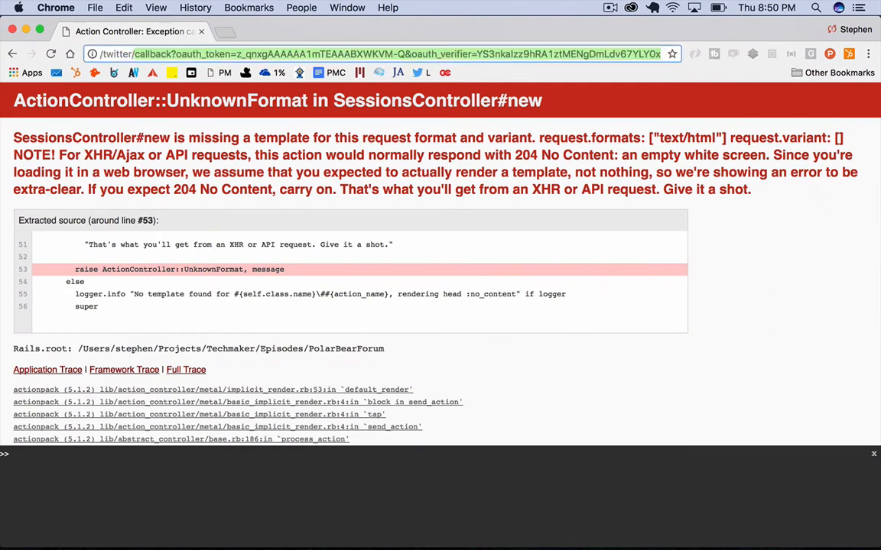
{"action": "left_click", "coordinate": [375, 54]}
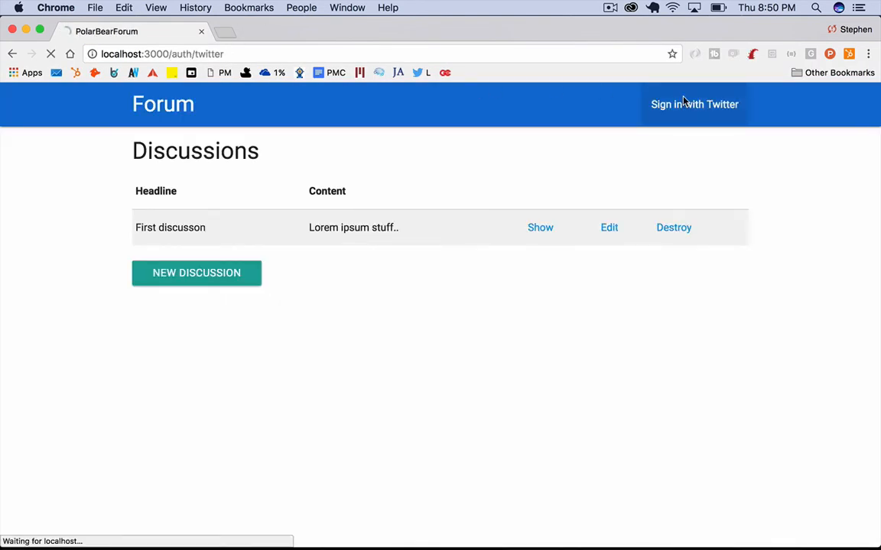
{"action": "left_click", "coordinate": [694, 104]}
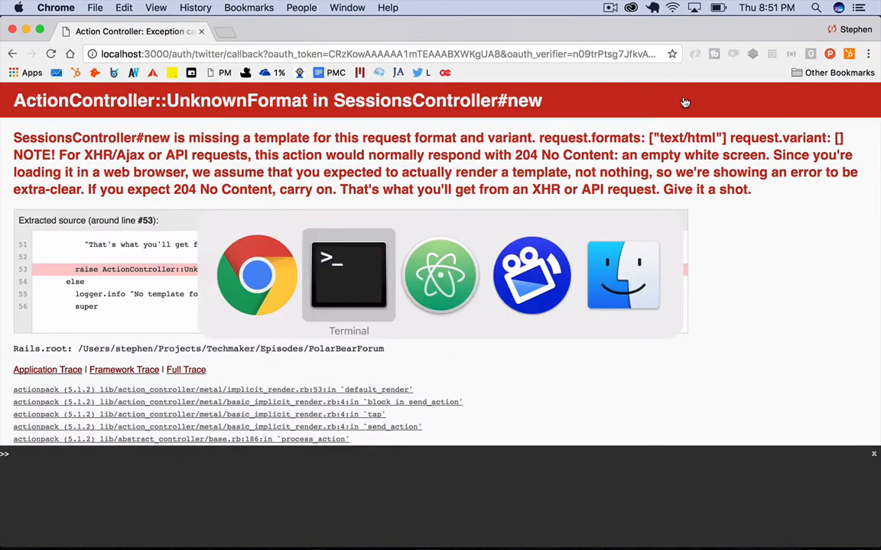
In rails c, verify User.count is 1 and inspect User.first's Twitter profile, then quit.
{"action": "left_click", "coordinate": [348, 276]}
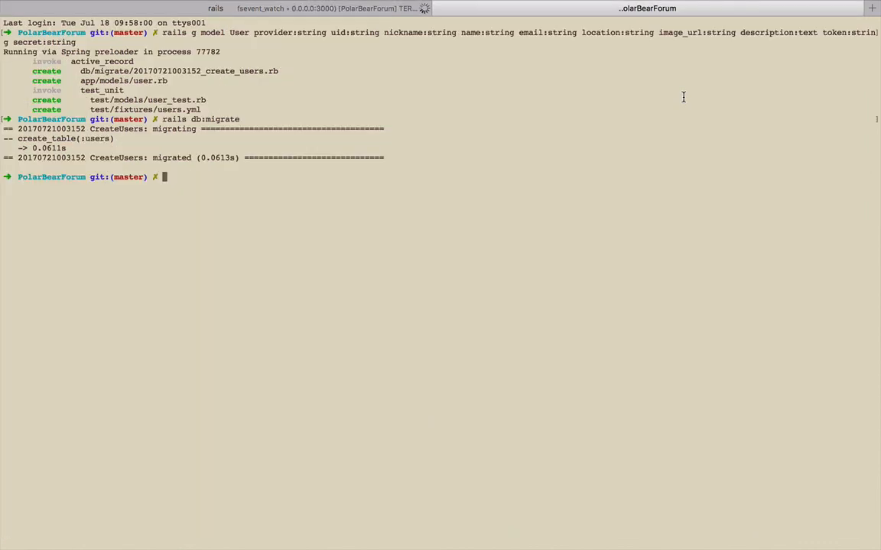
{"action": "type", "text": "rails c"}
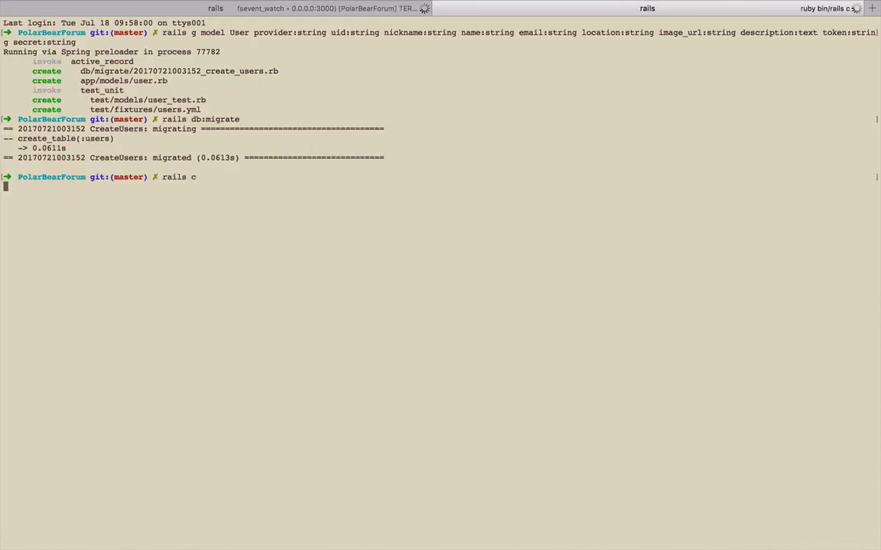
{"action": "type", "text": "User."}
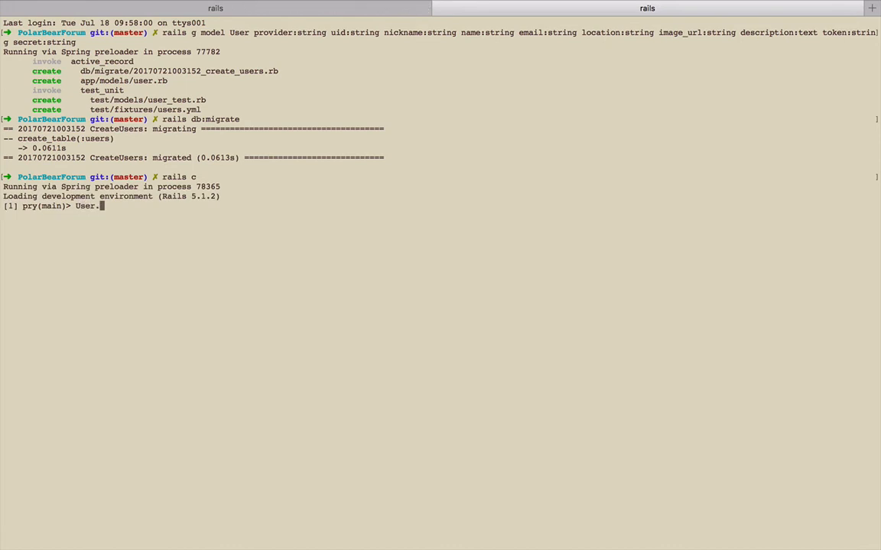
{"action": "type", "text": "count"}
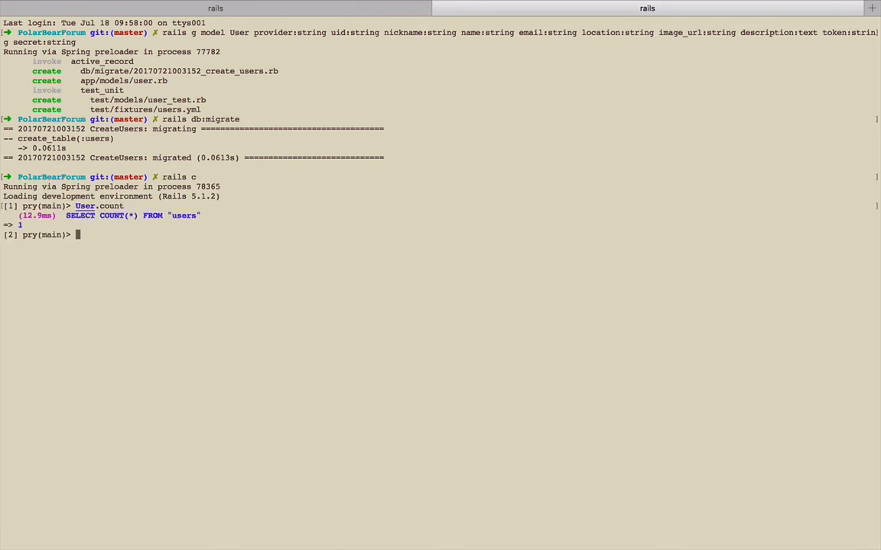
{"action": "type", "text": "User.first"}
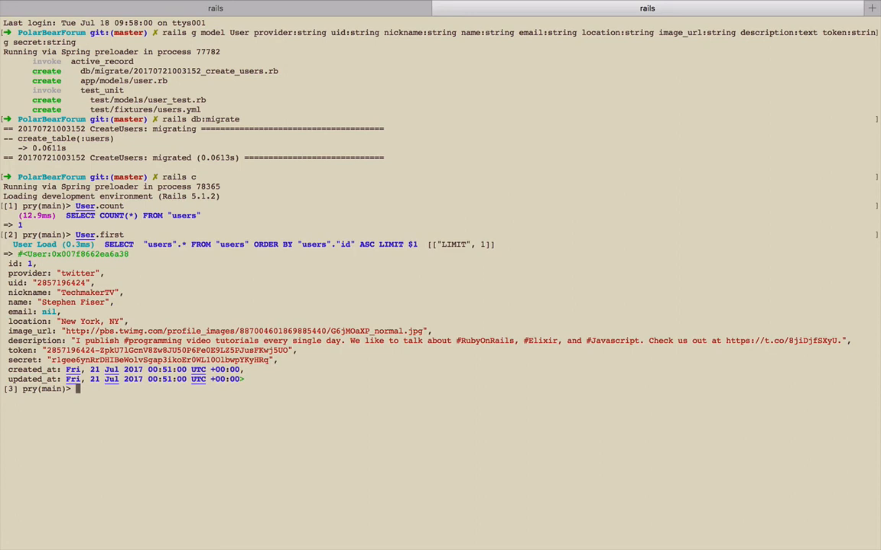
{"action": "type", "text": "quit"}
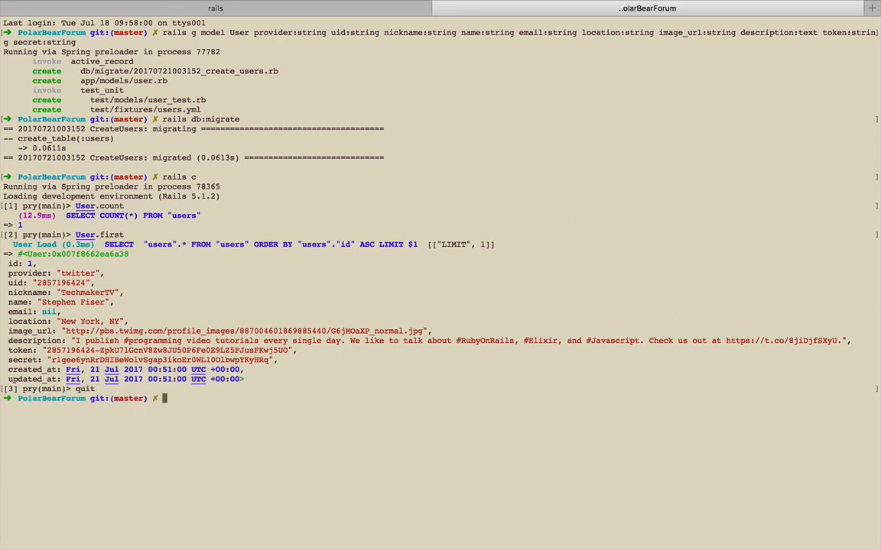
{"action": "mouse_move", "coordinate": [297, 406]}
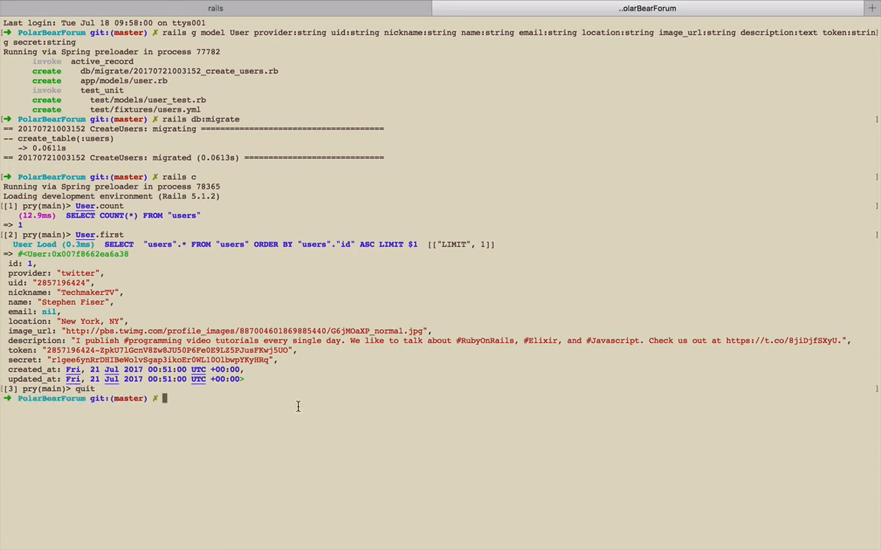
{"action": "key", "text": "cmd+tab"}
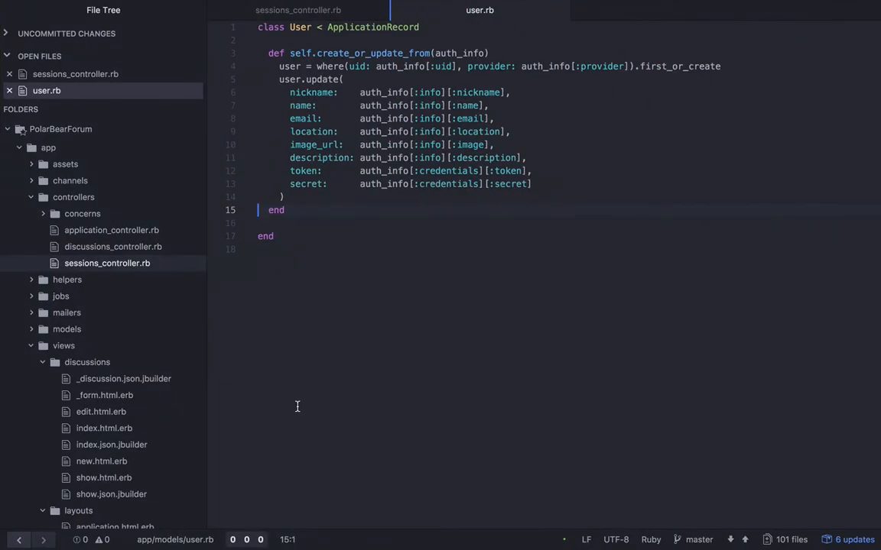
Add session[:user_id] = user.id and redirect_to root_path to the sessions controller's new action.
{"action": "left_click", "coordinate": [297, 10]}
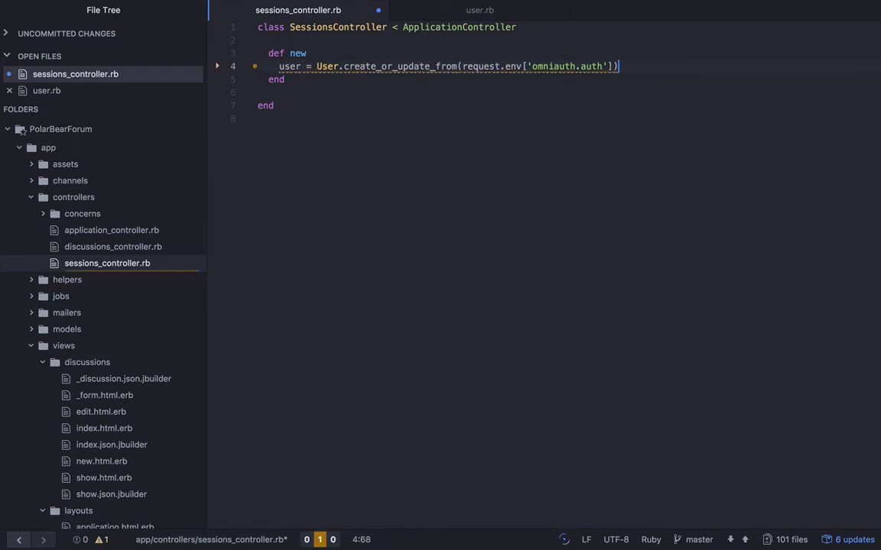
{"action": "key", "text": "enter"}
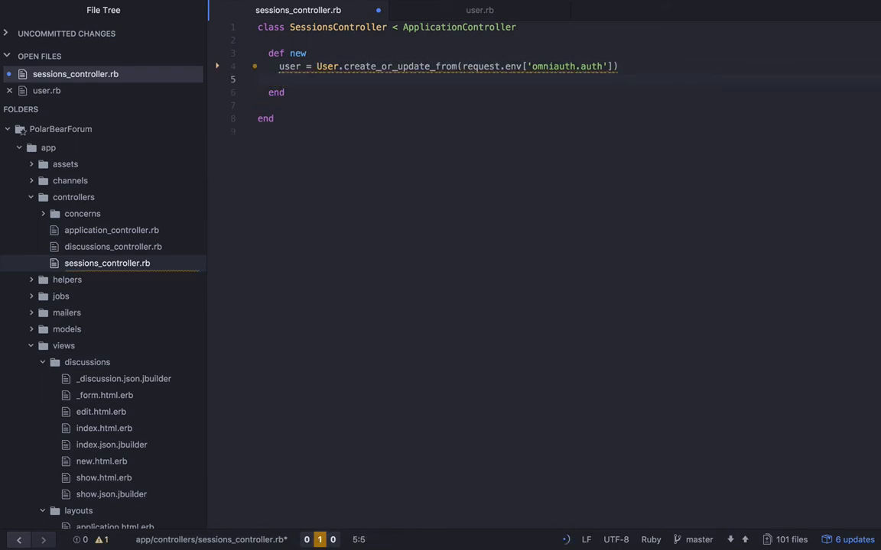
{"action": "type", "text": "session[:"}
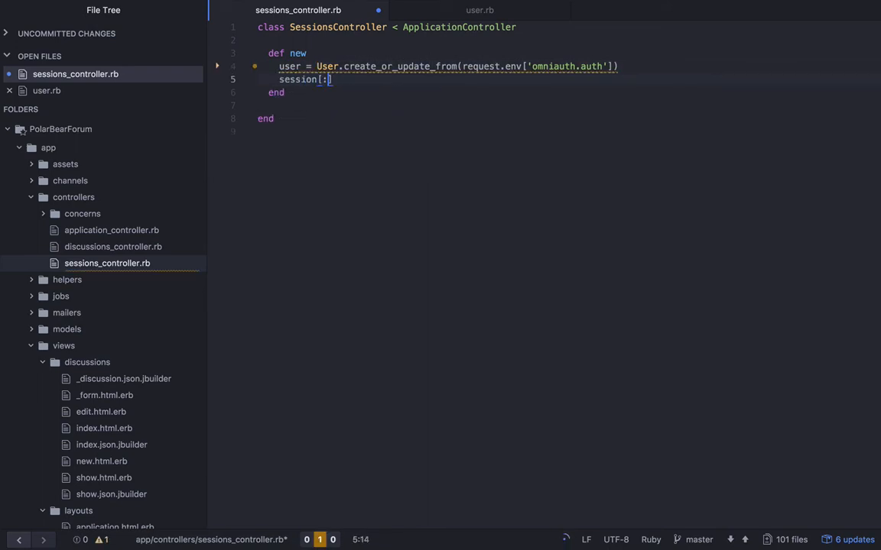
{"action": "type", "text": "user_id"}
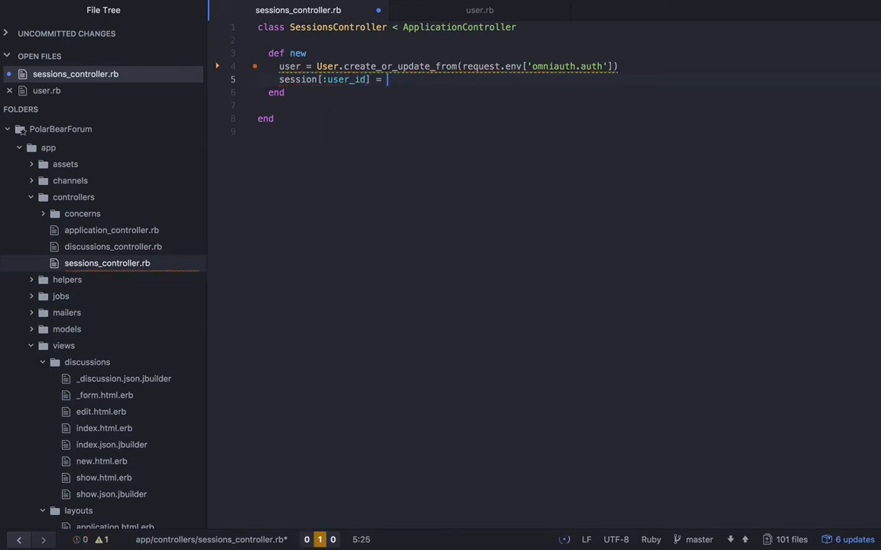
{"action": "type", "text": "user.# IDEA:"}
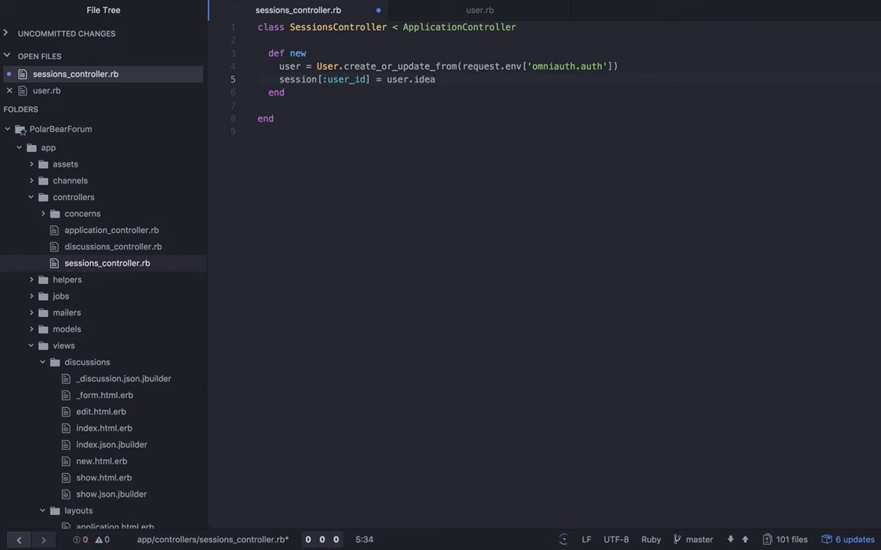
{"action": "type", "text": "redirect_to"}
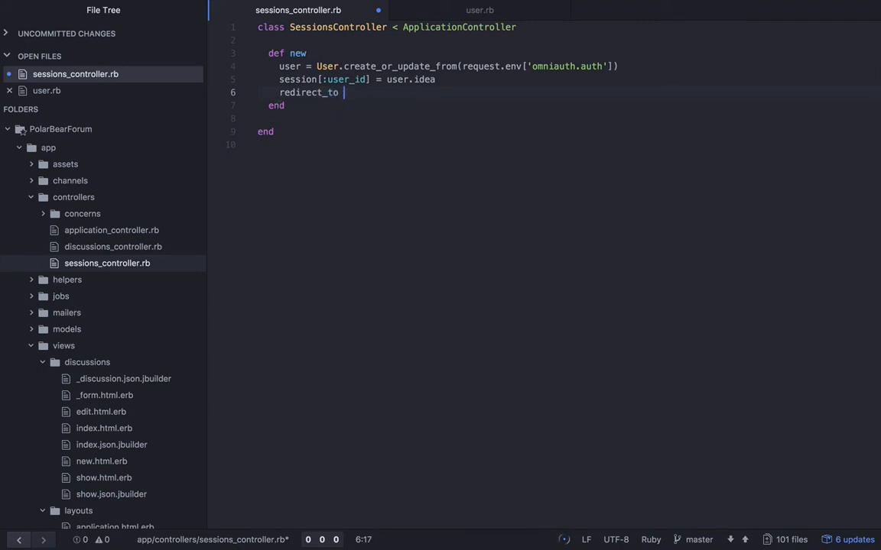
{"action": "type", "text": "root"}
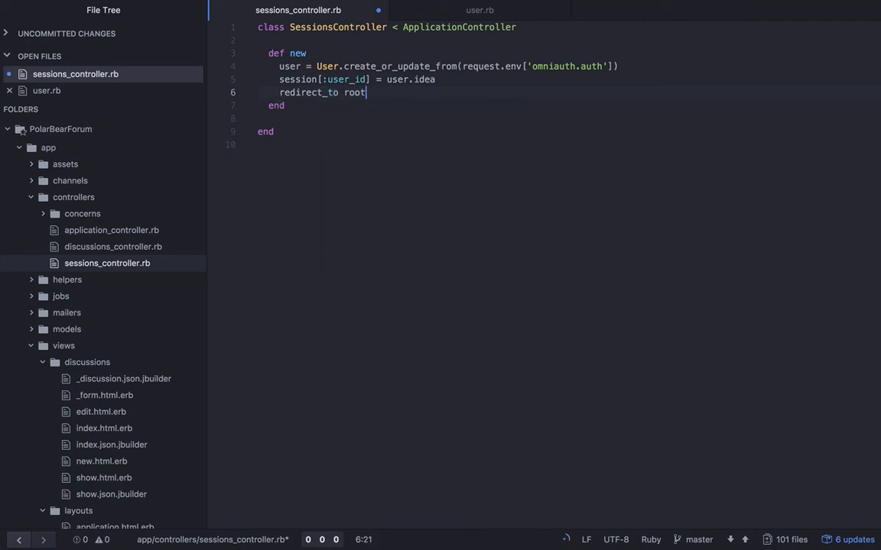
{"action": "type", "text": "_path"}
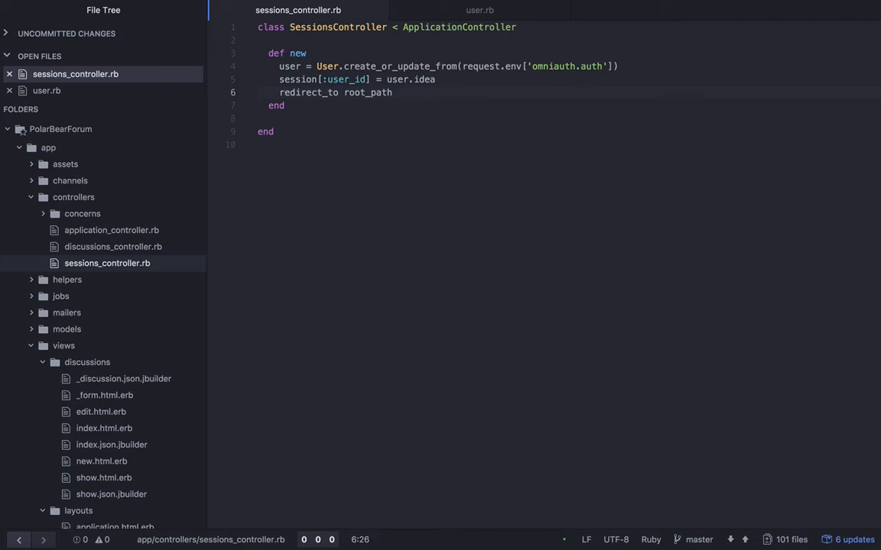
Fix the user.idea typo to user.id and save sessions_controller.rb.
{"action": "left_click", "coordinate": [389, 79]}
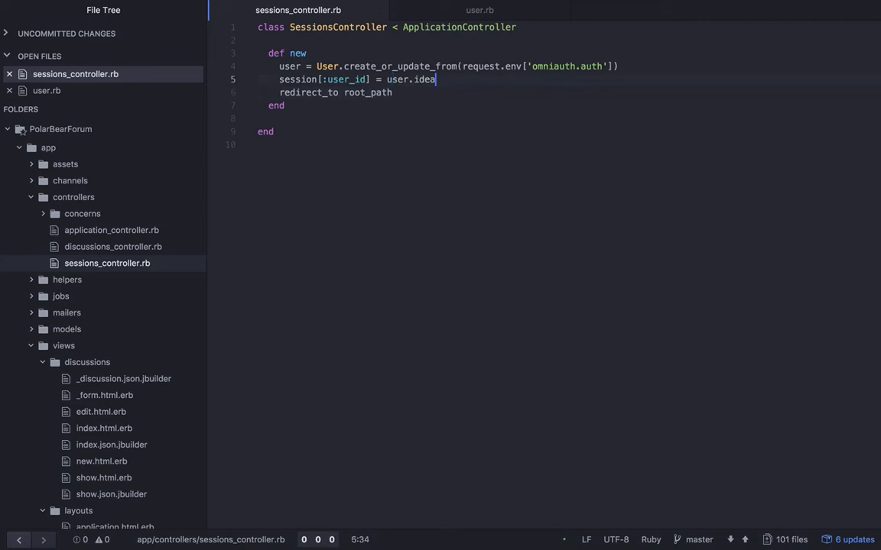
{"action": "key", "text": "BackSpace"}
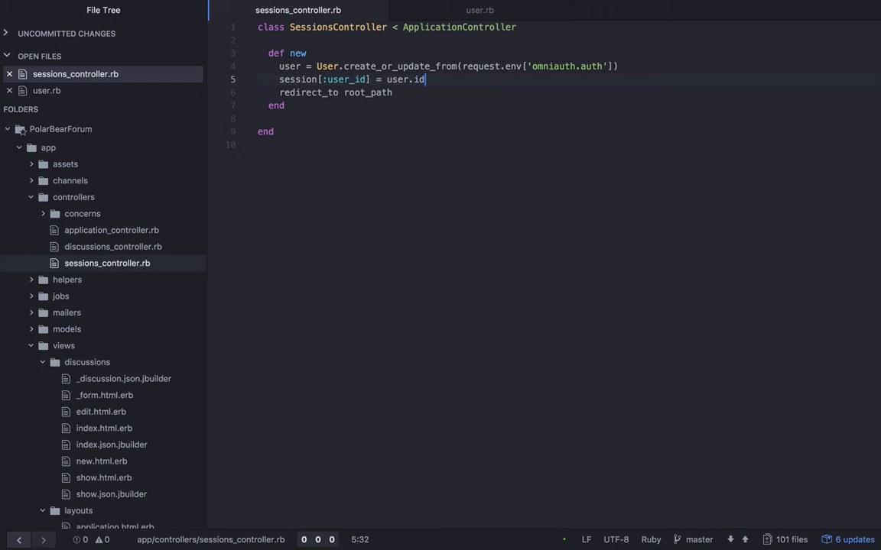
{"action": "left_click", "coordinate": [393, 92]}
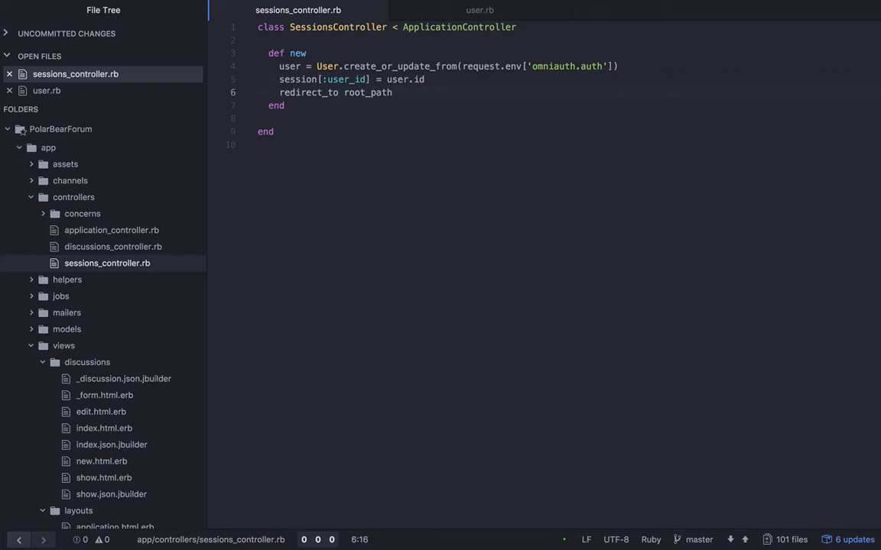
{"action": "left_click", "coordinate": [303, 79]}
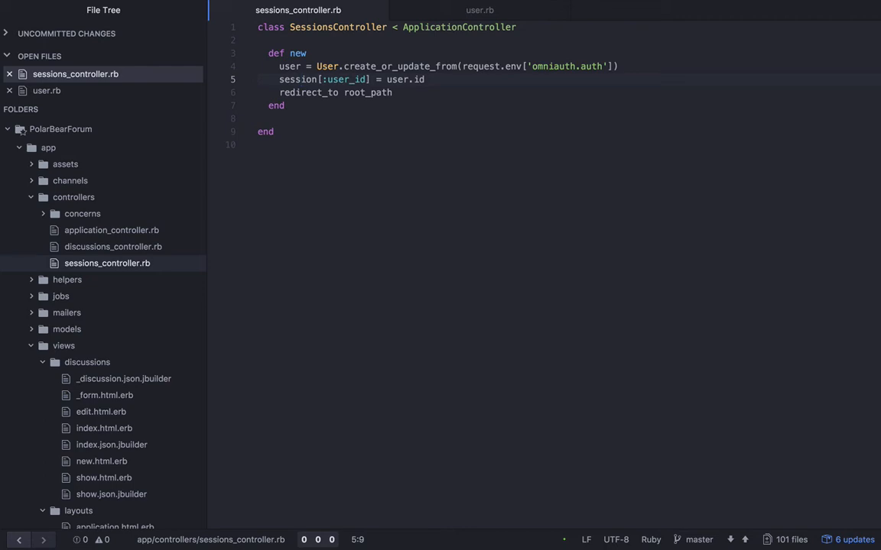
{"action": "type", "text": "applicatio"}
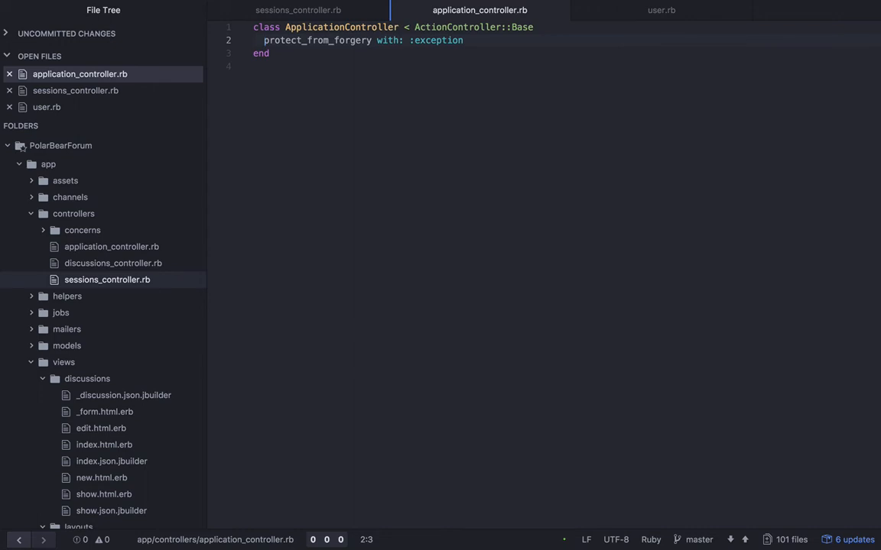
{"action": "key", "text": "Enter"}
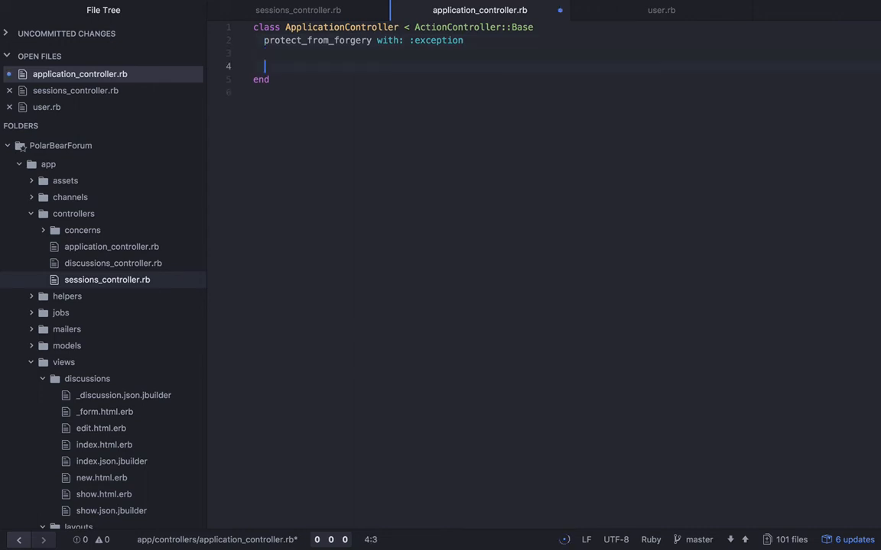
{"action": "type", "text": "def curren"}
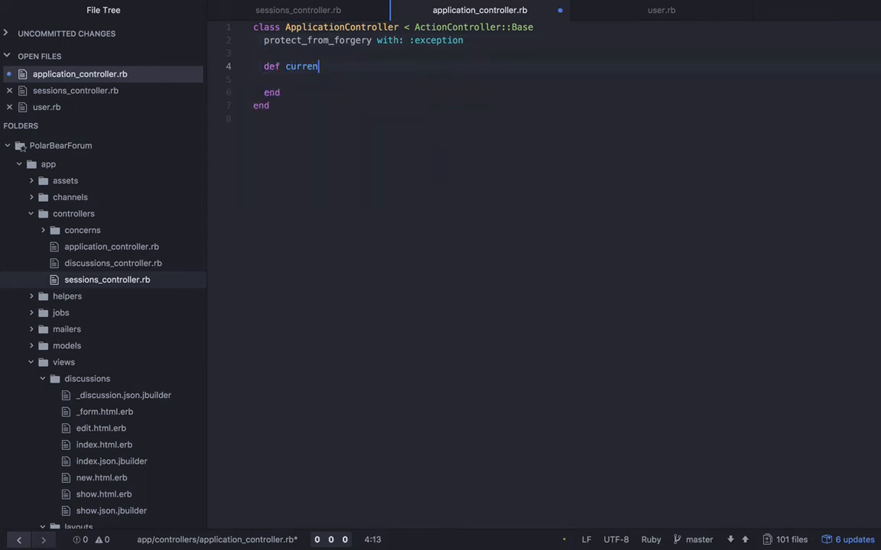
{"action": "type", "text": "t_user"}
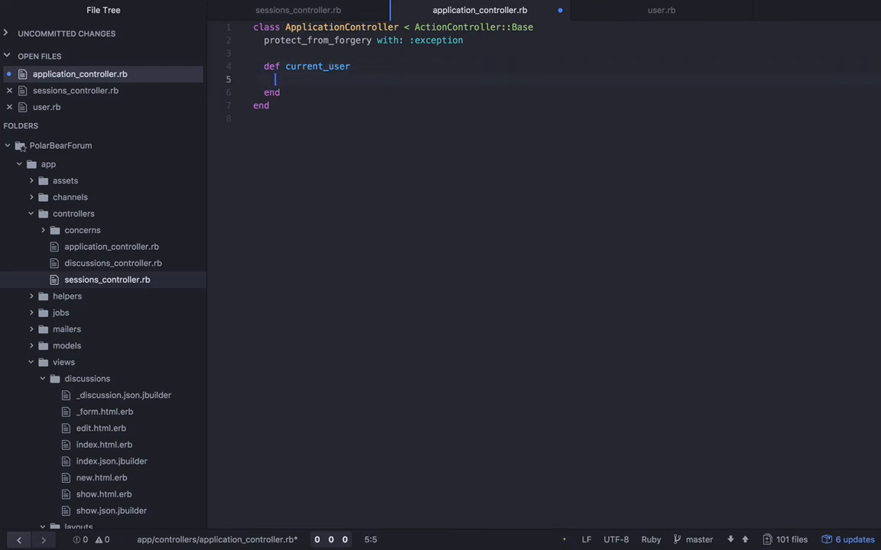
{"action": "type", "text": "@"}
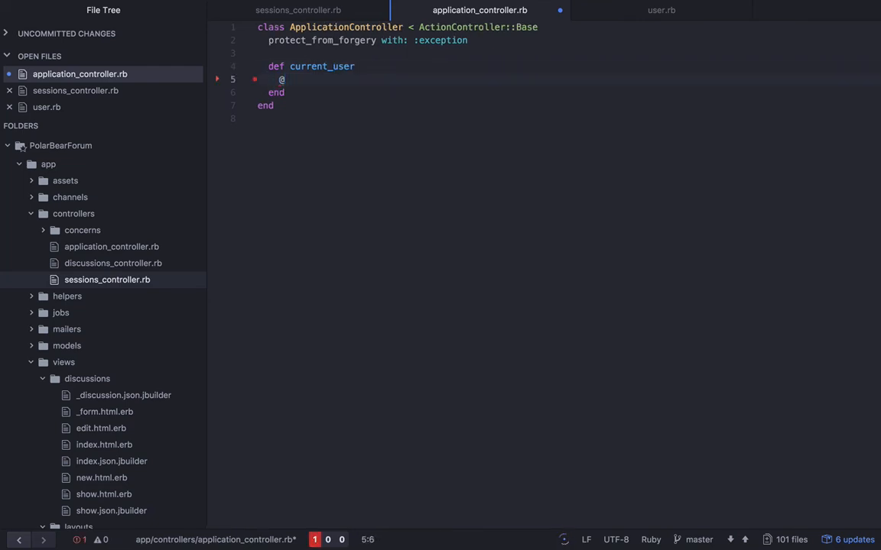
{"action": "type", "text": "current_user ||"}
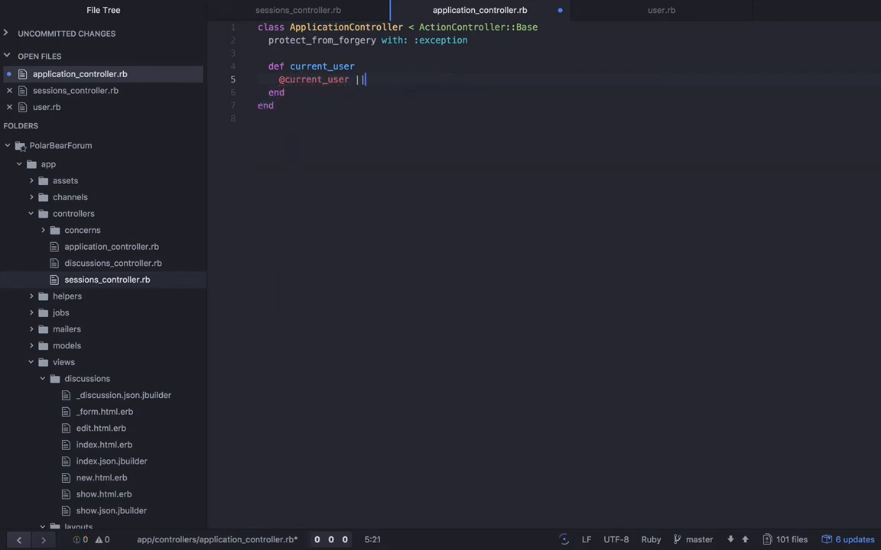
{"action": "type", "text": "|= User.find"}
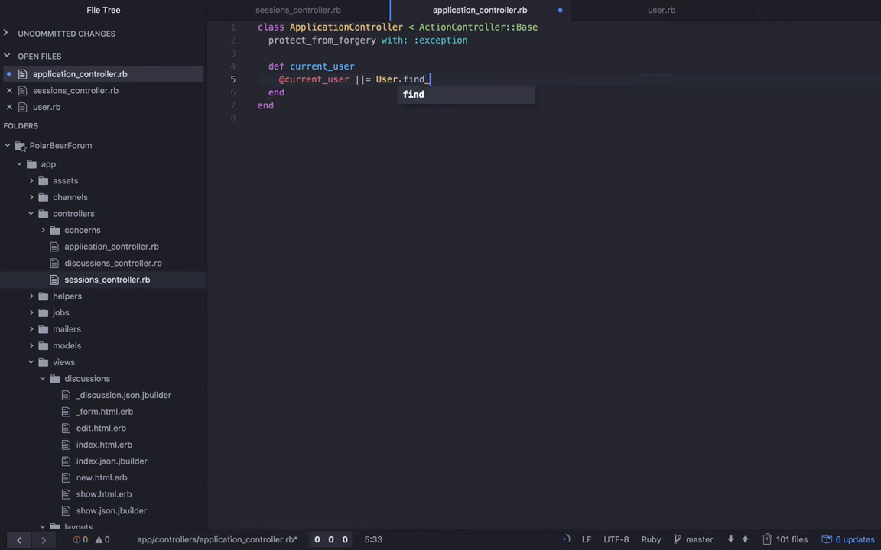
{"action": "type", "text": "_by(id)"}
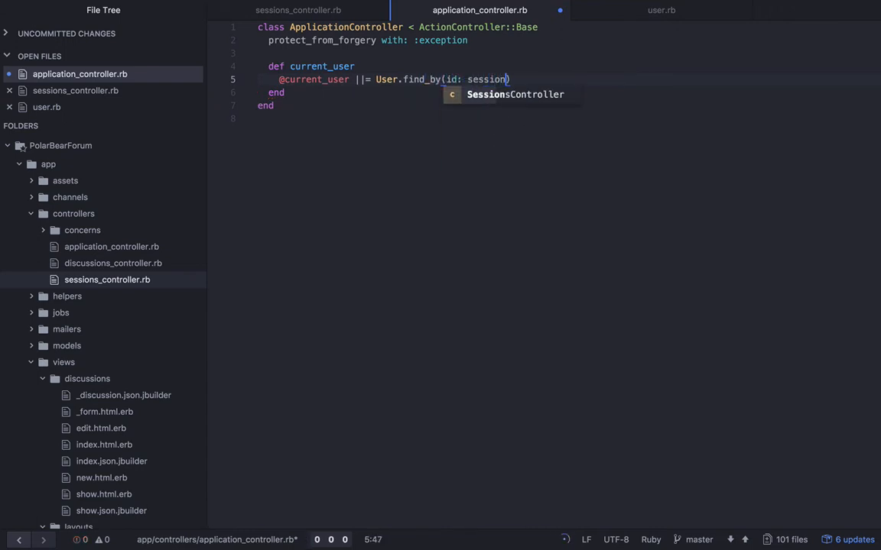
{"action": "type", "text": "[:user_id"}
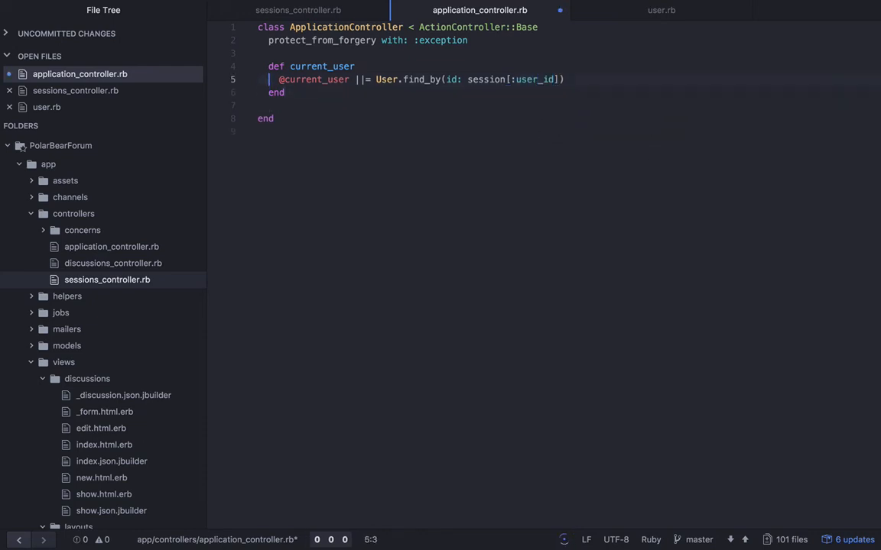
{"action": "type", "text": "H"}
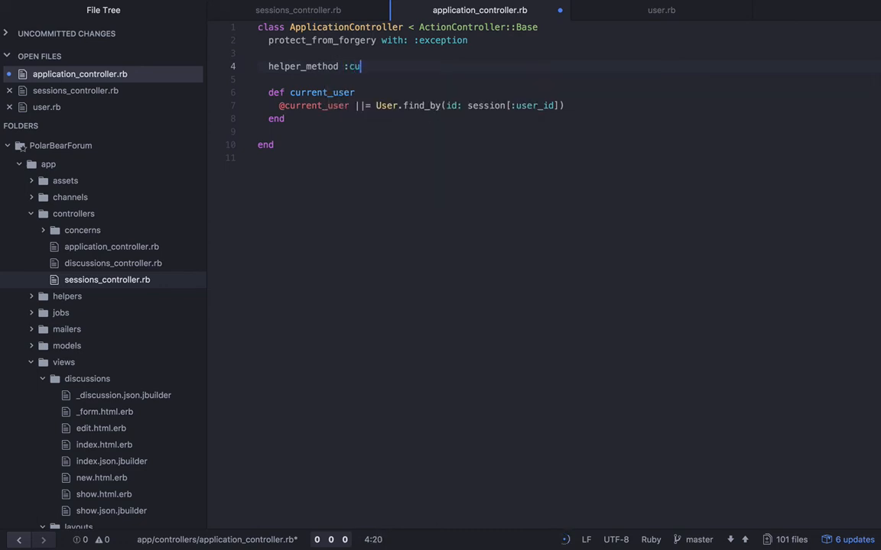
{"action": "type", "text": "rrent_user"}
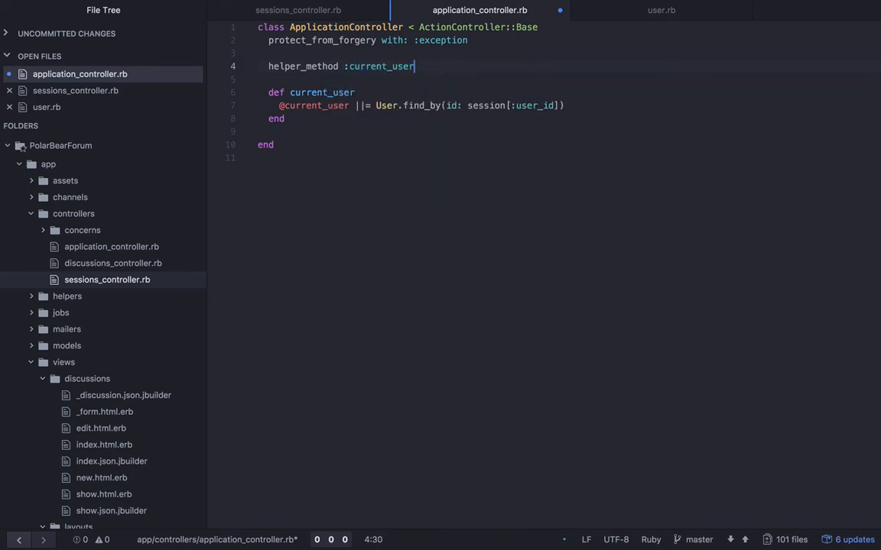
{"action": "left_click", "coordinate": [406, 104]}
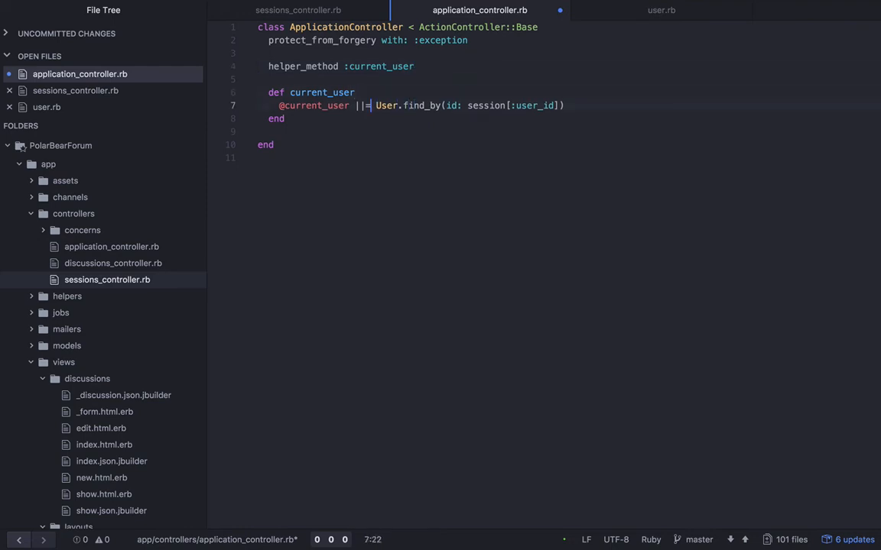
{"action": "double_click", "coordinate": [314, 105]}
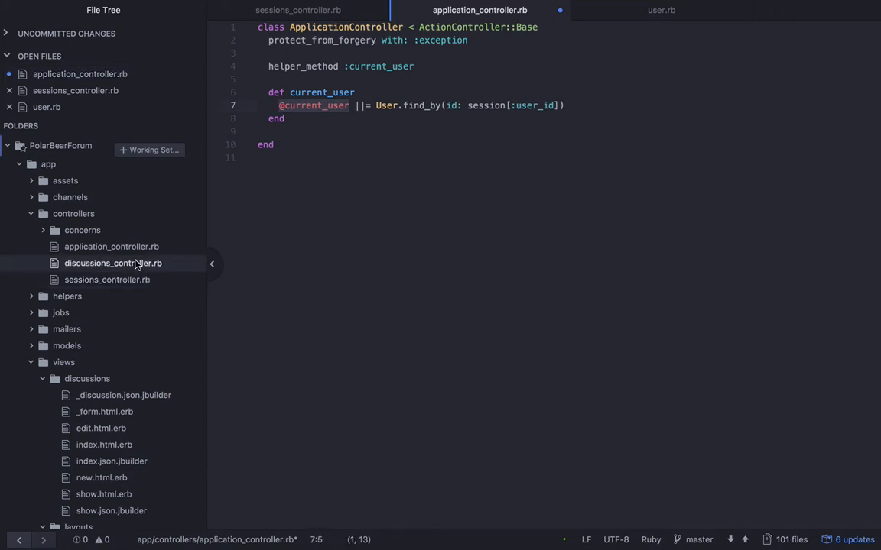
Switch between discussions_controller.rb and sessions_controller.rb to review the new action.
{"action": "left_click", "coordinate": [113, 263]}
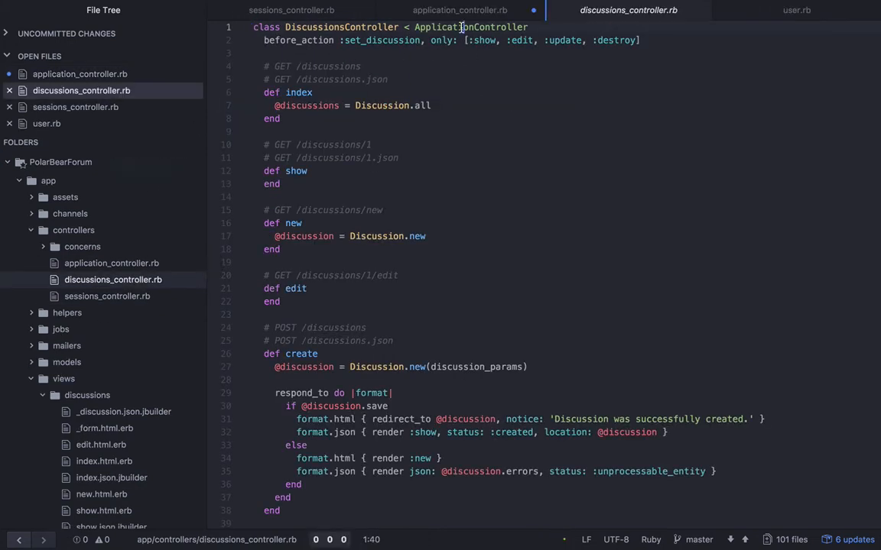
{"action": "left_click", "coordinate": [290, 10]}
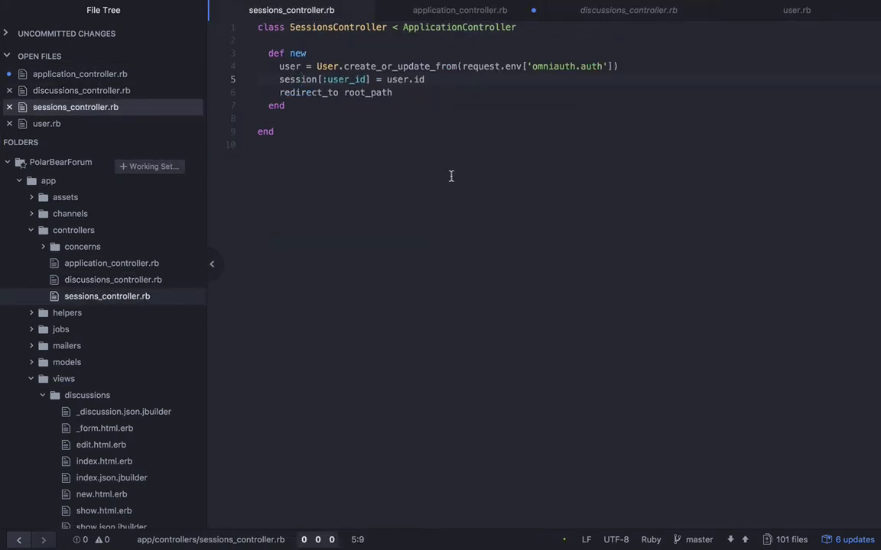
{"action": "left_click", "coordinate": [459, 10]}
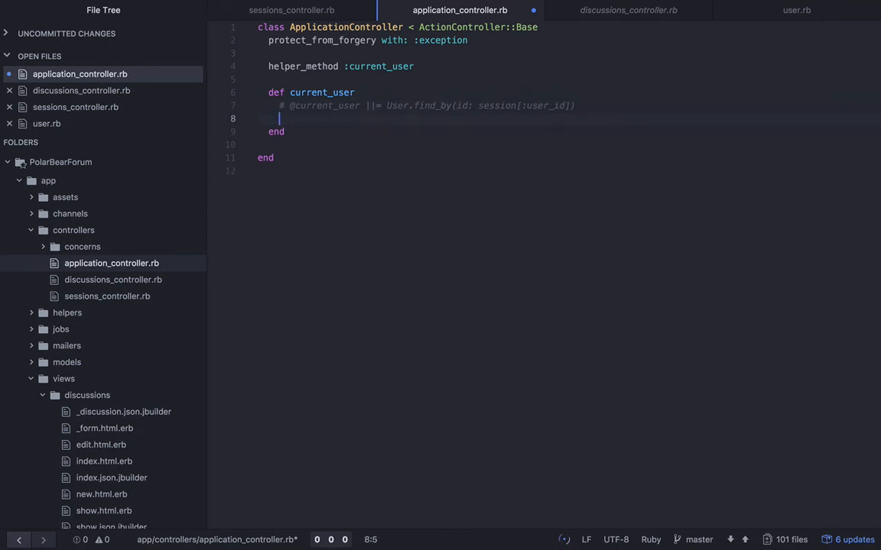
Try if/else and User.find versions of current_user, then revert to the find_by lookup.
{"action": "type", "text": "if @current_user"}
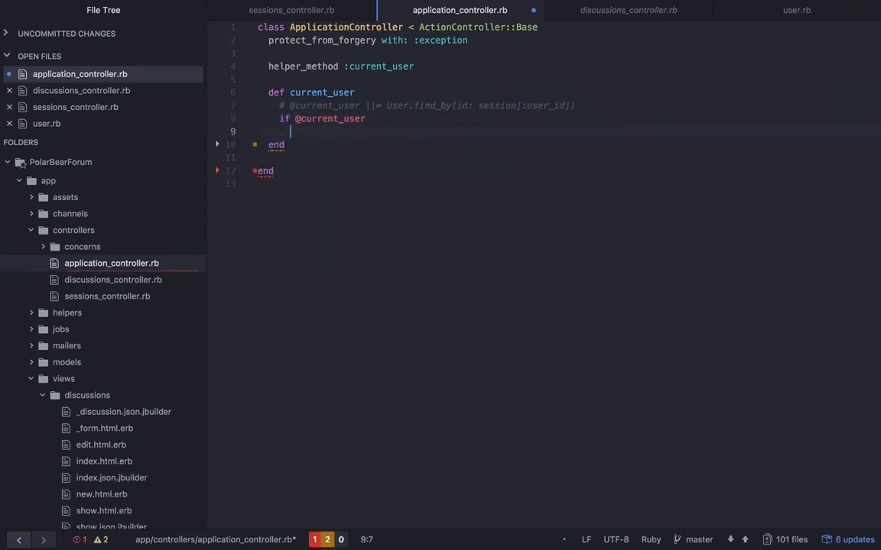
{"action": "key", "text": "Backspace"}
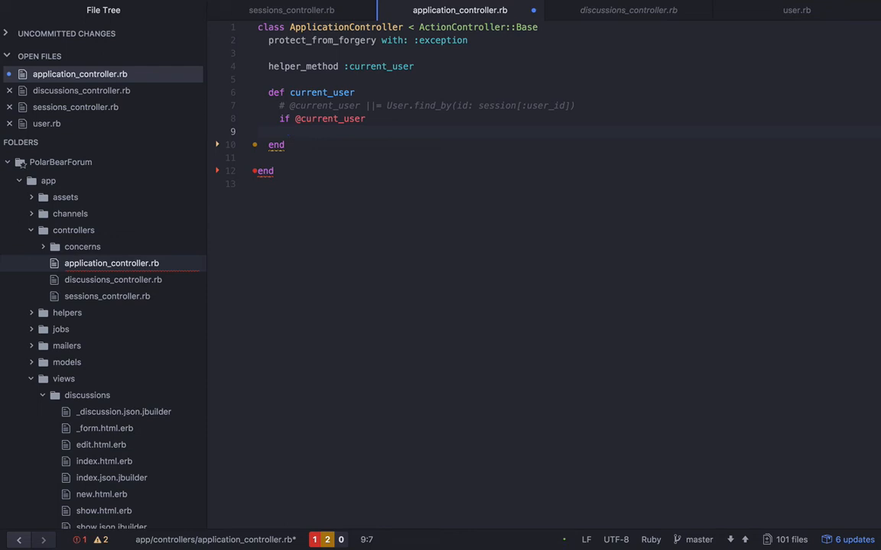
{"action": "type", "text": "@current_user"}
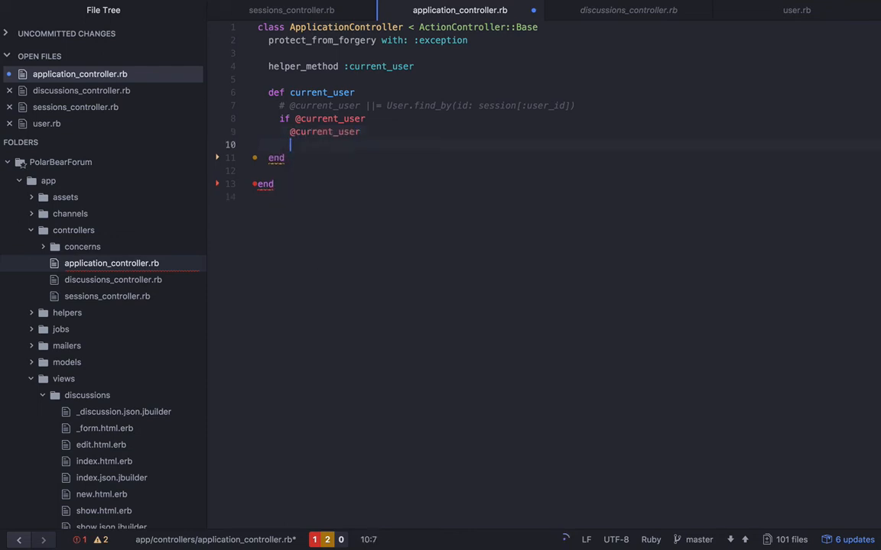
{"action": "type", "text": "else"}
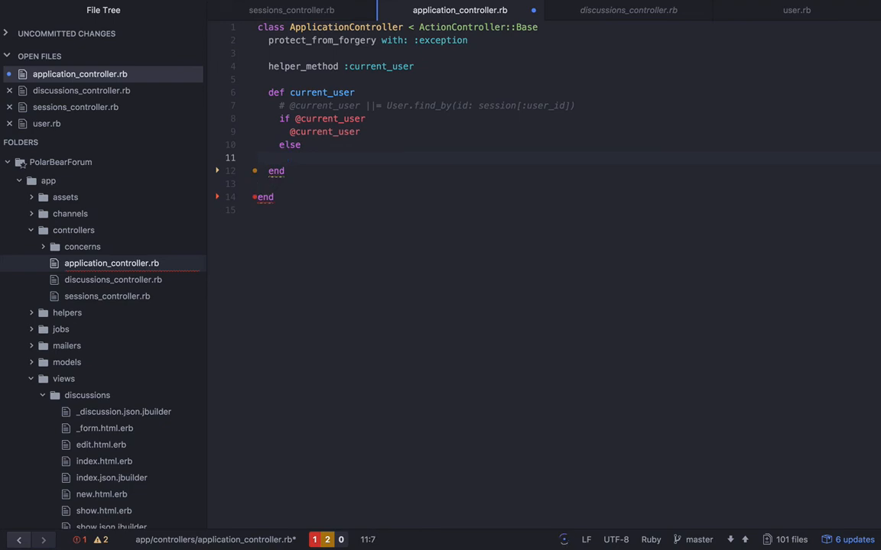
{"action": "type", "text": "User.find(session[:user_id]) if se"}
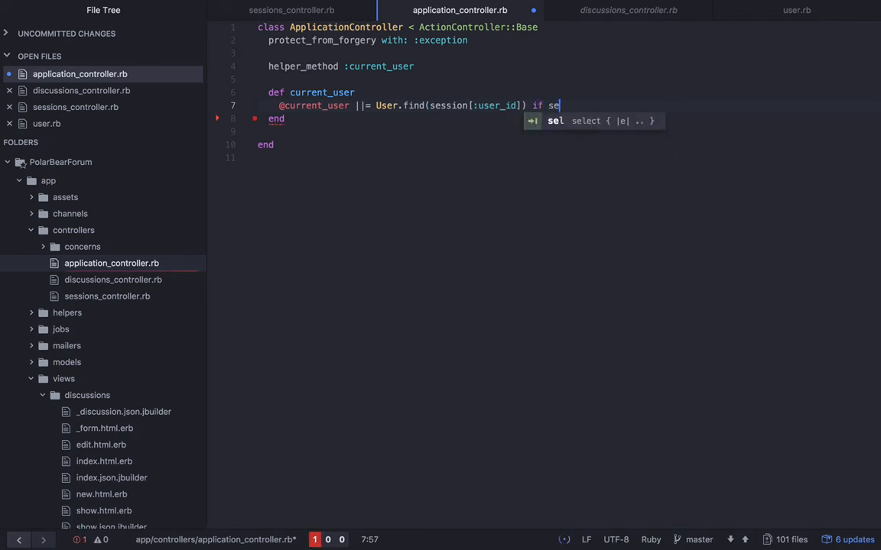
{"action": "key", "text": "backspace"}
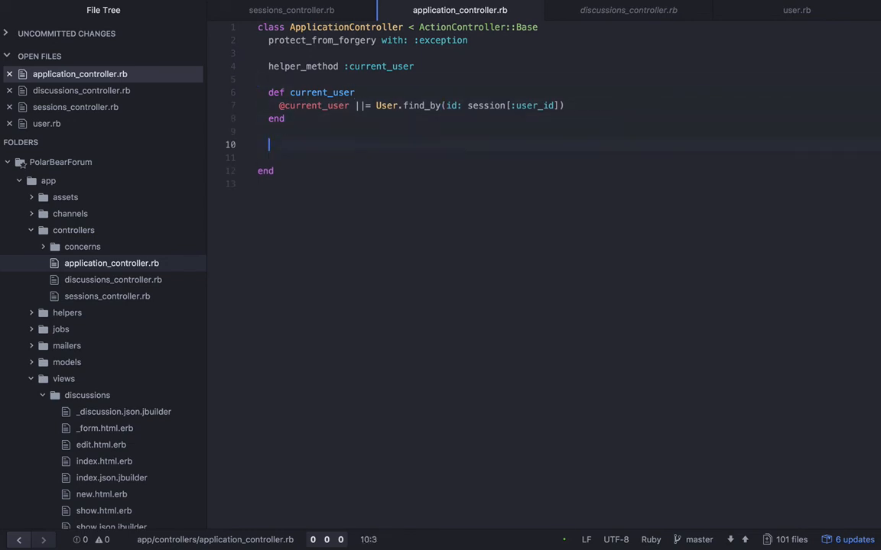
Define user_logged_in? returning current_user.present? and register it with helper_method :user_logged_in?
{"action": "type", "text": "def method_name"}
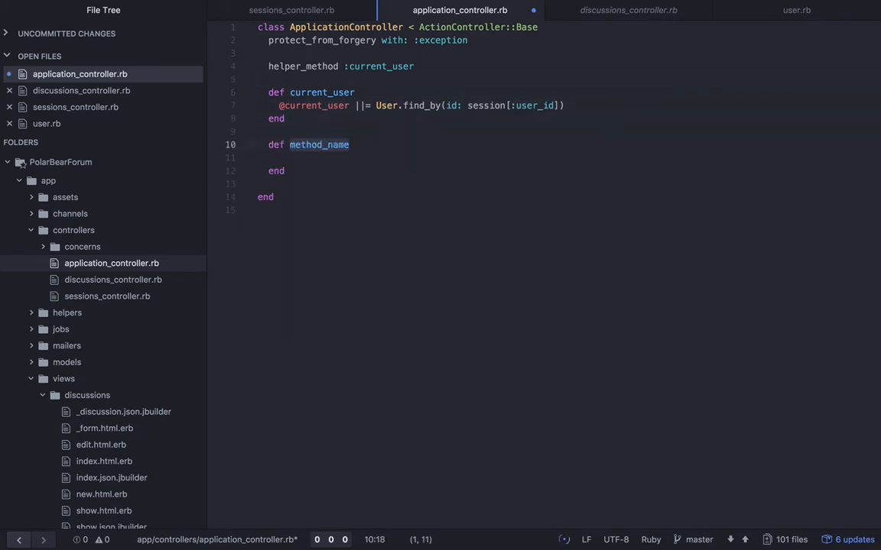
{"action": "type", "text": "user_logged"}
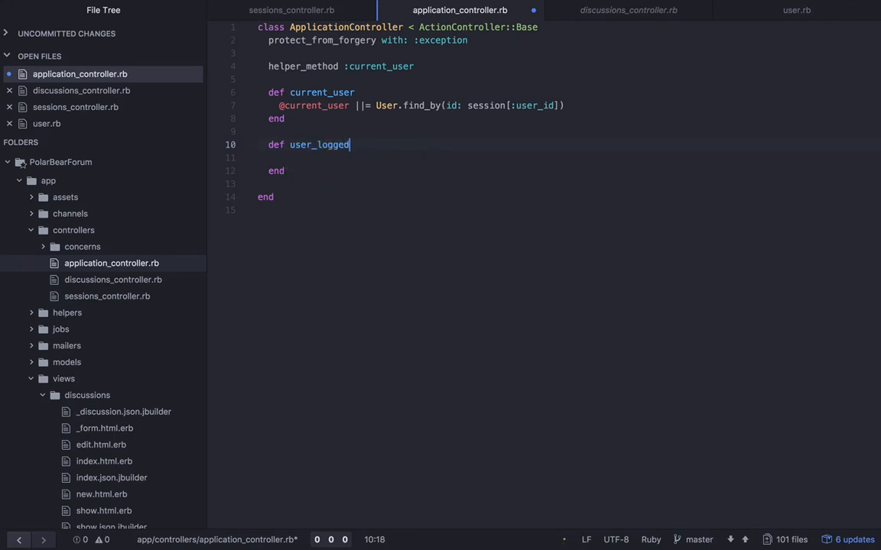
{"action": "type", "text": "_in?"}
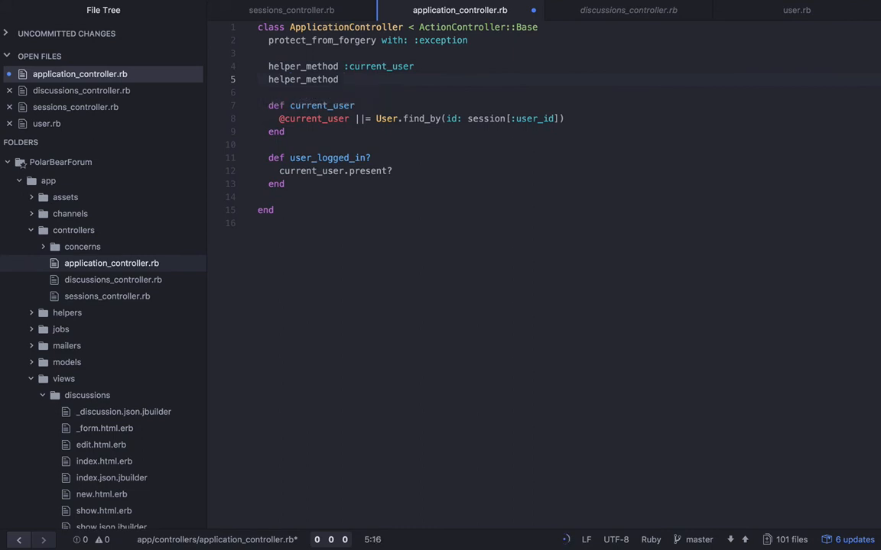
{"action": "type", "text": ":user_logged_in?"}
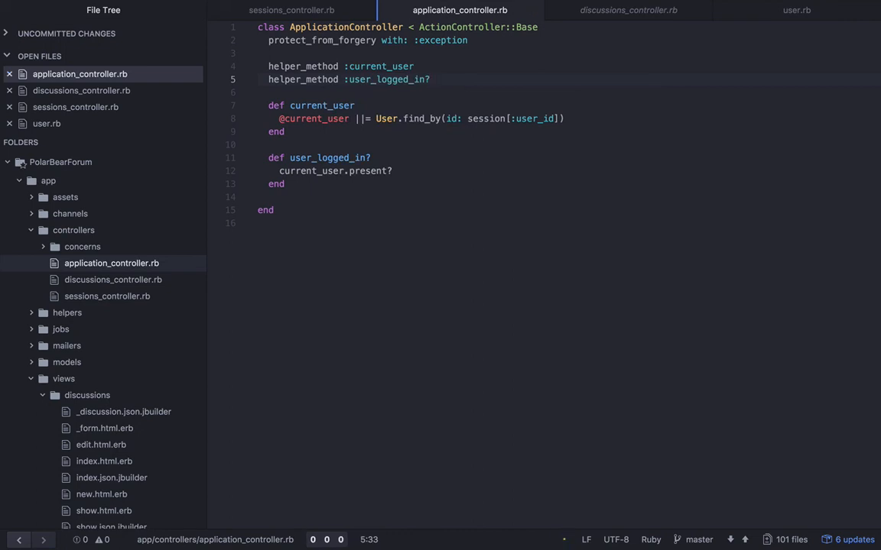
{"action": "left_click", "coordinate": [430, 79]}
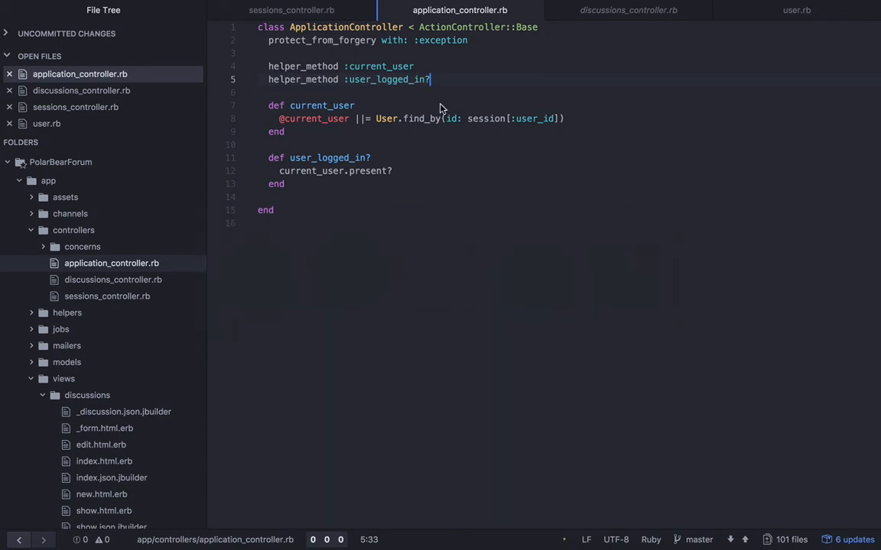
{"action": "mouse_move", "coordinate": [372, 419]}
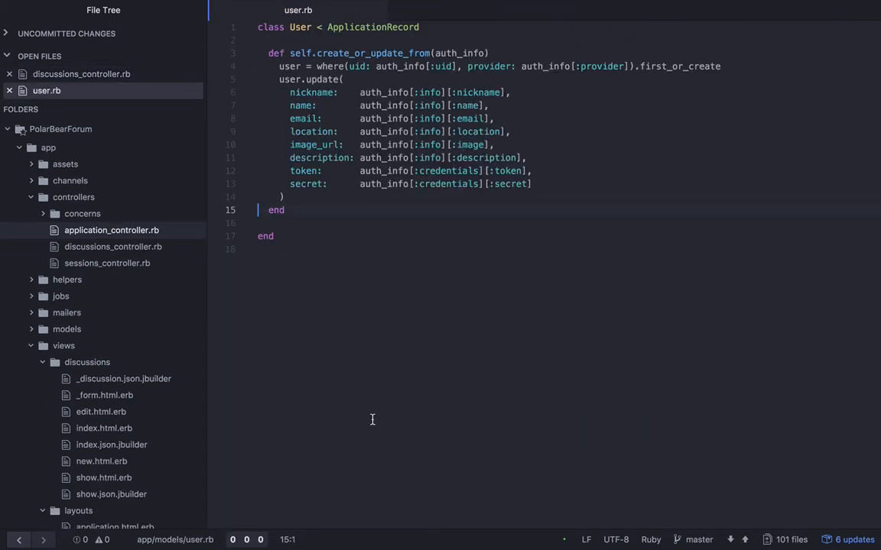
In application.html.erb, wrap the nav item in <% if user_logged_in? %> ... <% end %>.
{"action": "left_click", "coordinate": [115, 511]}
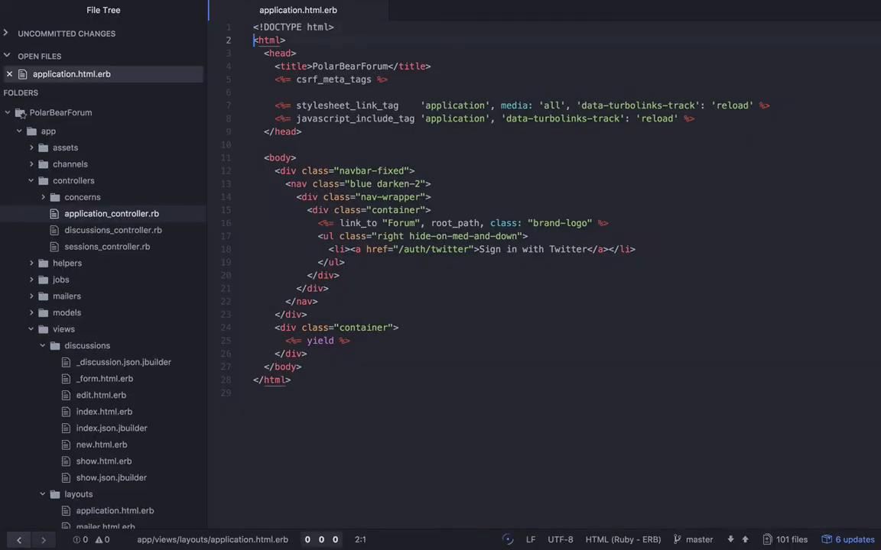
{"action": "left_click", "coordinate": [254, 197]}
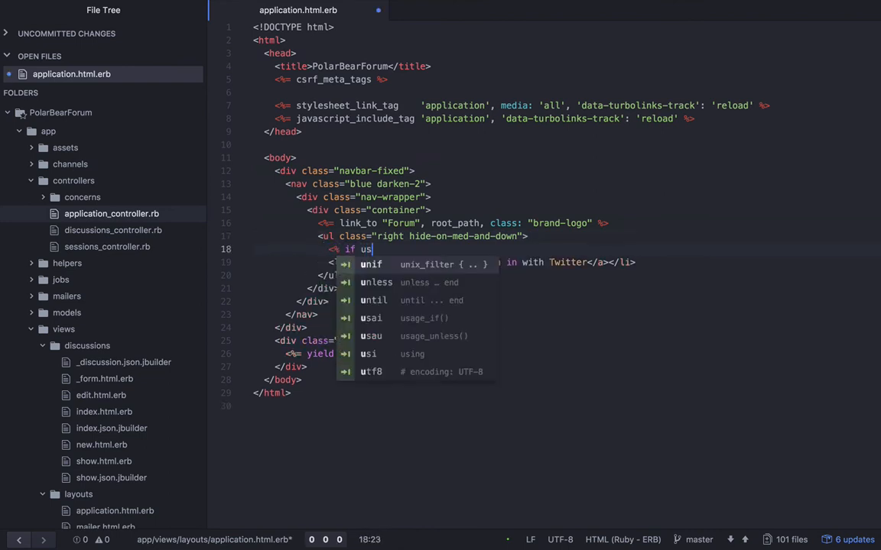
{"action": "type", "text": "er_logged"}
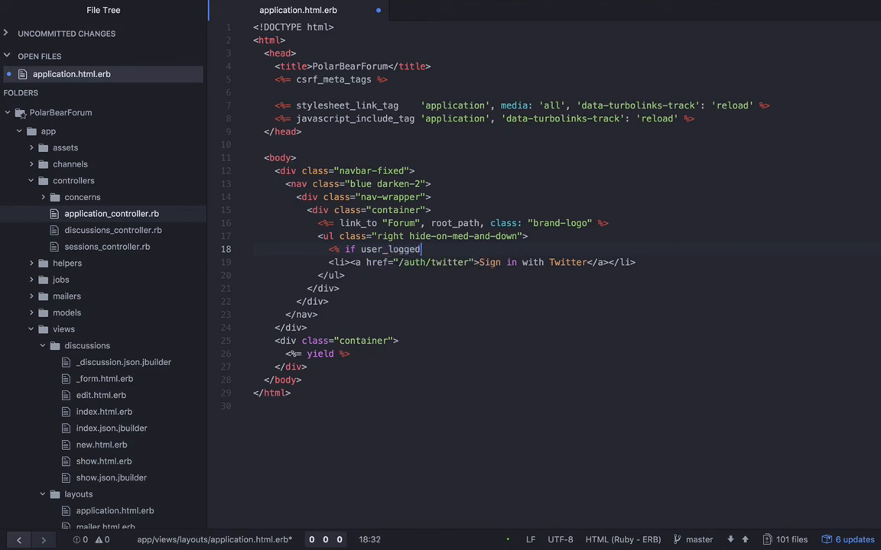
{"action": "type", "text": "_in? %>"}
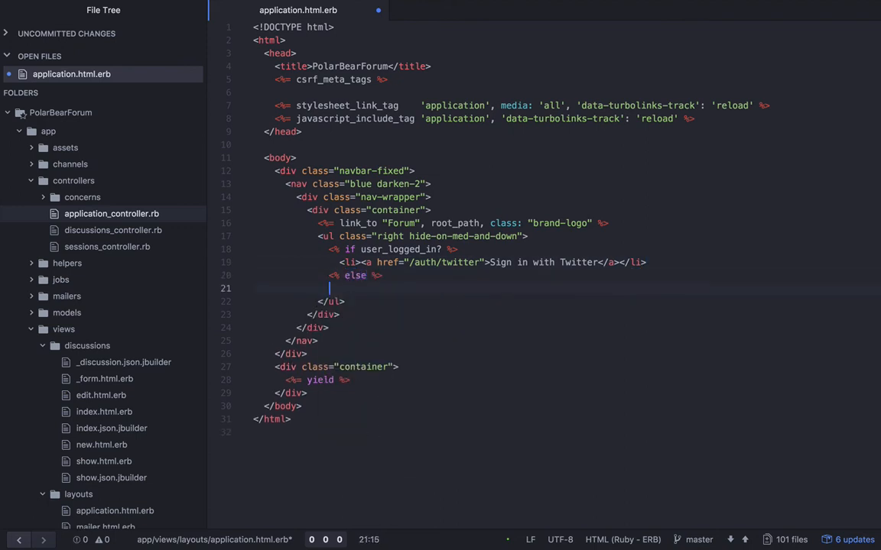
{"action": "type", "text": "<% end %>"}
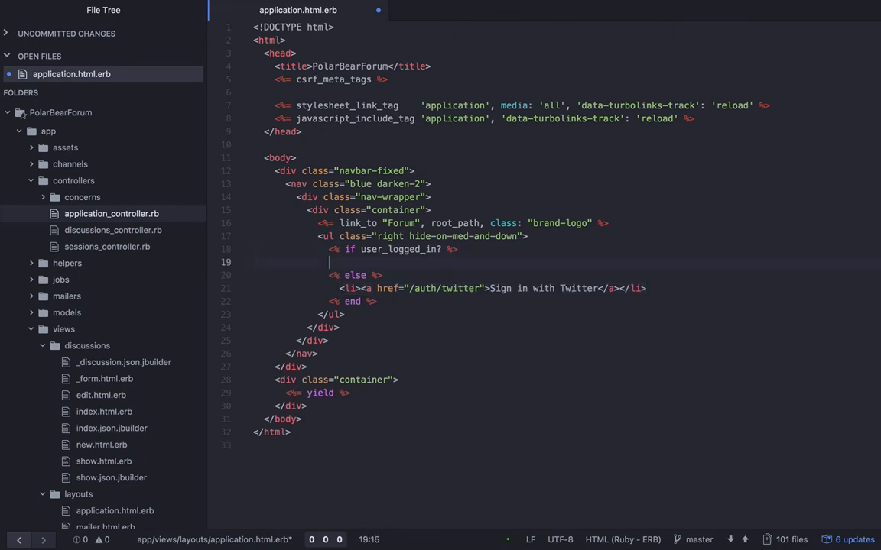
Show link_to "Sign out", '#' when logged in, else the Sign in with Twitter link.
{"action": "type", "text": "<li><a href=\"/auth/twitter\">Sign in with Twitter</a></li>"}
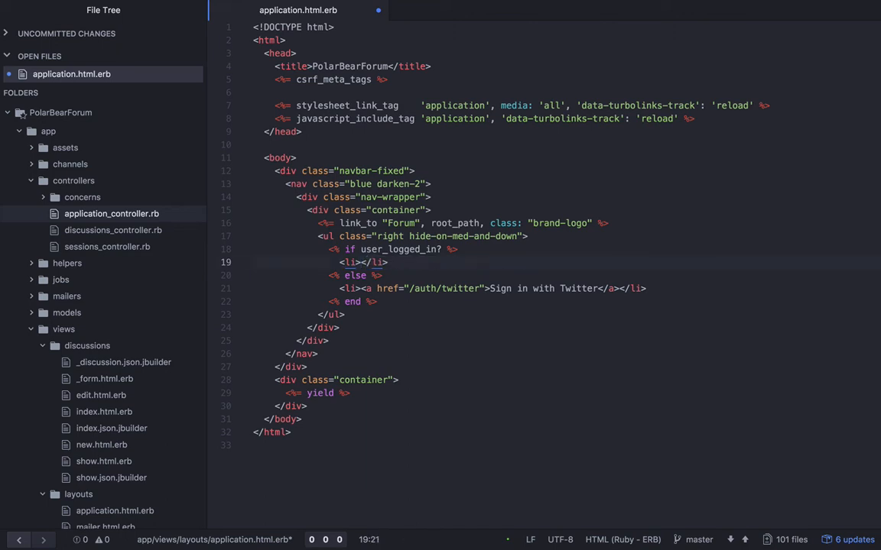
{"action": "type", "text": "link_to <"}
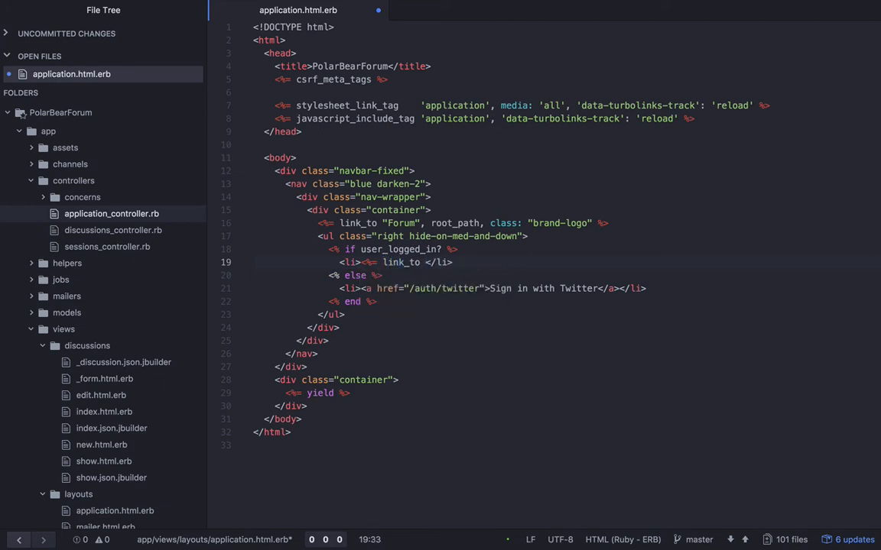
{"action": "type", "text": "\"Sign out\""}
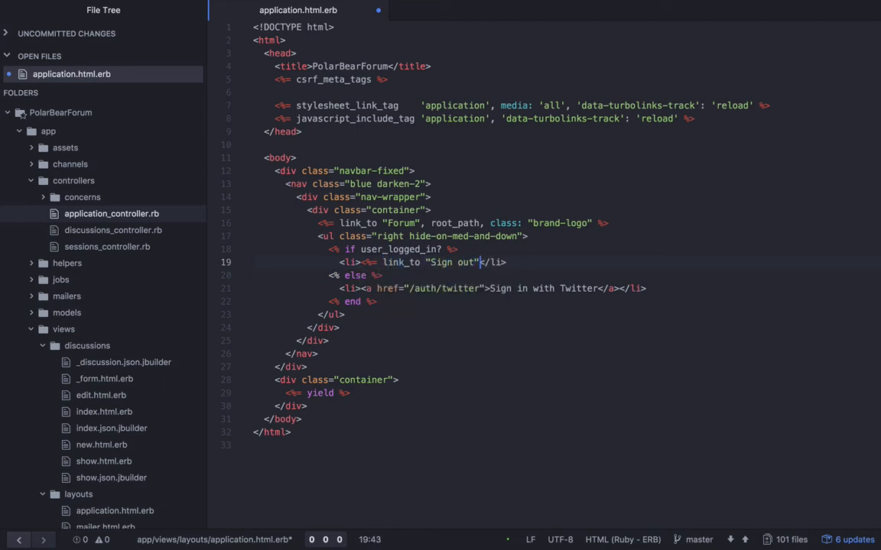
{"action": "type", "text": ", '"}
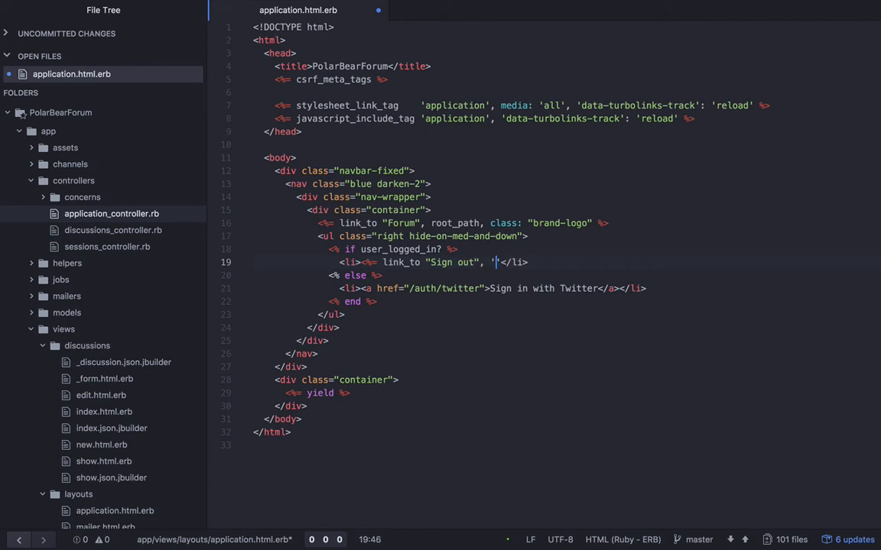
{"action": "type", "text": "#\" %>"}
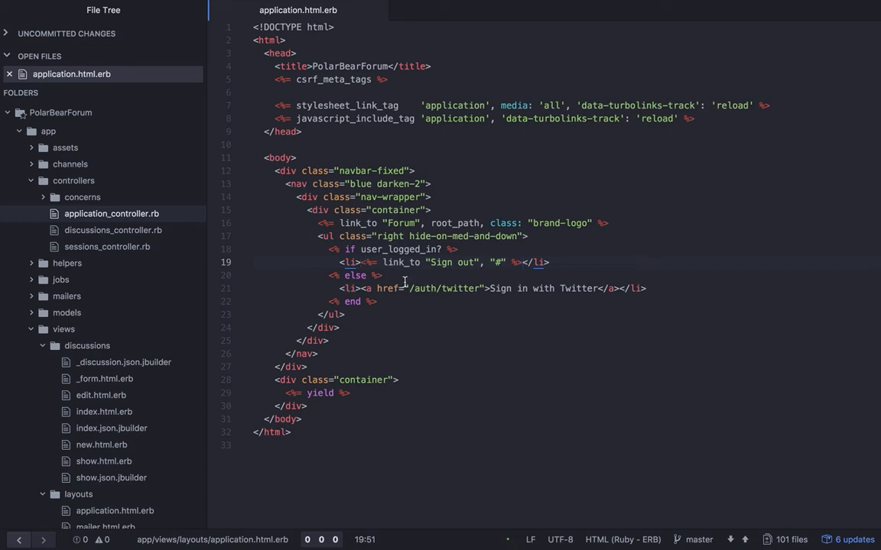
{"action": "key", "text": "cmd+tab"}
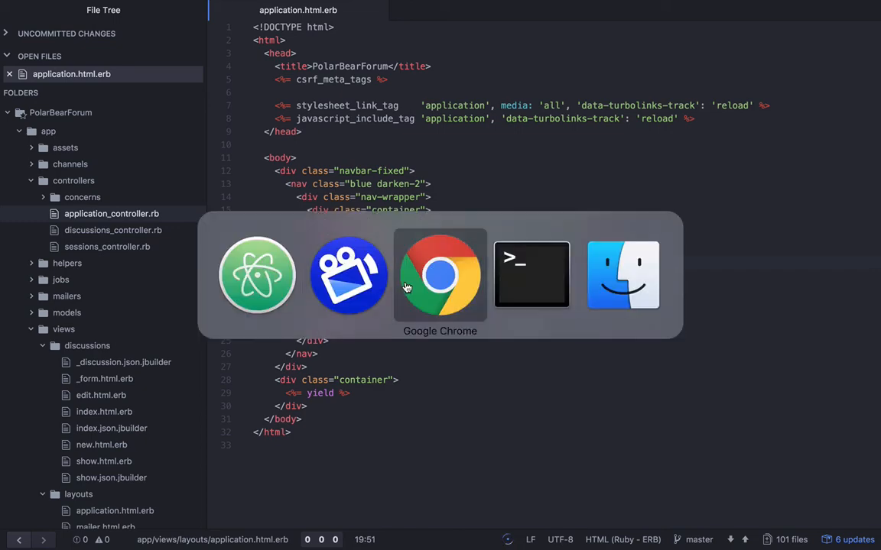
Retry Twitter sign-in in Chrome, getting NoMethodError: undefined method id for true.
{"action": "left_click", "coordinate": [439, 275]}
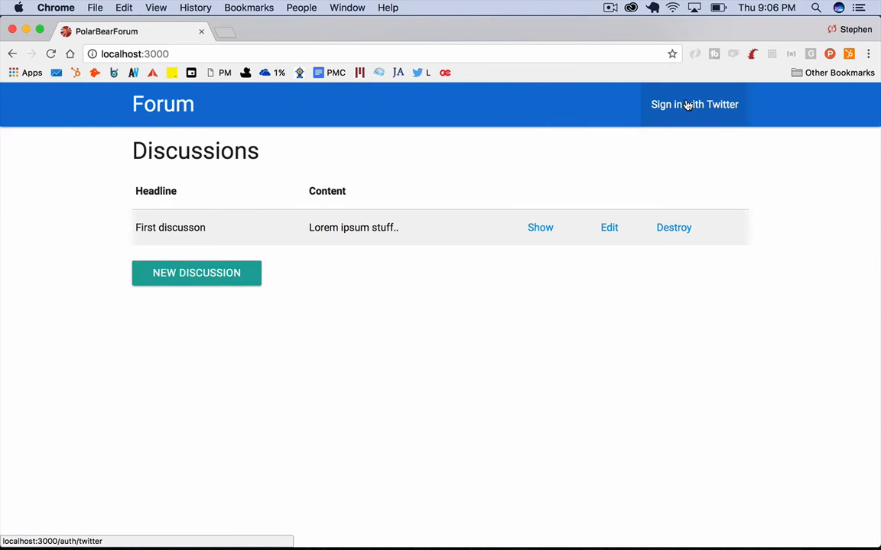
{"action": "left_click", "coordinate": [692, 105]}
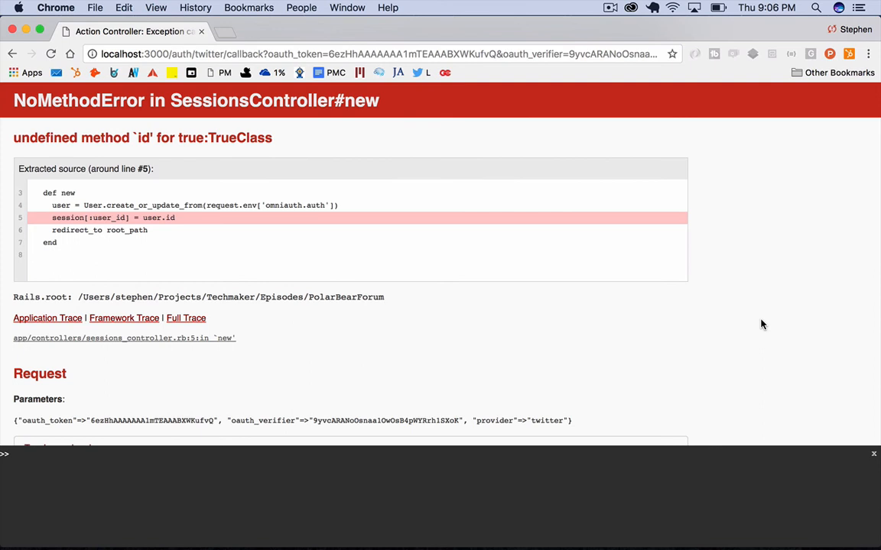
{"action": "key", "text": "cmd+tab"}
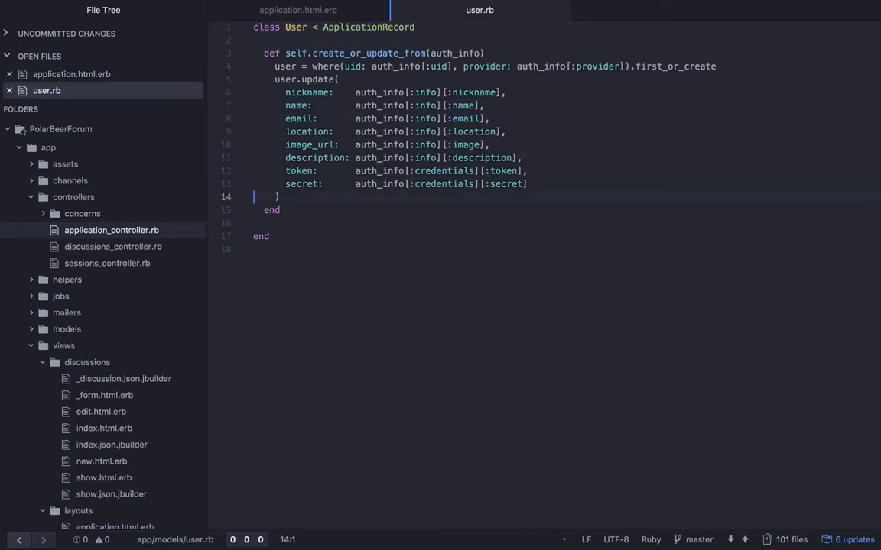
Make create_or_update_from return user.reload and retry Sign in with Twitter.
{"action": "type", "text": "user"}
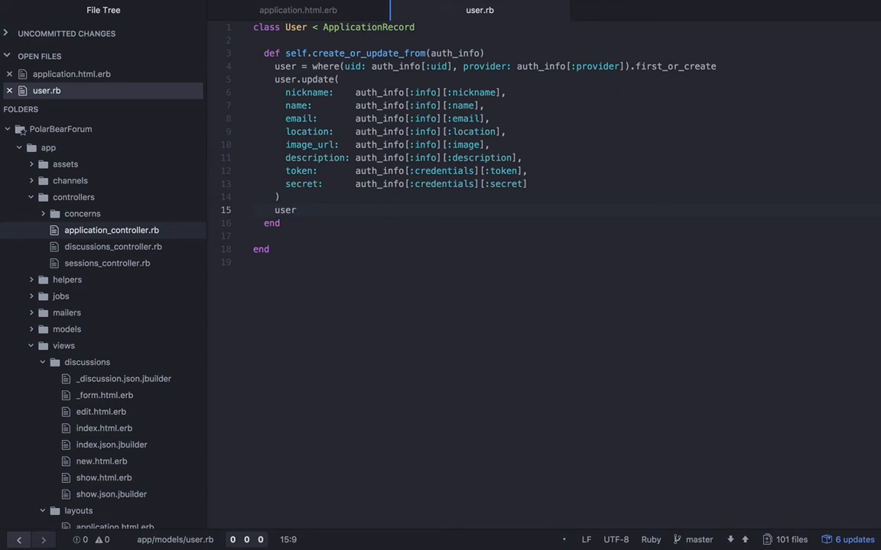
{"action": "type", "text": ".reload"}
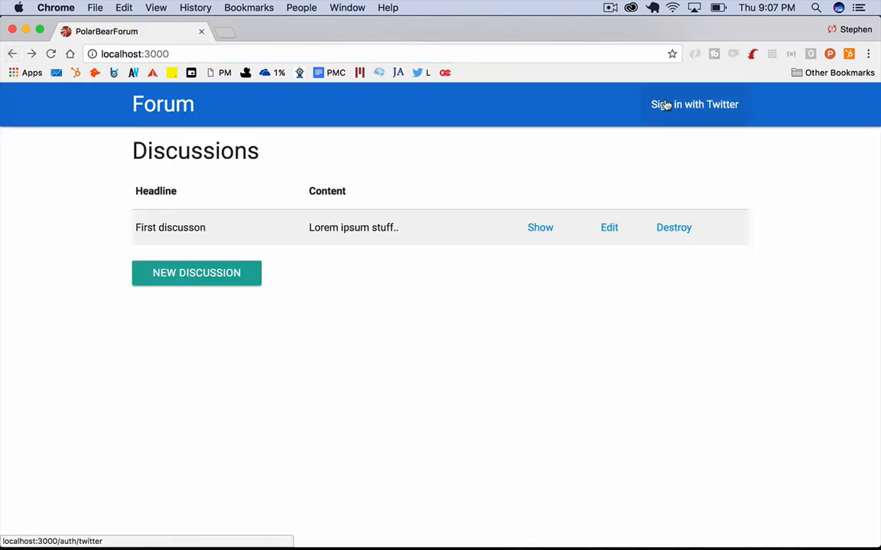
{"action": "left_click", "coordinate": [693, 104]}
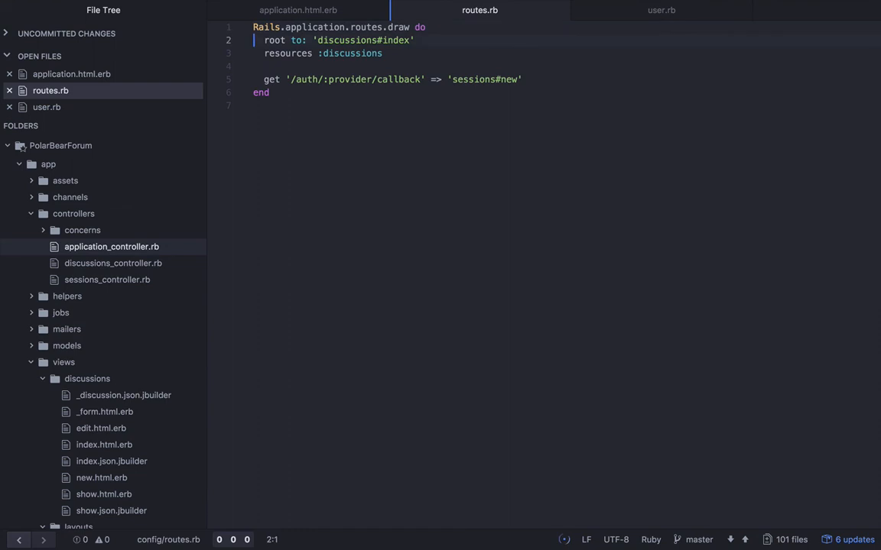
Start a GET route for '/auth/sign-out' in routes.rb.
{"action": "type", "text": "g"}
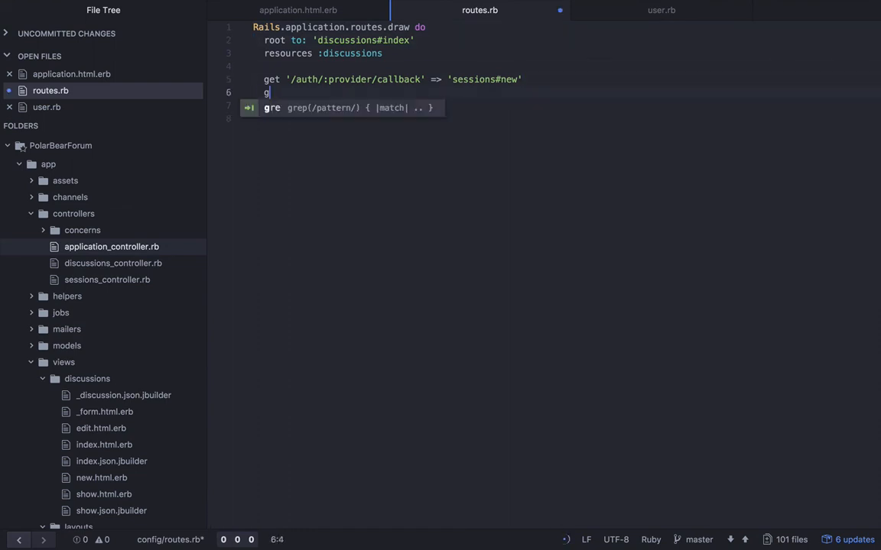
{"action": "type", "text": "et '/"}
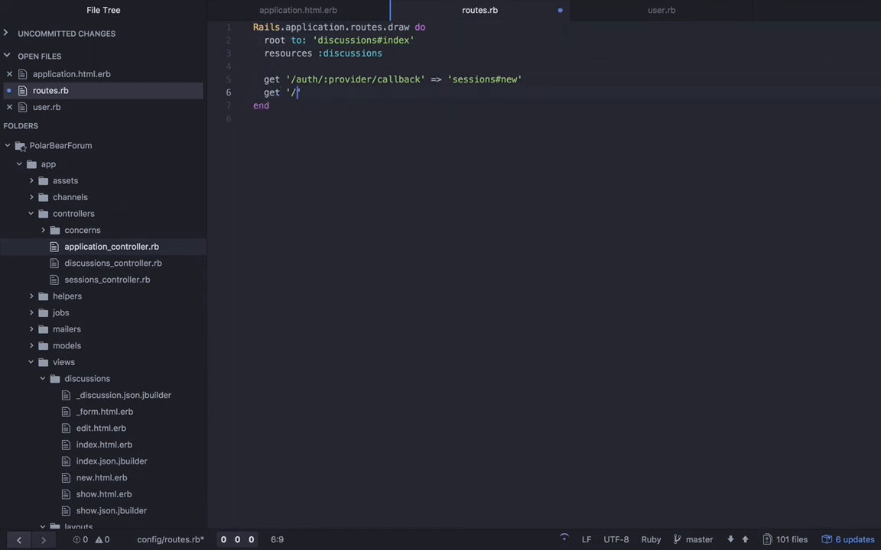
{"action": "type", "text": "auth/"}
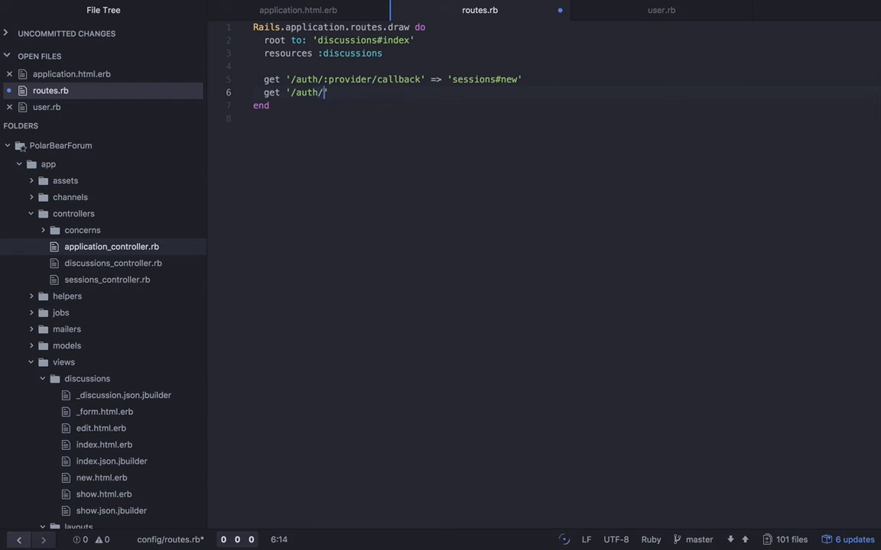
{"action": "type", "text": "sign-ou"}
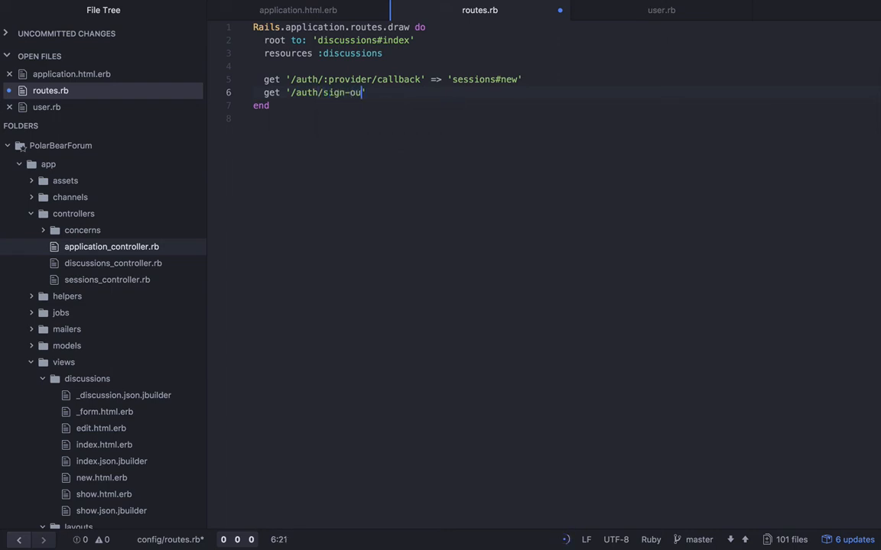
{"action": "type", "text": "t"}
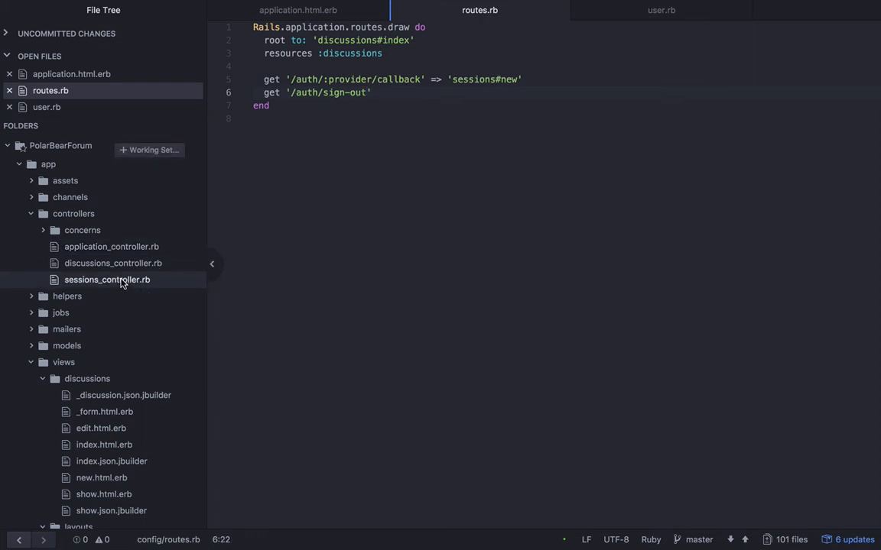
Point the '/auth/sign-out' route at 'sessions#sign_out', then bring up sessions_controller.rb.
{"action": "left_click", "coordinate": [108, 279]}
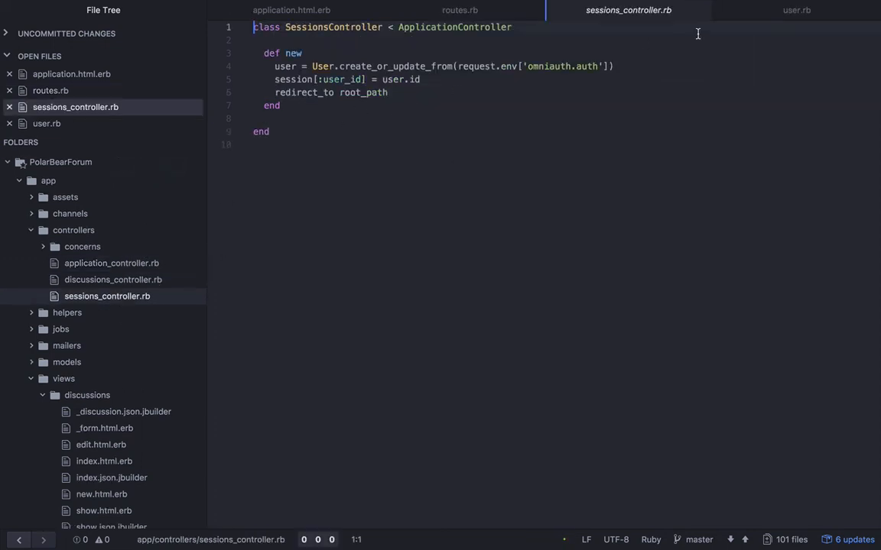
{"action": "left_click", "coordinate": [458, 10]}
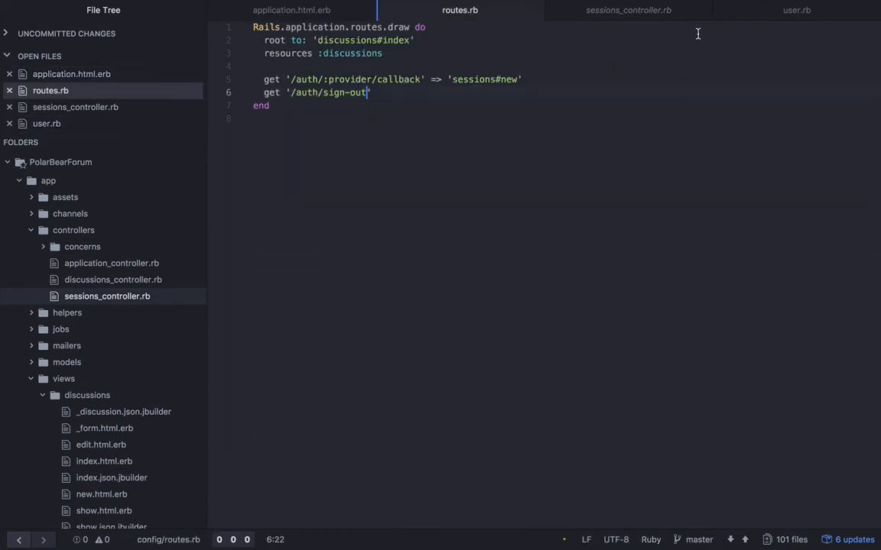
{"action": "left_click", "coordinate": [357, 92]}
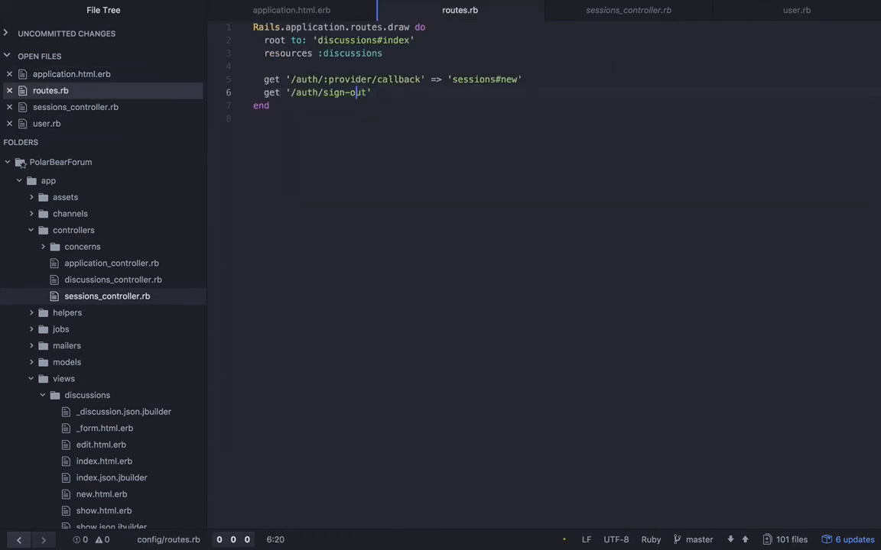
{"action": "type", "text": "=>"}
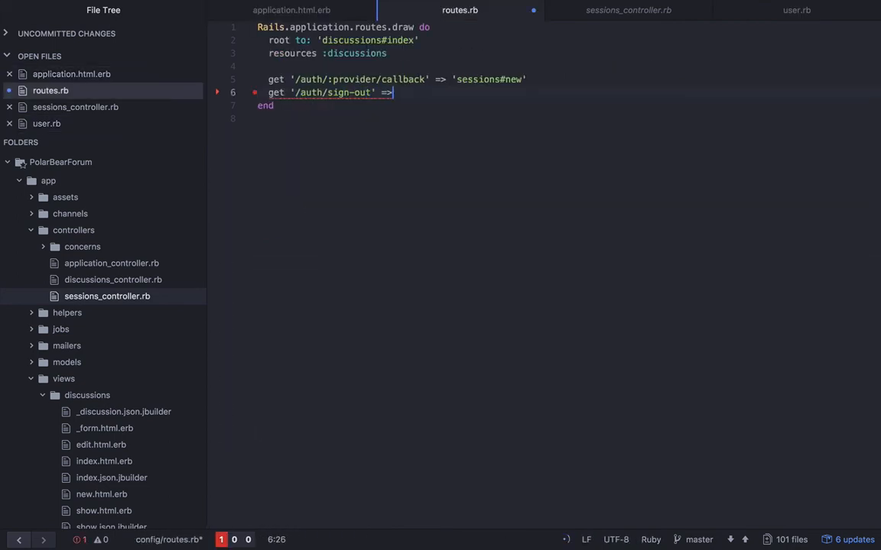
{"action": "type", "text": "'sessions"}
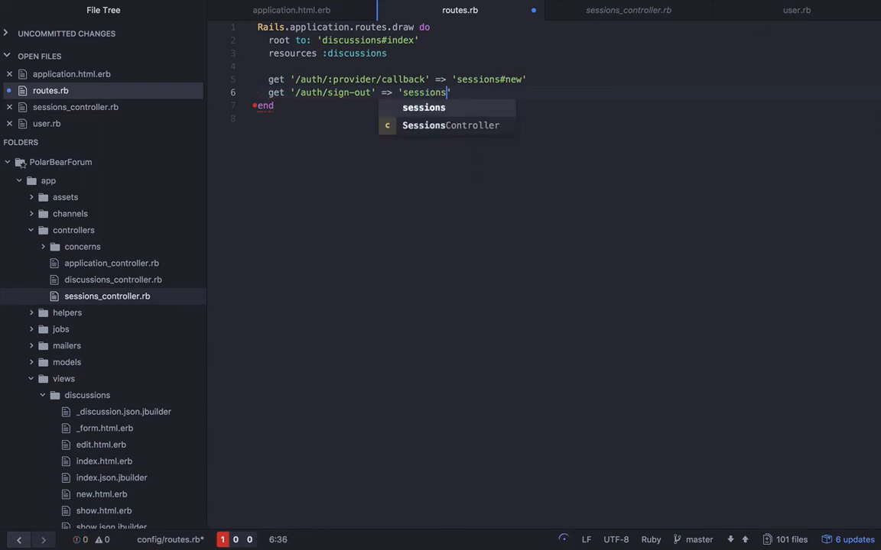
{"action": "type", "text": "#sig"}
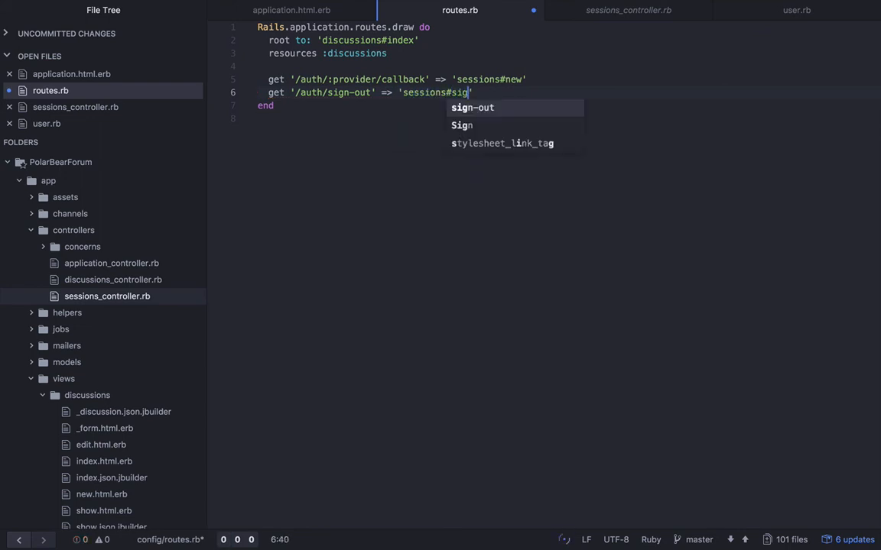
{"action": "type", "text": "n_out"}
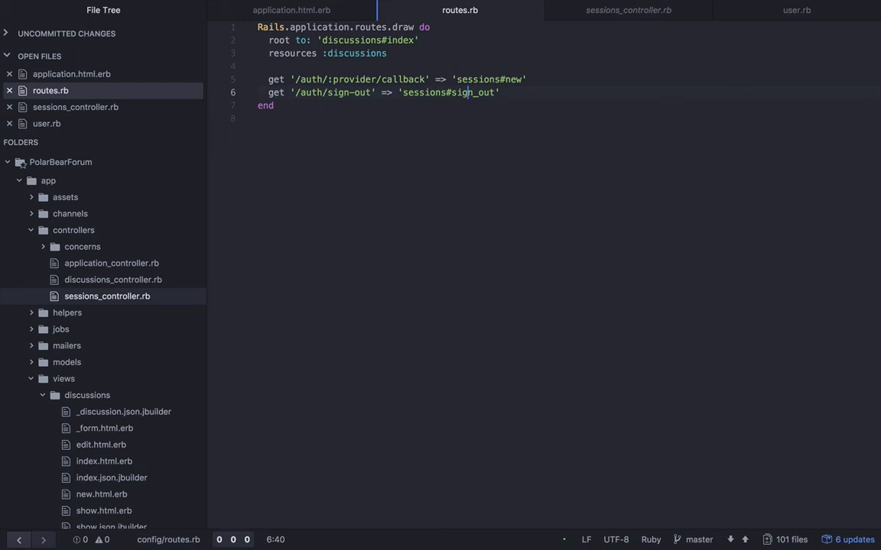
{"action": "left_click", "coordinate": [627, 10]}
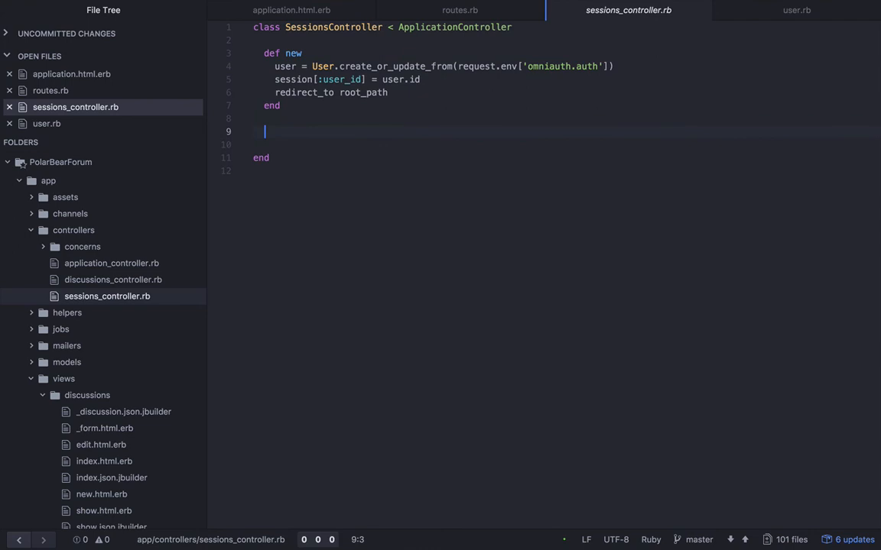
Write def sign_out with session.delete(:user_id) and redirect_to root_path.
{"action": "type", "text": "def sign_out"}
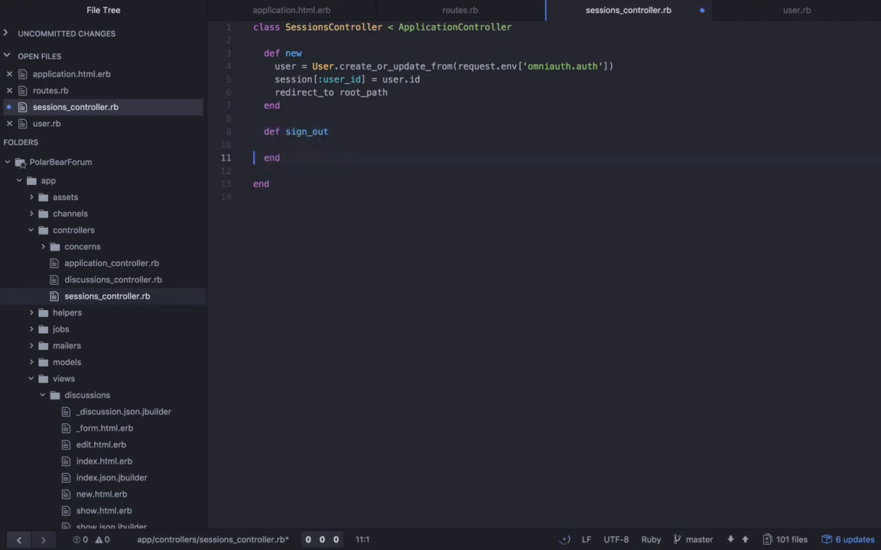
{"action": "type", "text": "s"}
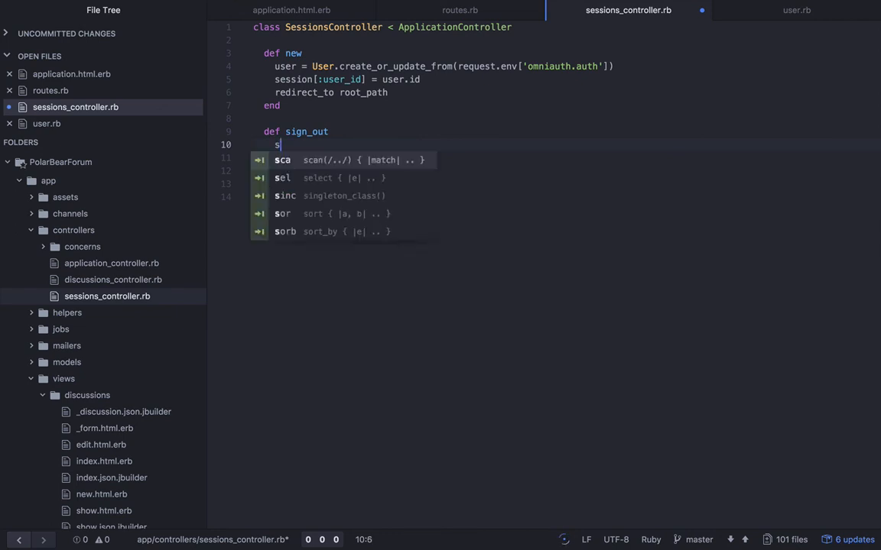
{"action": "type", "text": "ession.e"}
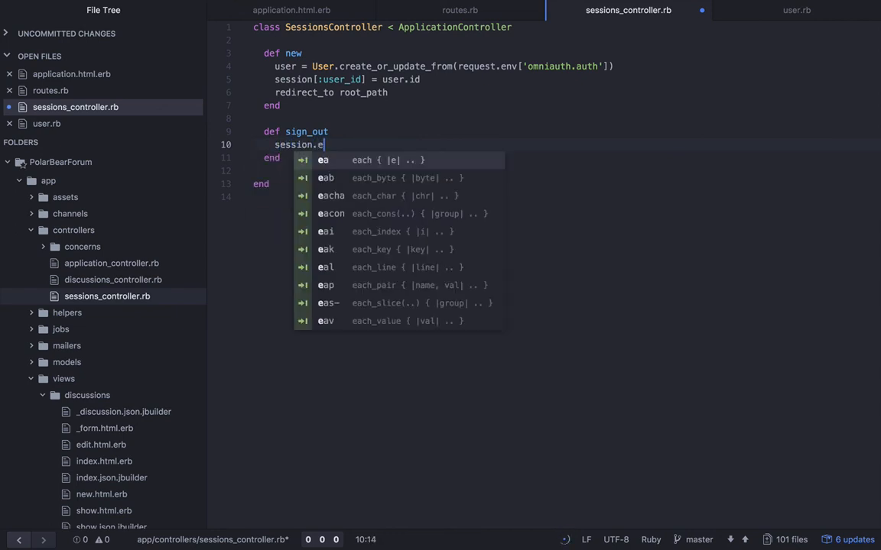
{"action": "type", "text": "delete"}
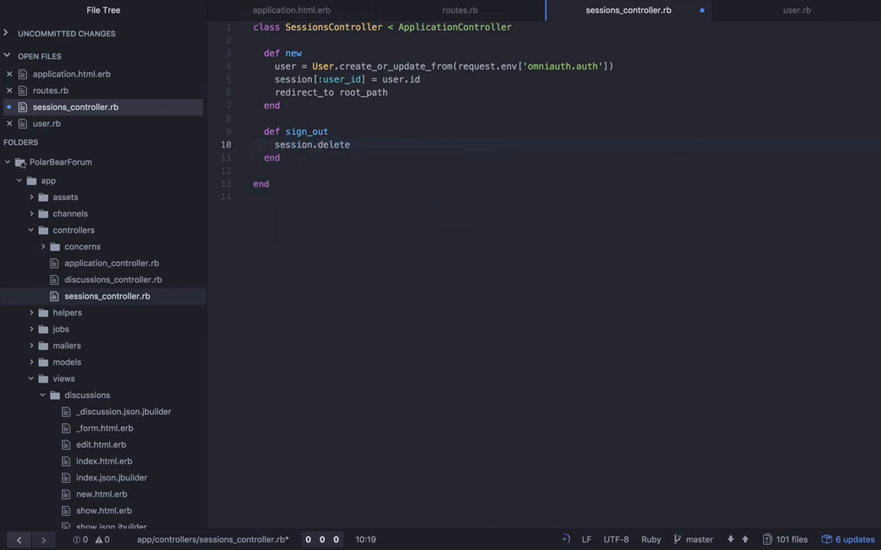
{"action": "type", "text": "(:user_id"}
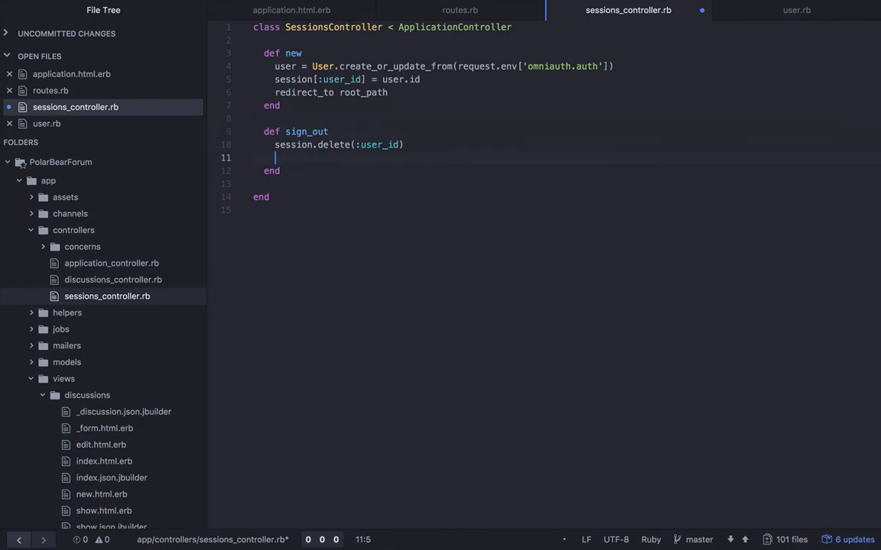
{"action": "type", "text": "redirect_to root_path"}
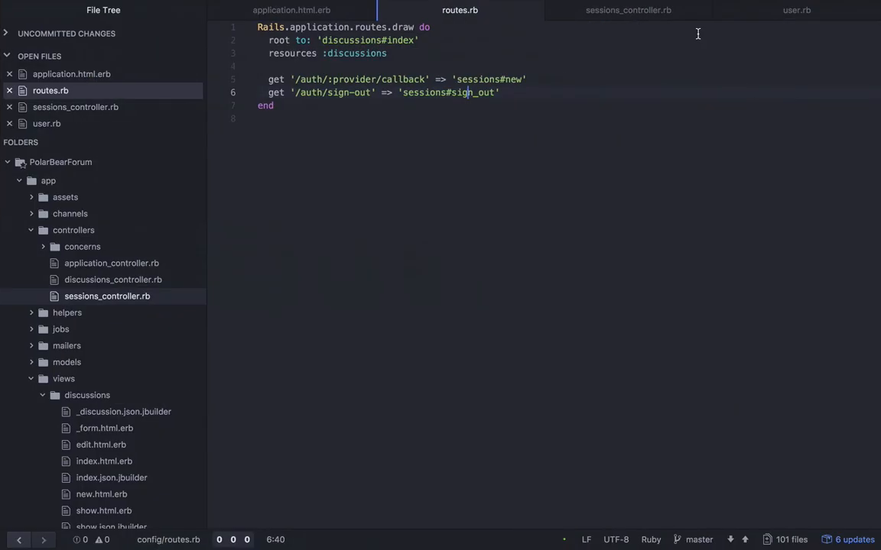
Add as: :sign_out to the route and use sign_out_path for the navbar link.
{"action": "left_click", "coordinate": [291, 10]}
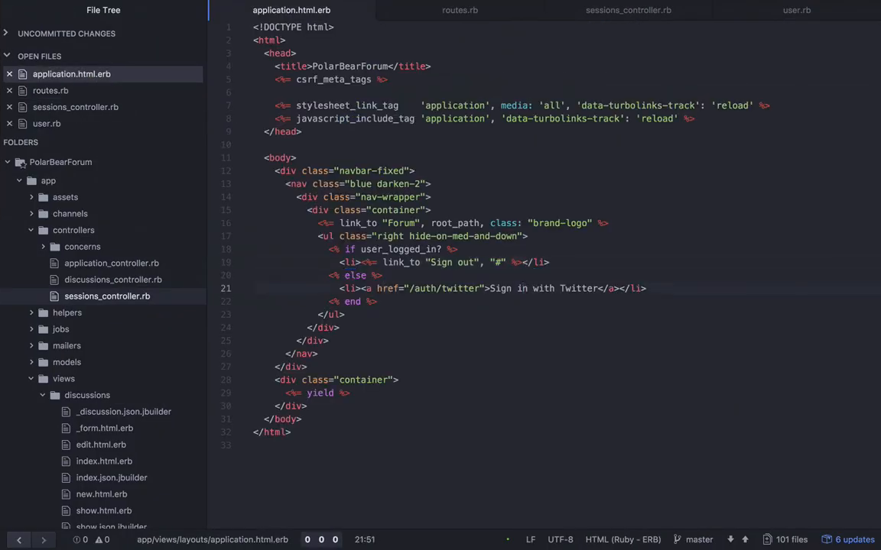
{"action": "left_click", "coordinate": [459, 9]}
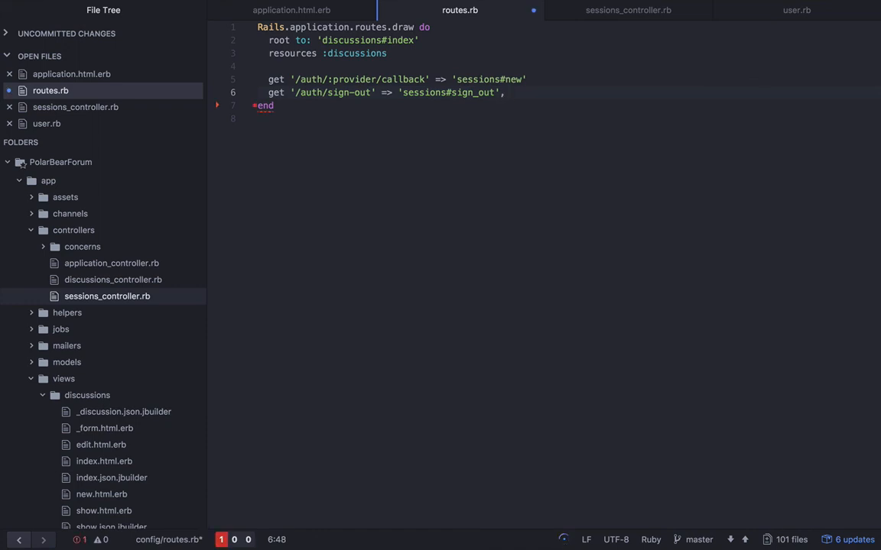
{"action": "type", "text": "as: :sign_out"}
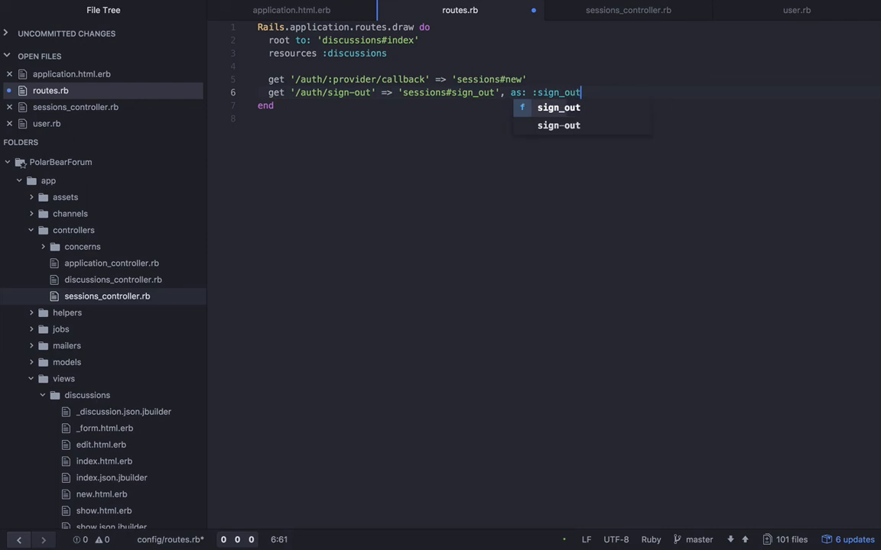
{"action": "left_click", "coordinate": [291, 10]}
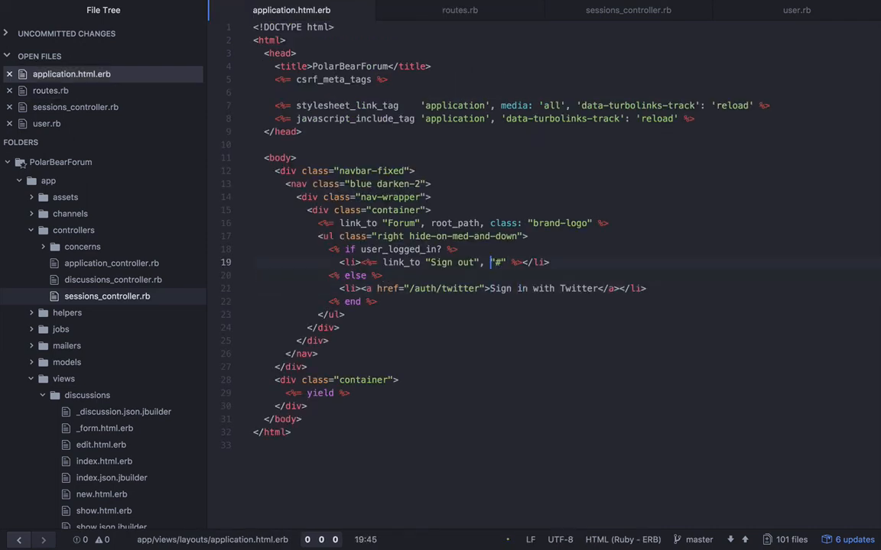
{"action": "type", "text": "sign"}
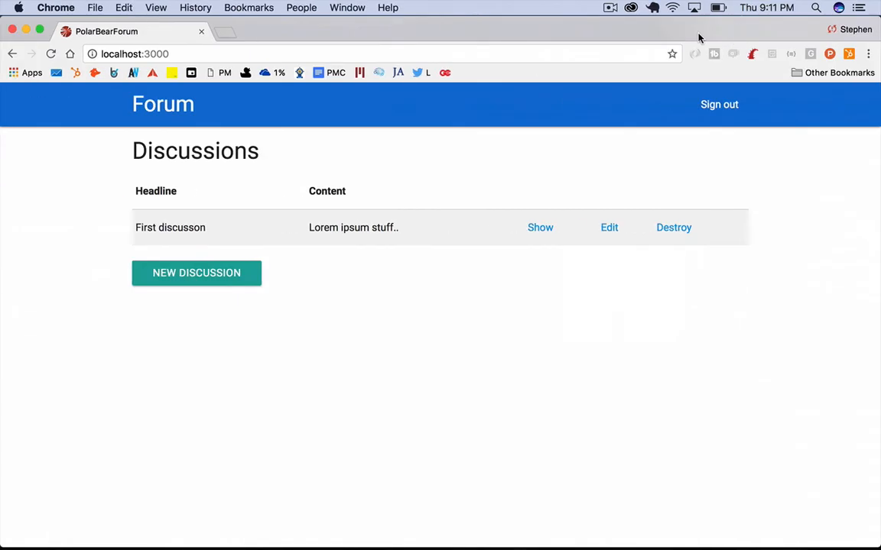
{"action": "mouse_move", "coordinate": [719, 105]}
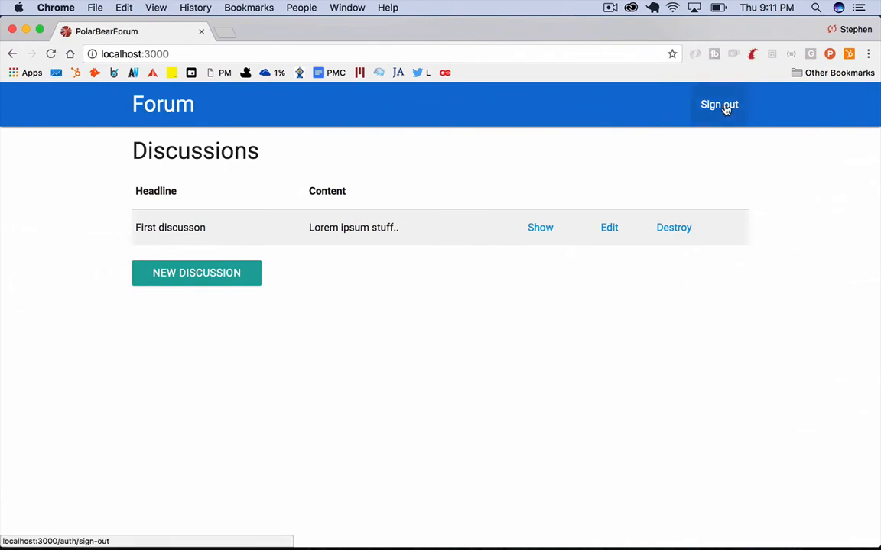
Sign out from the navbar link, then sign back in with Twitter.
{"action": "left_click", "coordinate": [719, 104]}
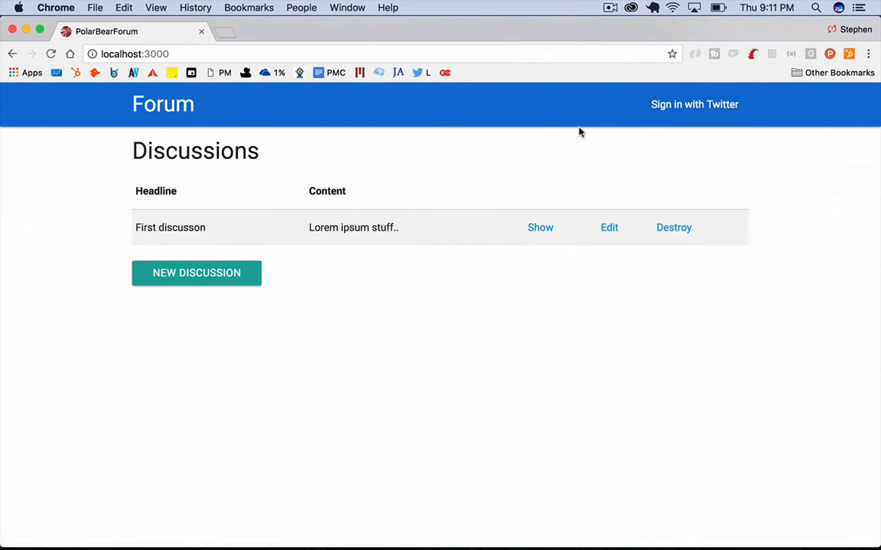
{"action": "left_click", "coordinate": [694, 105]}
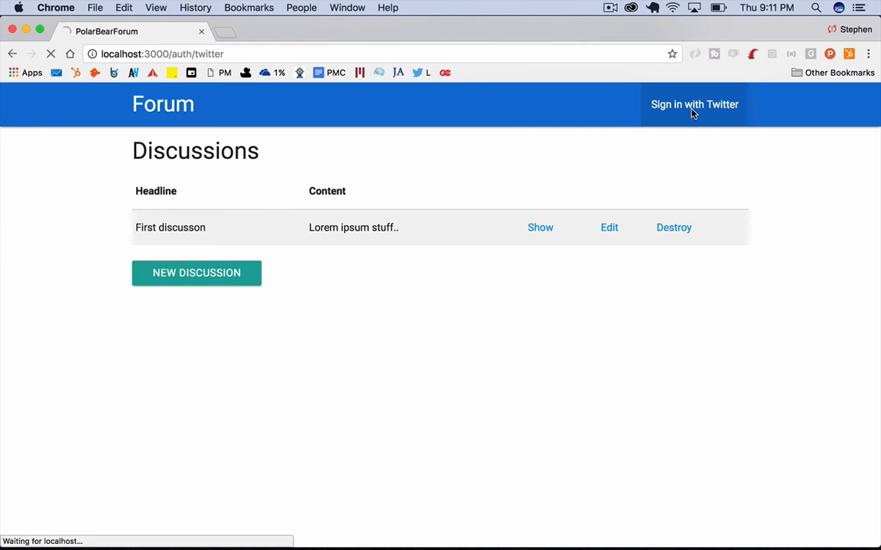
{"action": "left_click", "coordinate": [694, 105]}
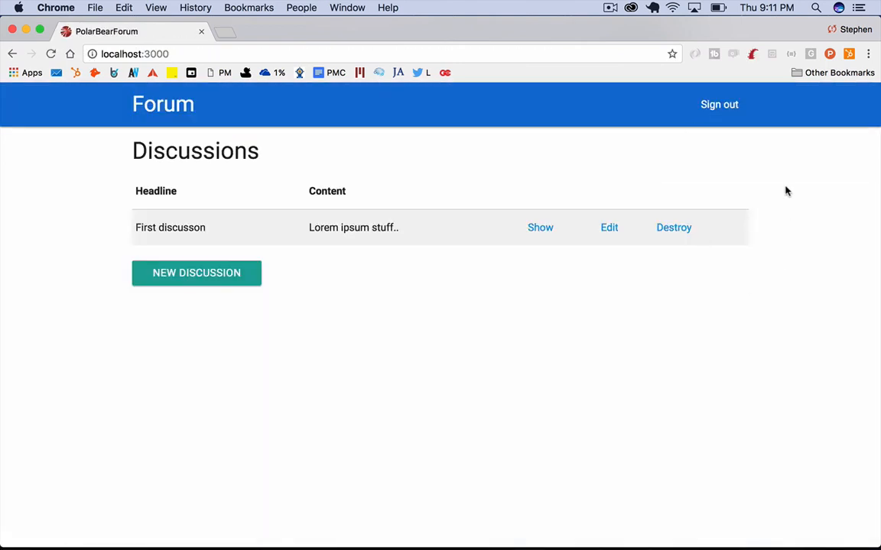
{"action": "mouse_move", "coordinate": [719, 104]}
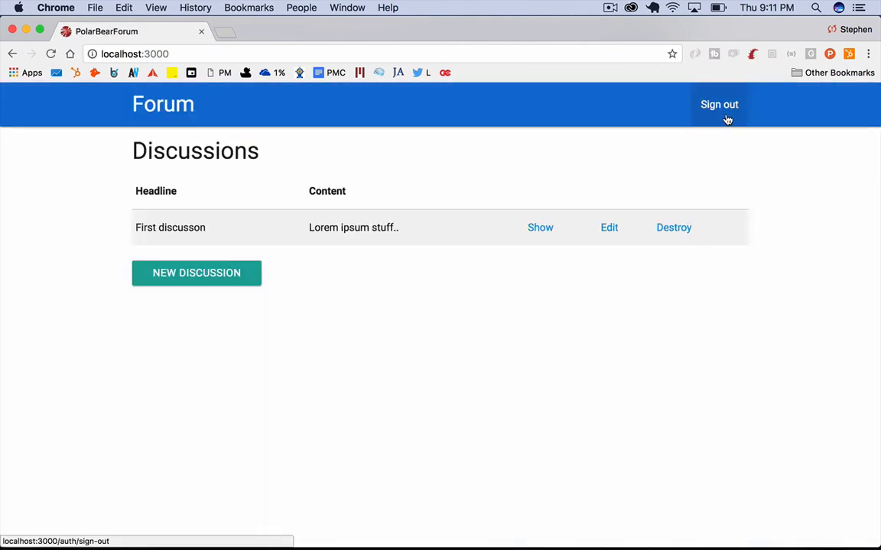
{"action": "mouse_move", "coordinate": [298, 415]}
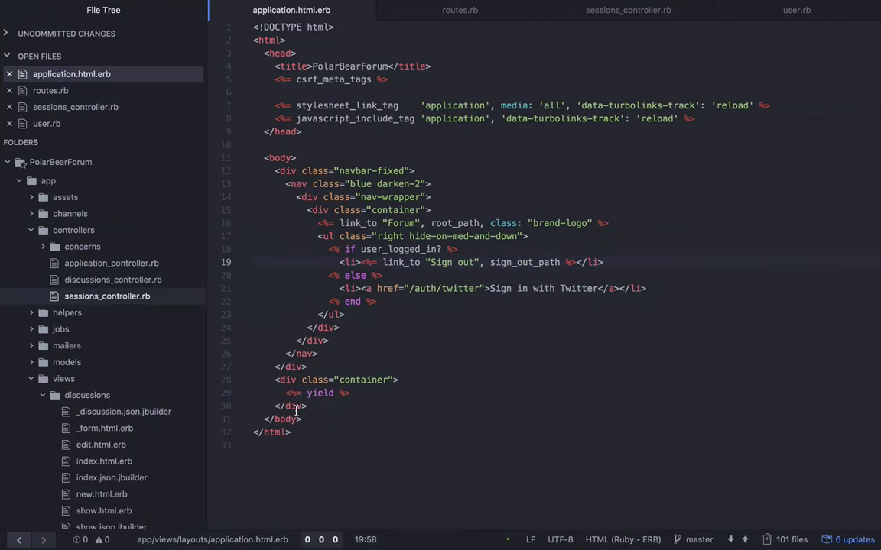
Trial-edit the link text after the user_logged_in? check, leaving a blank line above Sign out.
{"action": "left_click", "coordinate": [561, 288]}
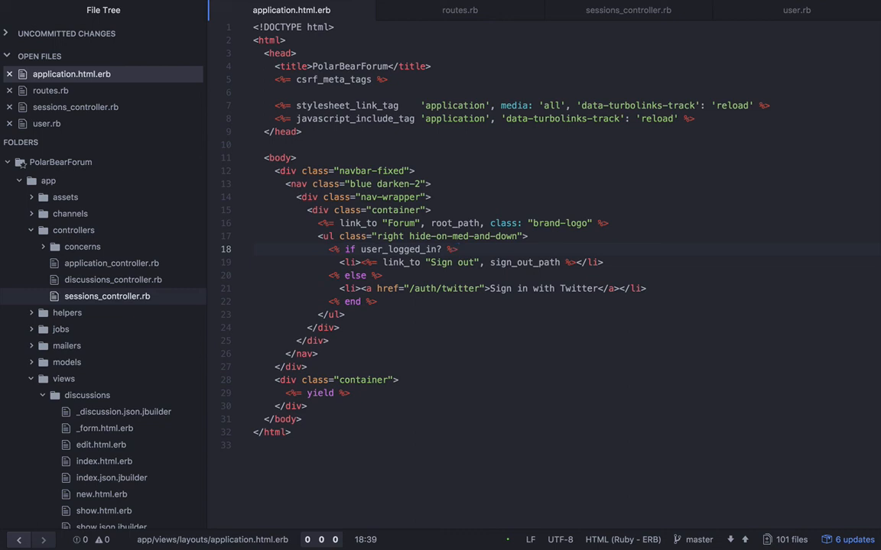
{"action": "left_click", "coordinate": [457, 249]}
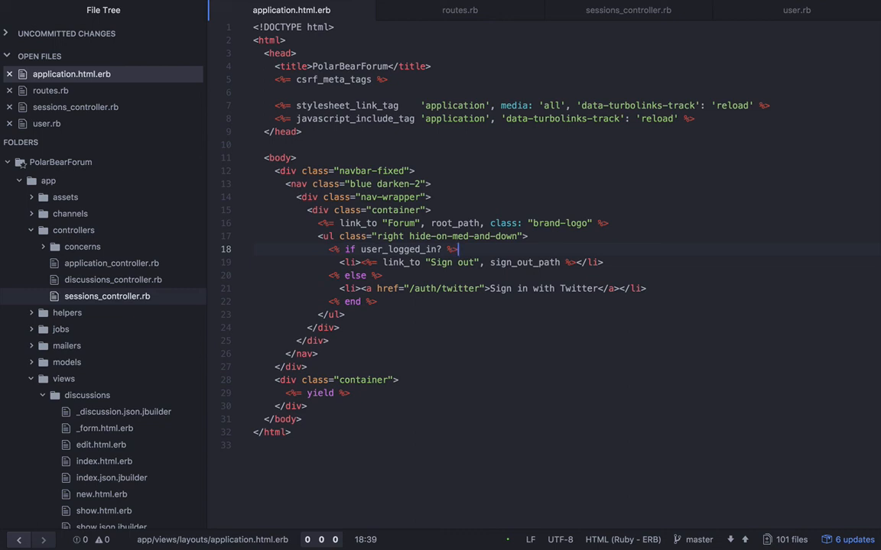
{"action": "left_click", "coordinate": [562, 262]}
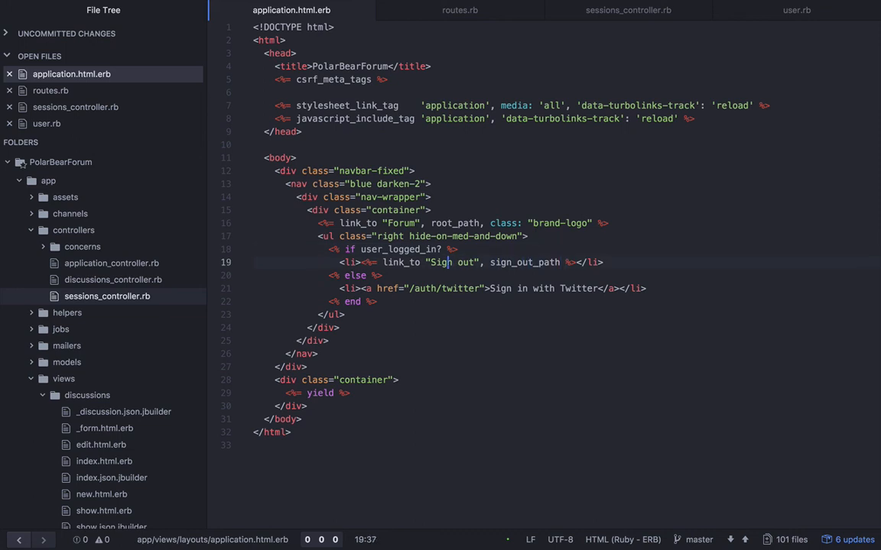
{"action": "type", "text": "Signed in as"}
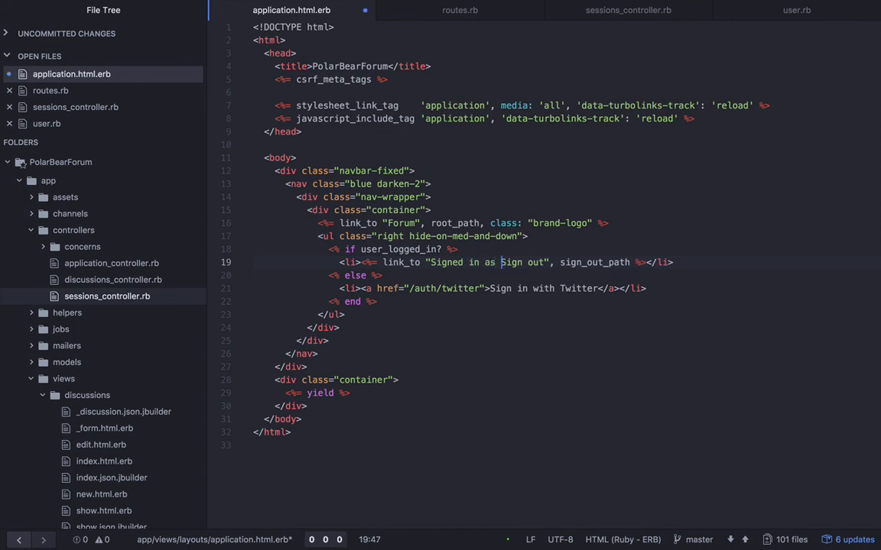
{"action": "type", "text": "#{current"}
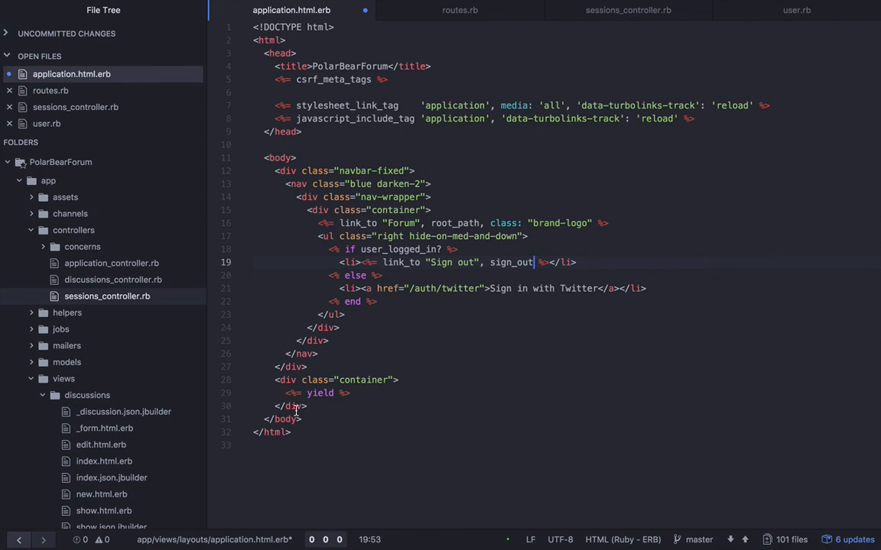
{"action": "type", "text": "_path"}
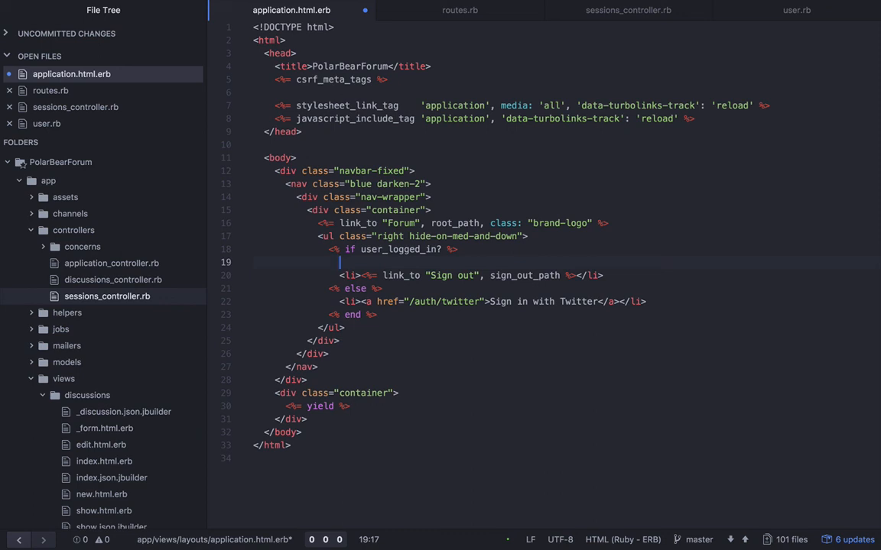
Try an image_tag(current_user.image_url, width: 50, height: 50) avatar line, then remove it and save.
{"action": "type", "text": "<%="}
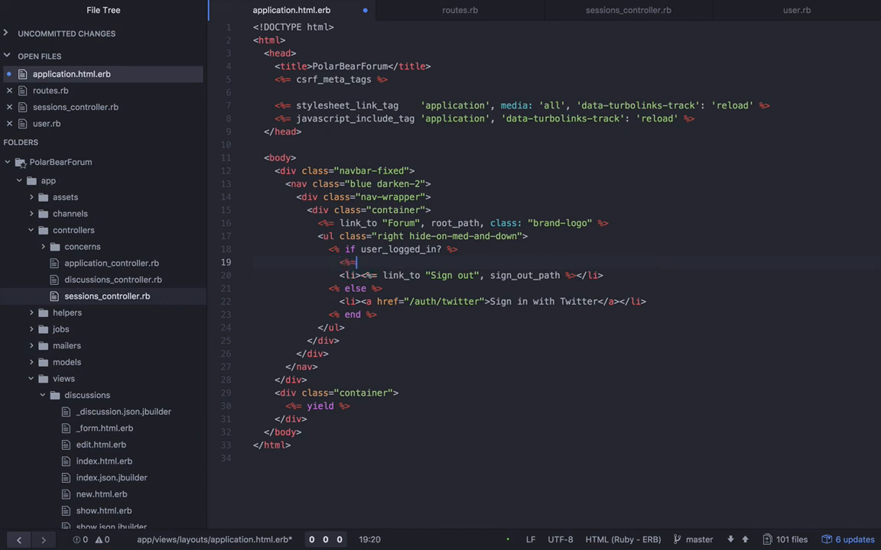
{"action": "type", "text": "image_tag("}
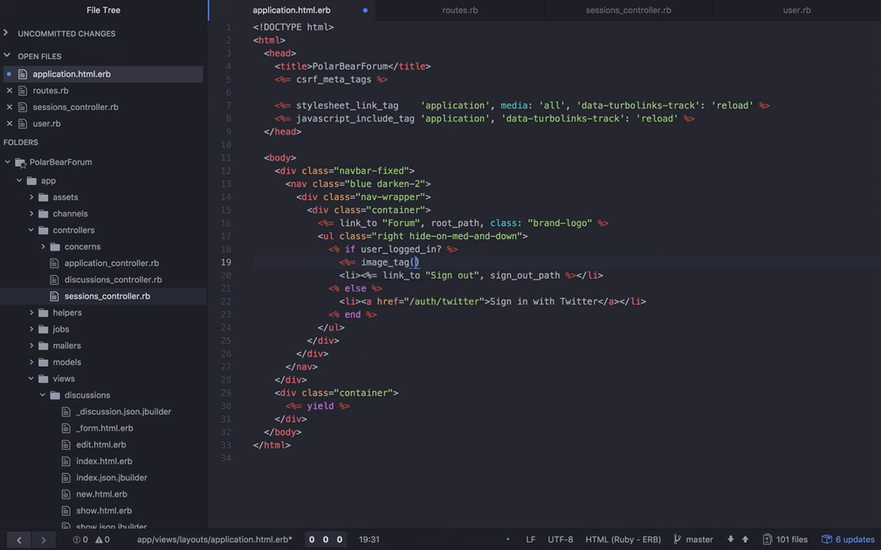
{"action": "type", "text": "curren"}
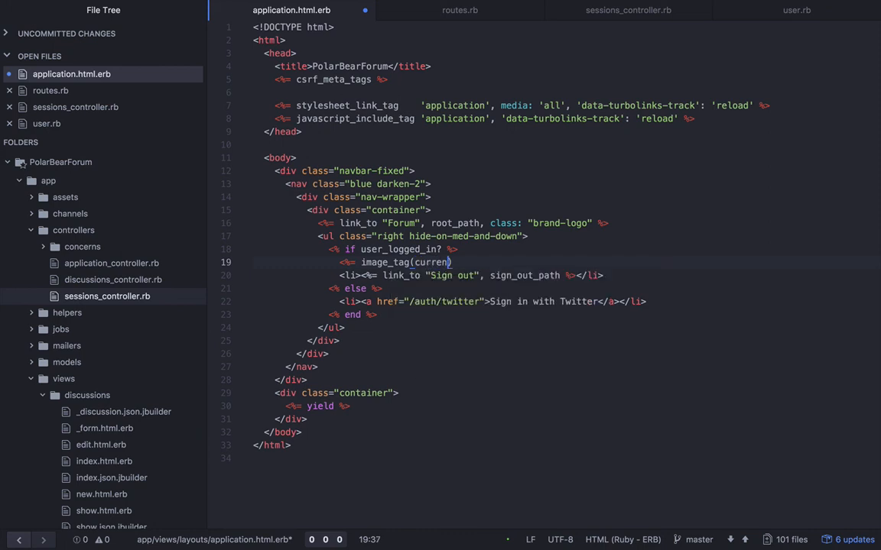
{"action": "type", "text": "t_user.image_url"}
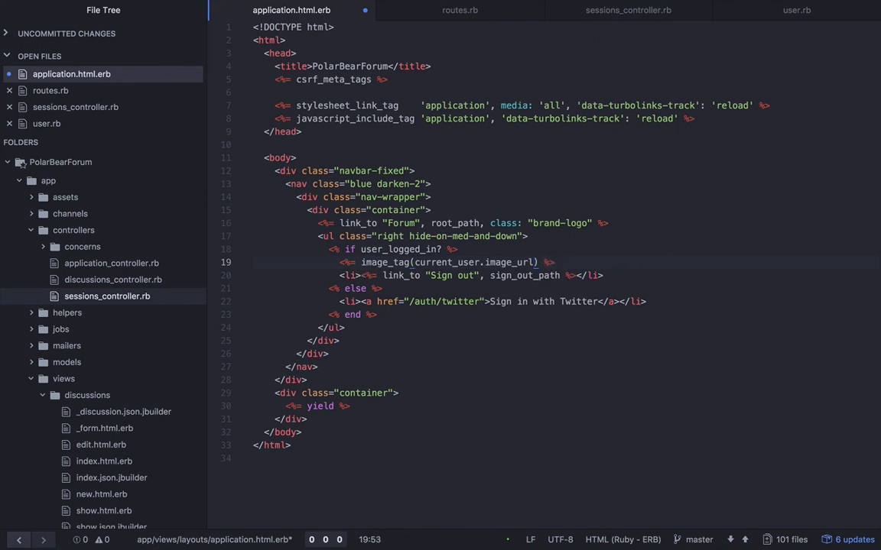
{"action": "type", "text": ", widg"}
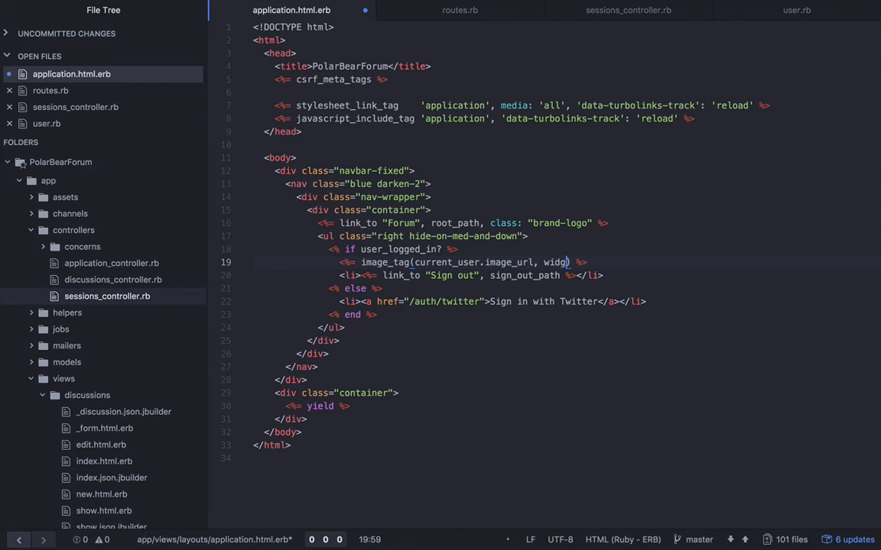
{"action": "type", "text": "width:"}
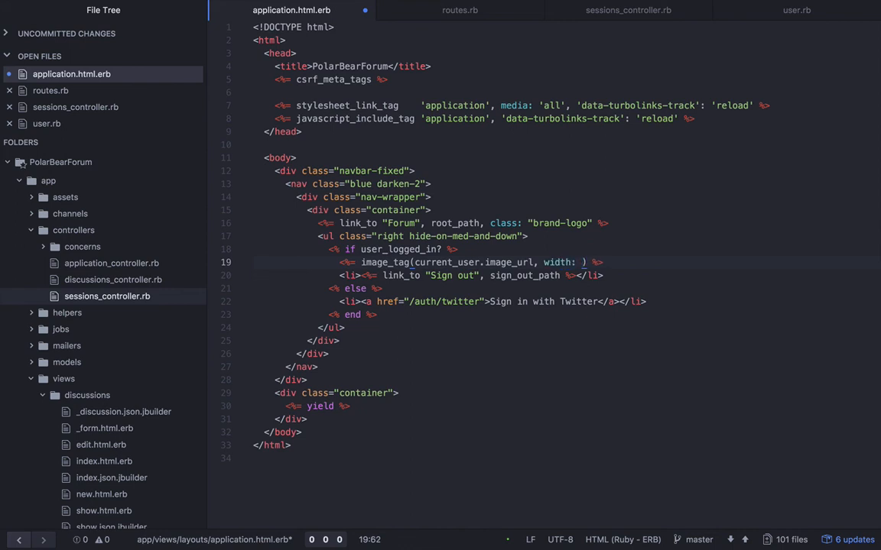
{"action": "type", "text": "50, heigh"}
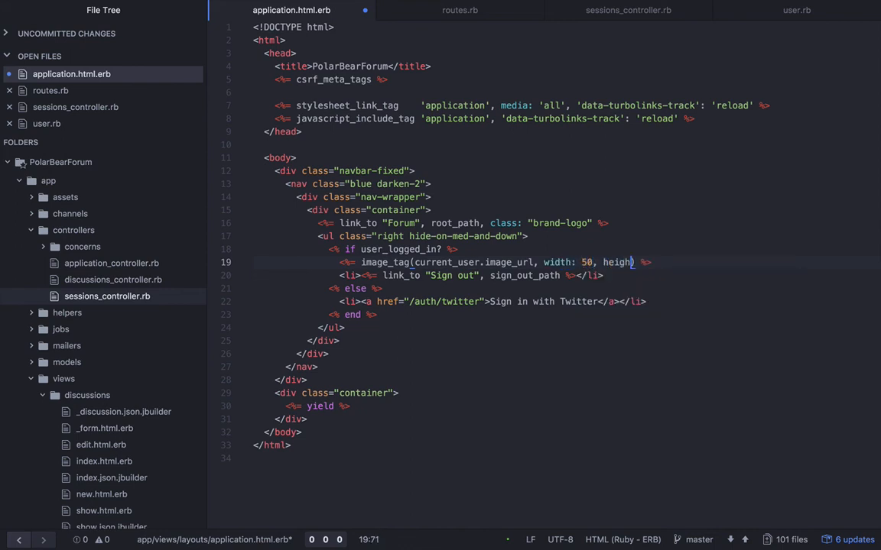
{"action": "type", "text": "t: 50"}
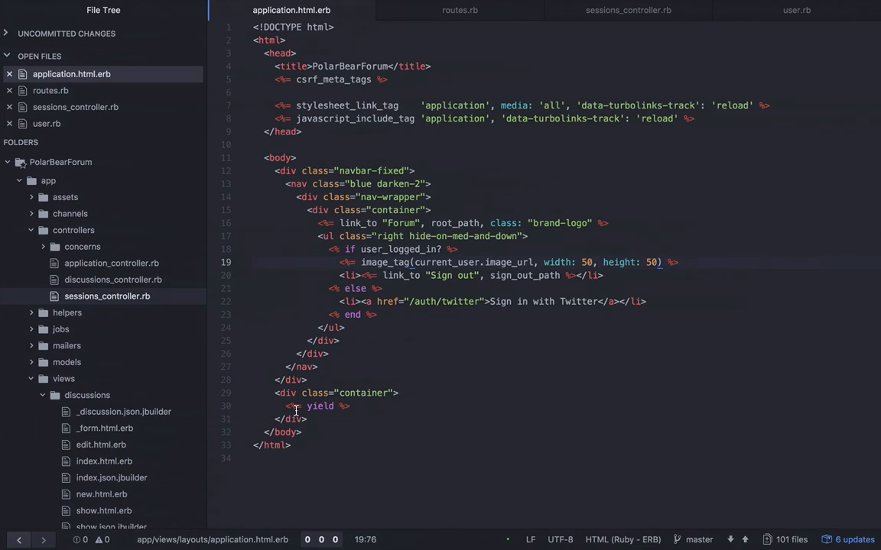
{"action": "type", "text": "<li"}
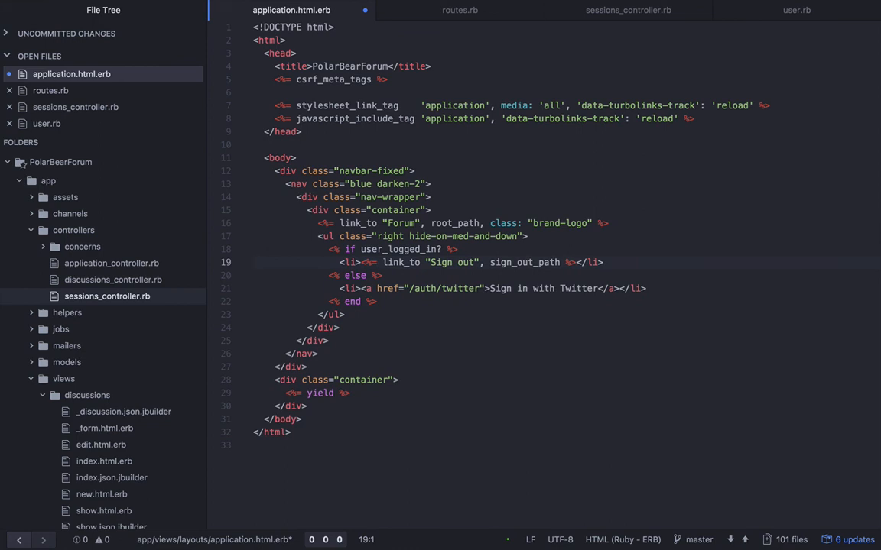
{"action": "left_click", "coordinate": [254, 262]}
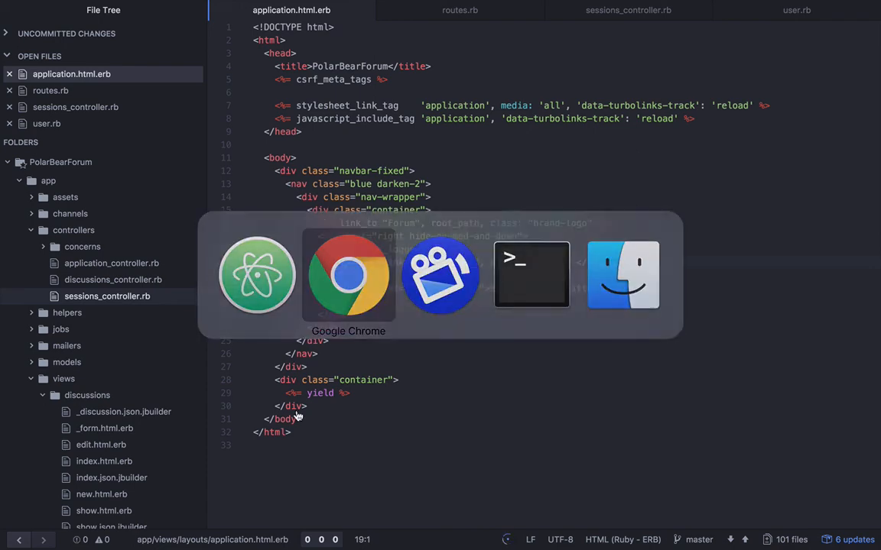
Bring Chrome forward to check the Discussions page and its Sign out link.
{"action": "left_click", "coordinate": [348, 275]}
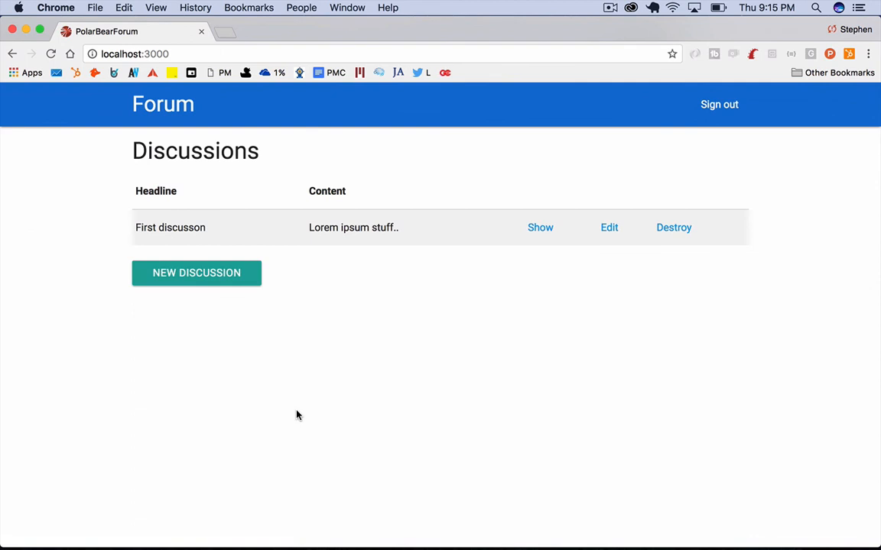
{"action": "mouse_move", "coordinate": [526, 237]}
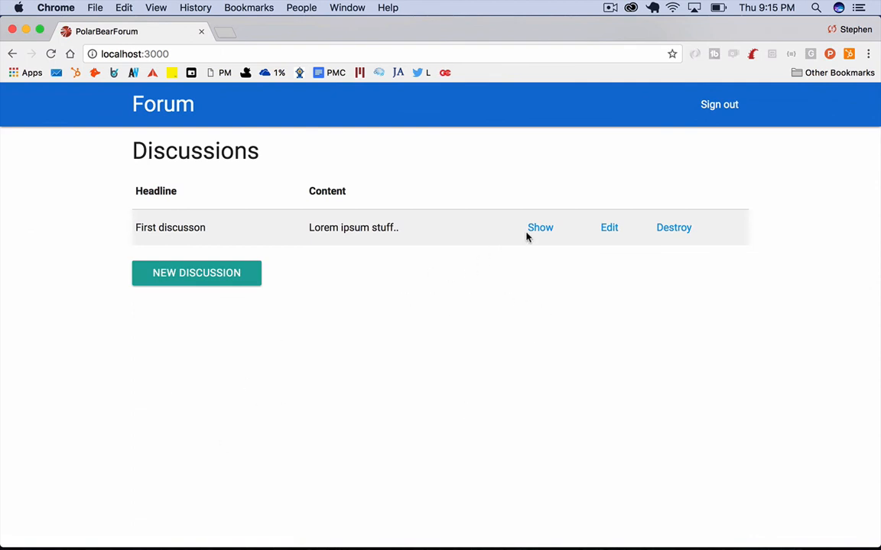
{"action": "mouse_move", "coordinate": [532, 256]}
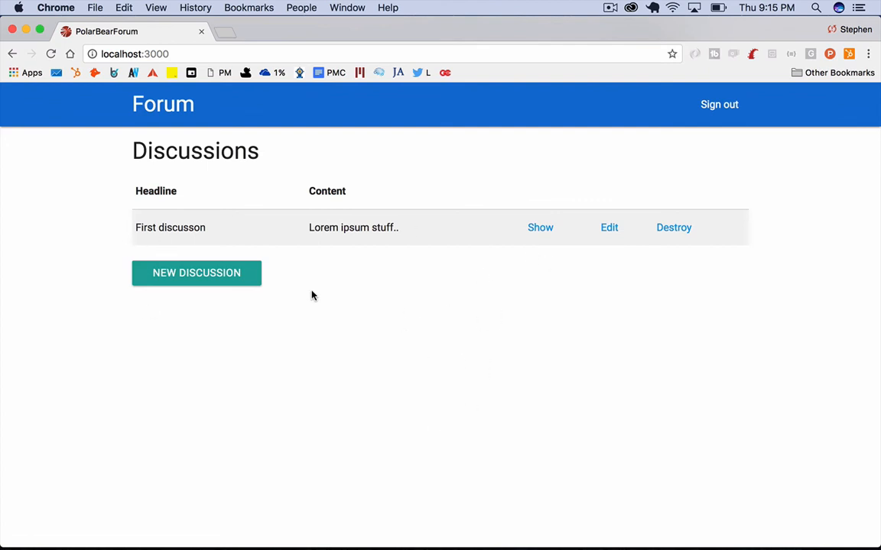
{"action": "mouse_move", "coordinate": [84, 242]}
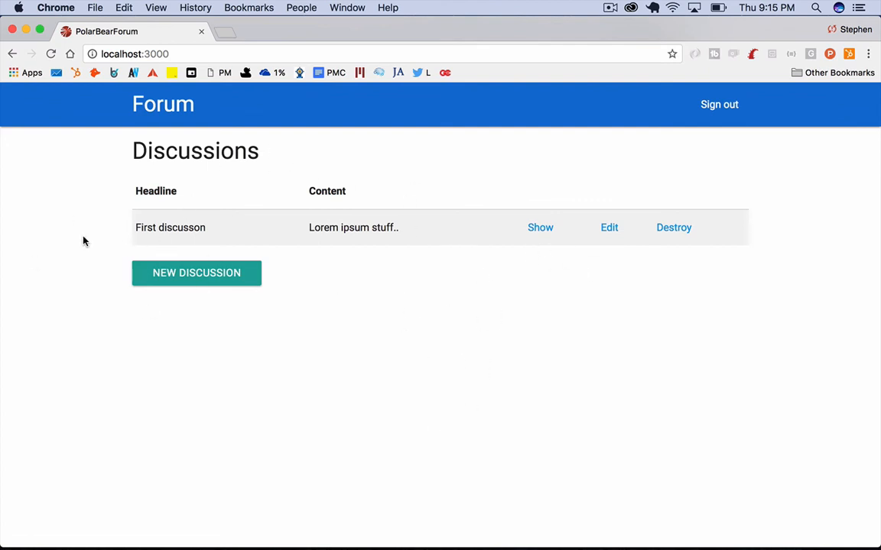
{"action": "mouse_move", "coordinate": [302, 254]}
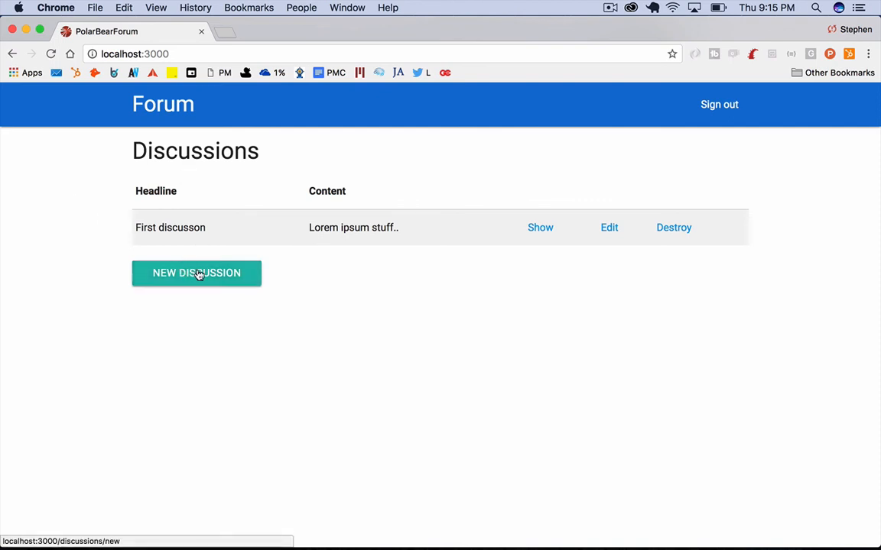
{"action": "mouse_move", "coordinate": [674, 227]}
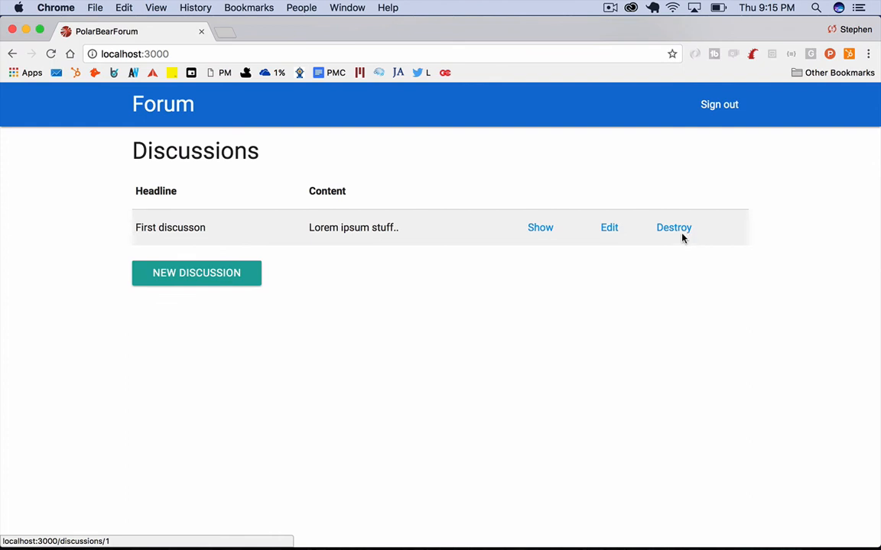
{"action": "mouse_move", "coordinate": [590, 227]}
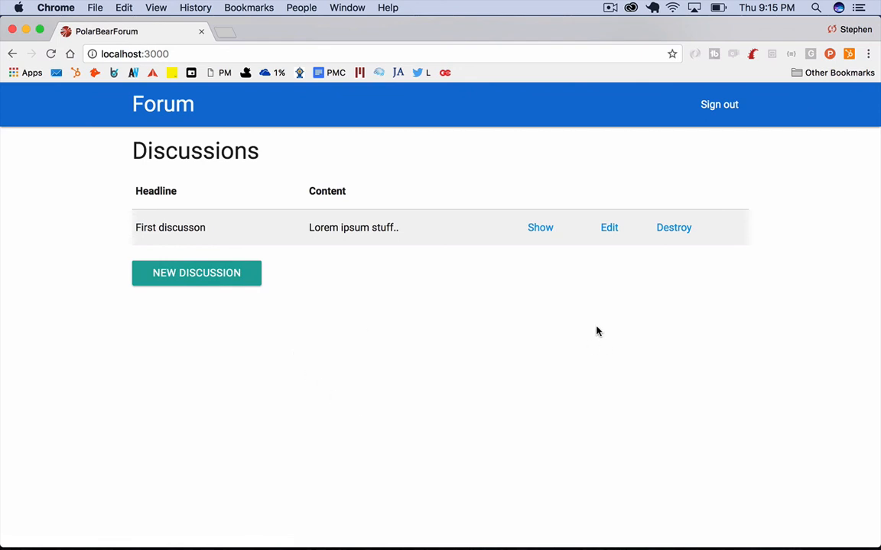
{"action": "mouse_move", "coordinate": [610, 227]}
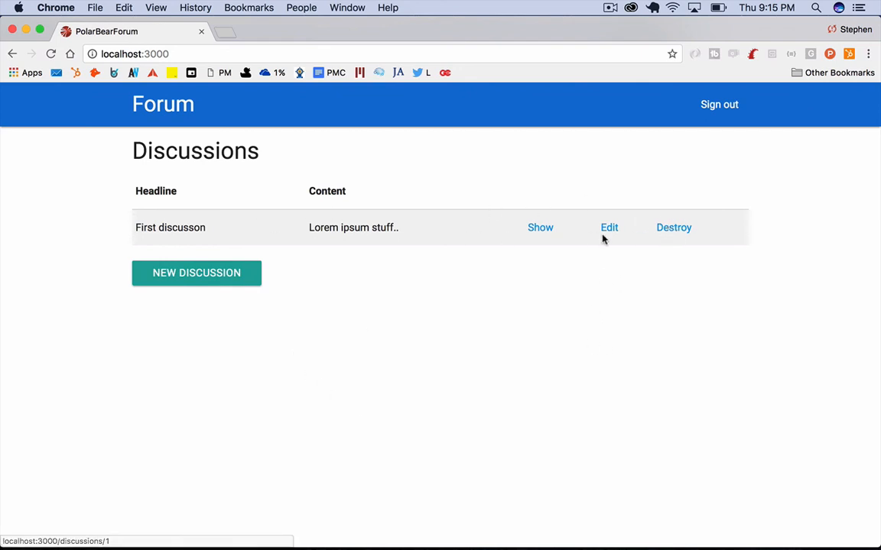
{"action": "mouse_move", "coordinate": [674, 227]}
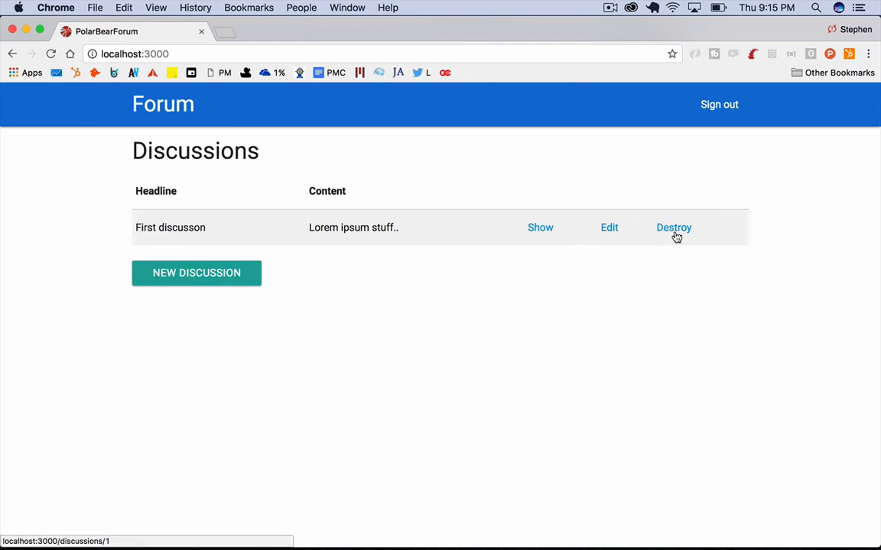